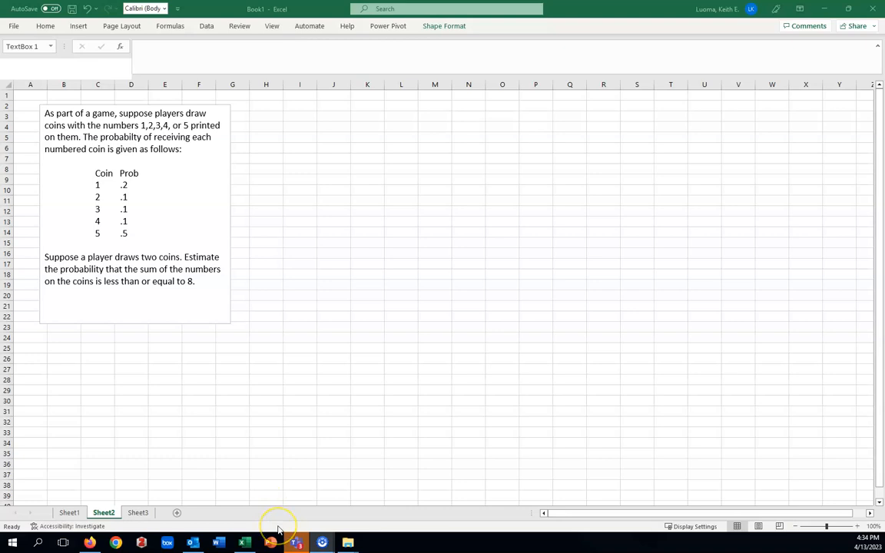
{"action": "mouse_move", "coordinate": [321, 434]}
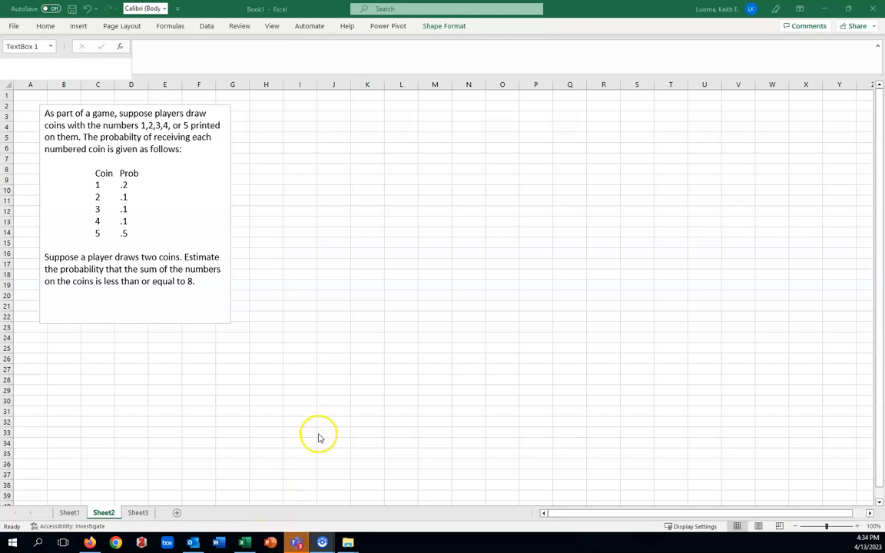
{"action": "mouse_move", "coordinate": [452, 282]}
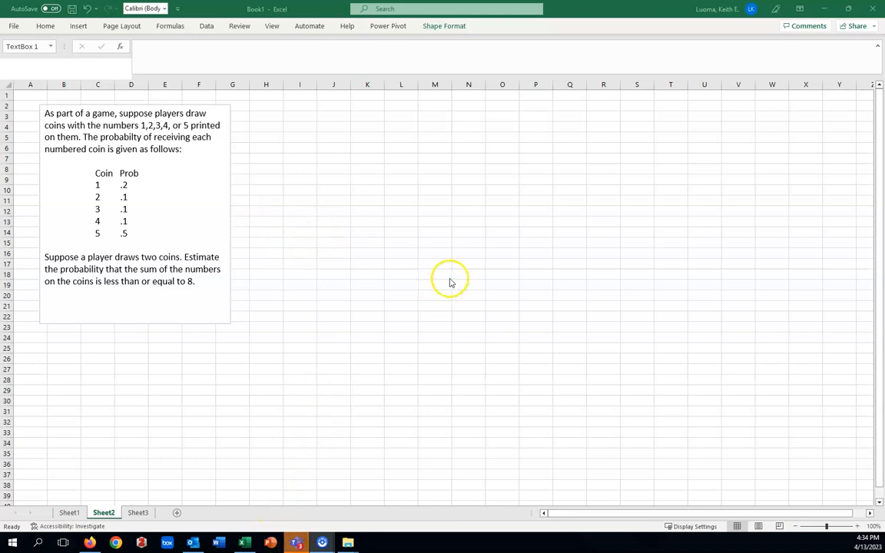
{"action": "mouse_move", "coordinate": [409, 299]}
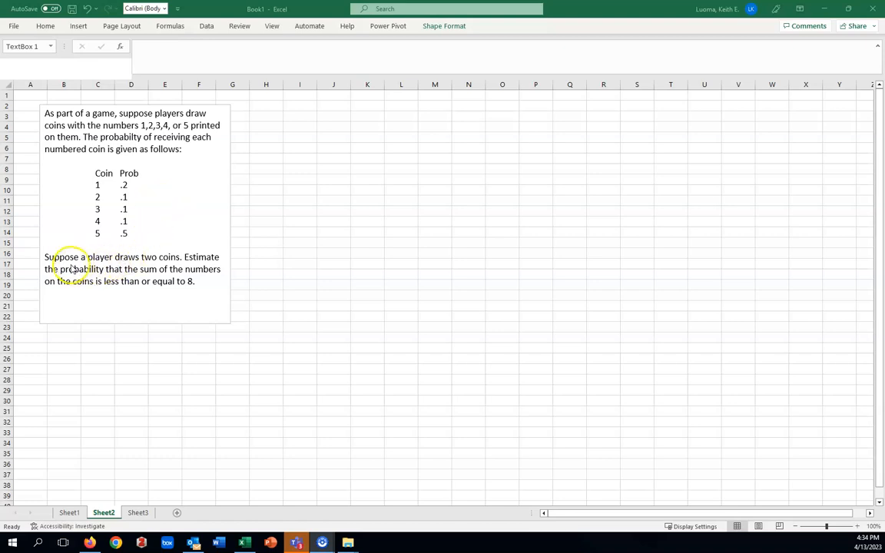
{"action": "mouse_move", "coordinate": [157, 269]}
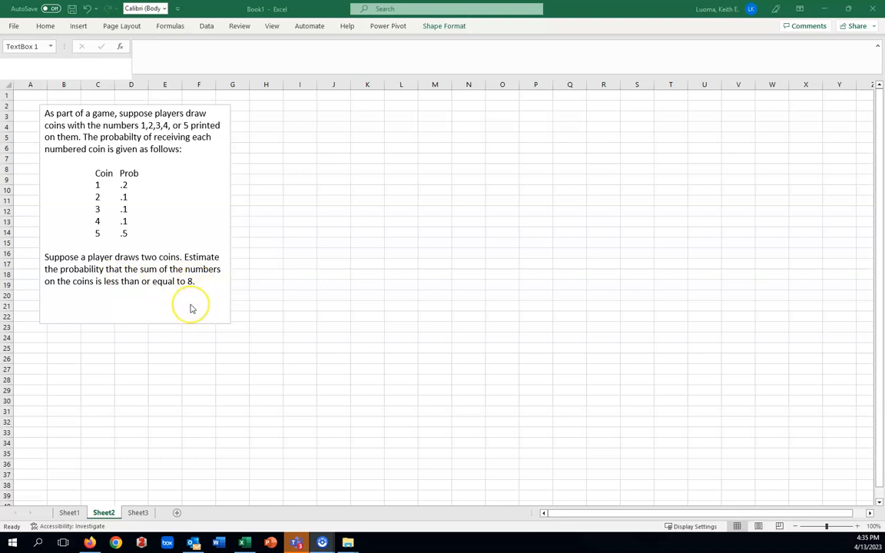
{"action": "mouse_move", "coordinate": [171, 300]}
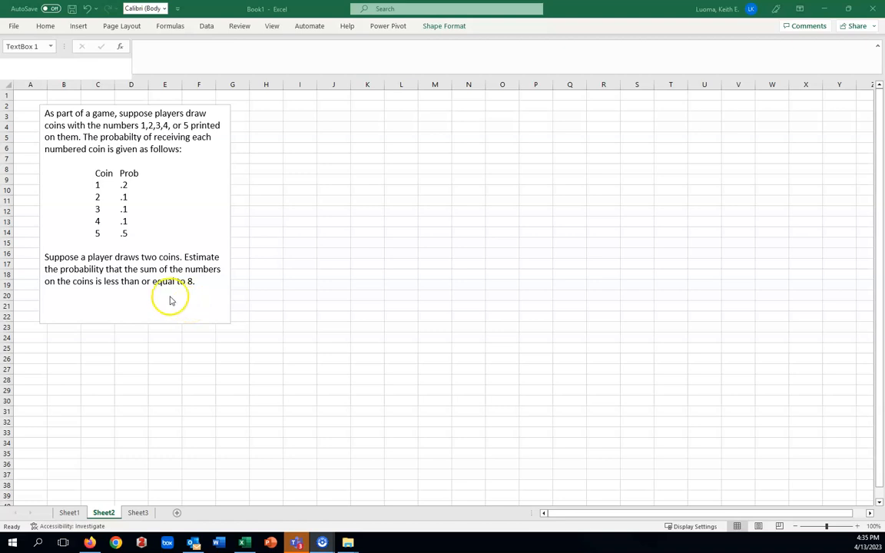
{"action": "mouse_move", "coordinate": [76, 187]}
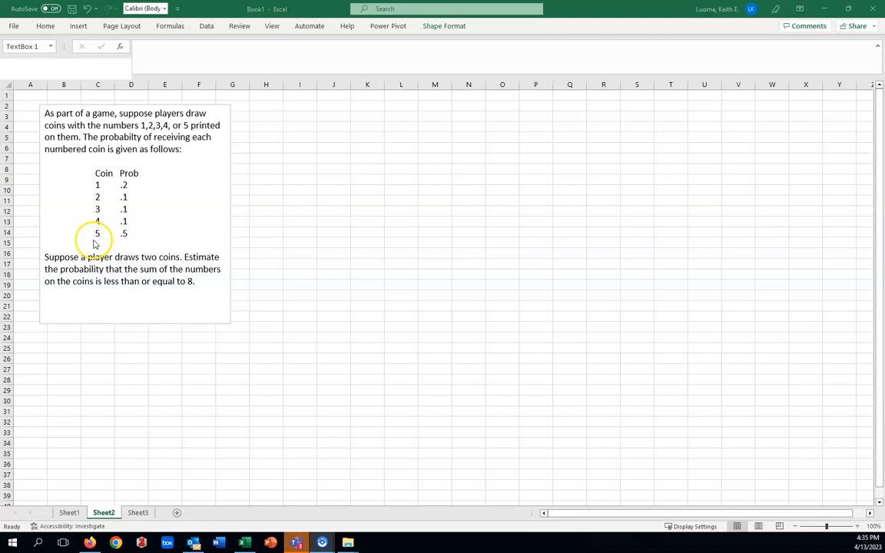
{"action": "mouse_move", "coordinate": [365, 179]}
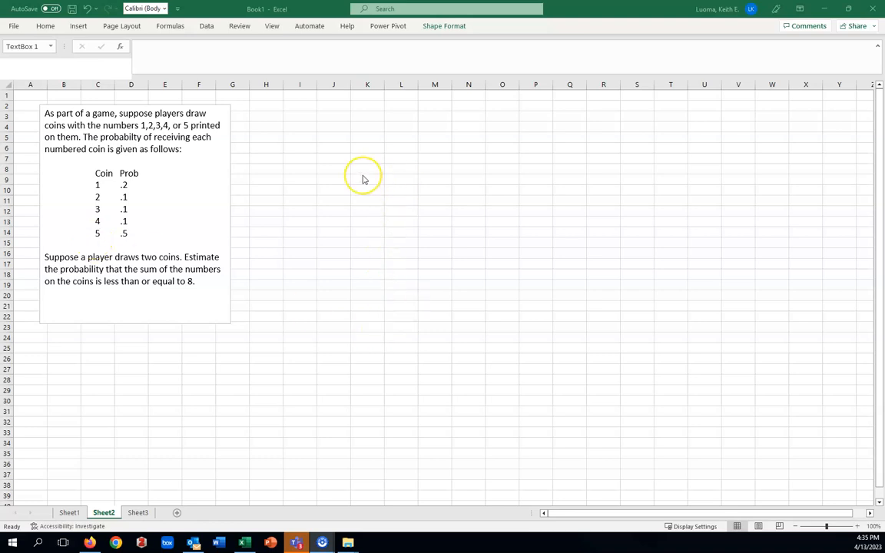
{"action": "mouse_move", "coordinate": [282, 161]}
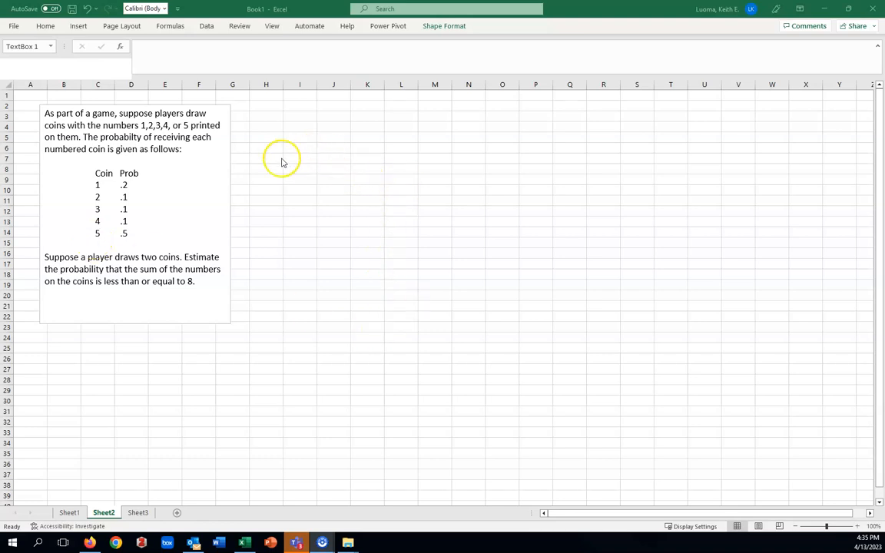
- Enter 'outcome' and 'prob' headers in H1:I1 with probabilities 0.2, 0.1, 0.1, 0.1, 0.5, centred
{"action": "left_click", "coordinate": [85, 244]}
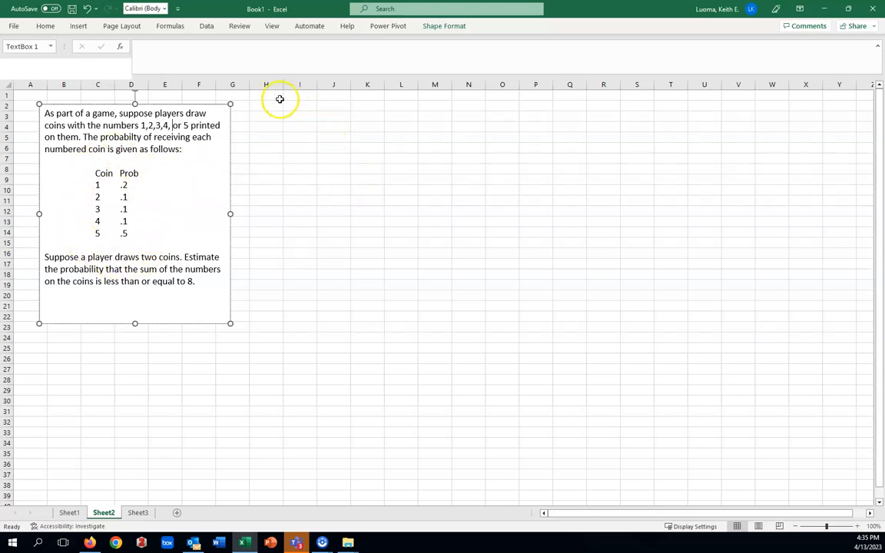
{"action": "left_click", "coordinate": [265, 96]}
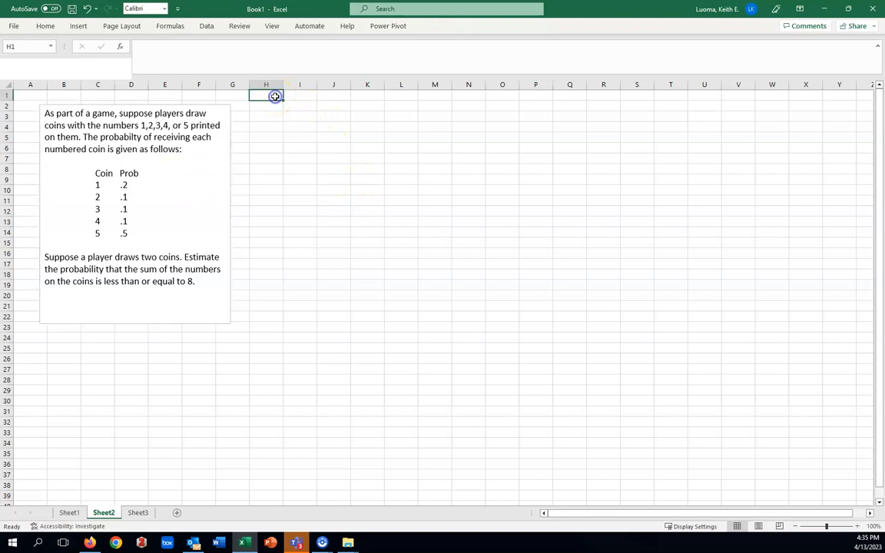
{"action": "type", "text": "outcome"}
{"action": "left_click", "coordinate": [266, 106]}
{"action": "type", "text": "1"}
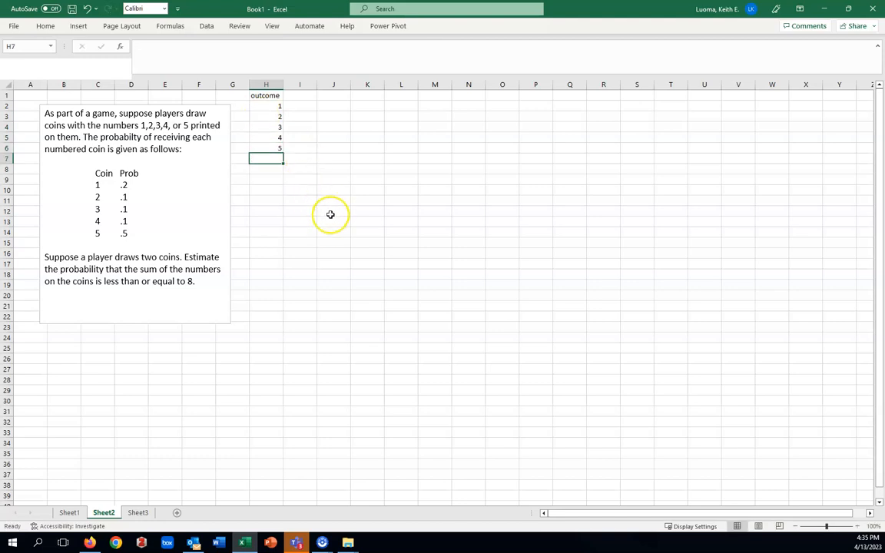
{"action": "left_click", "coordinate": [300, 95]}
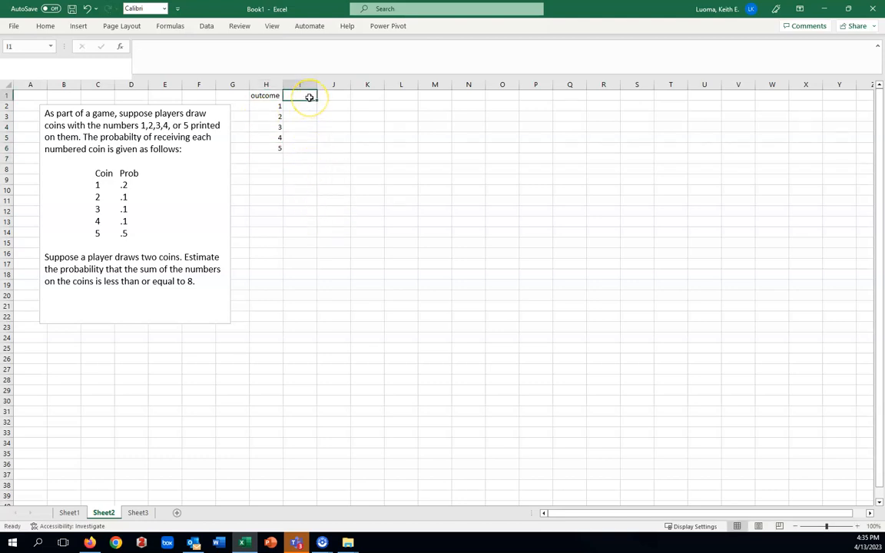
{"action": "type", "text": "prob"}
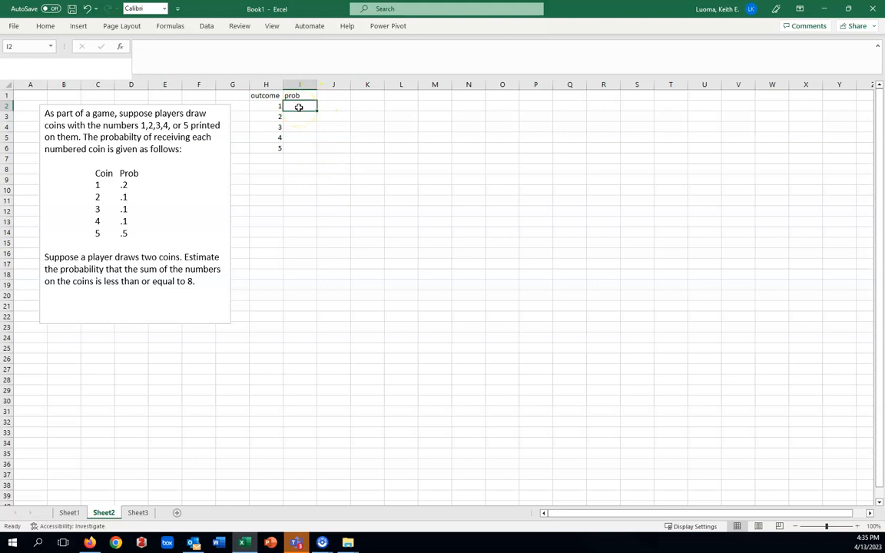
{"action": "type", "text": "0.2"}
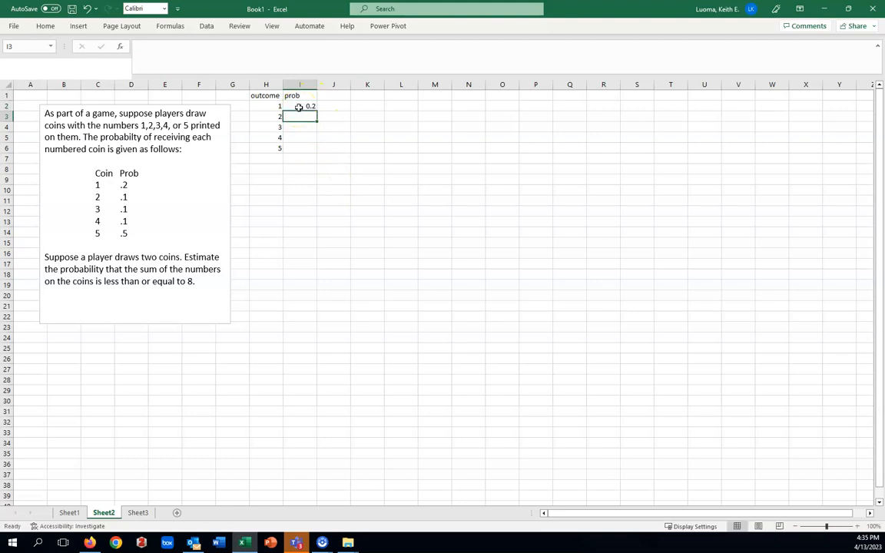
{"action": "type", "text": "0.1"}
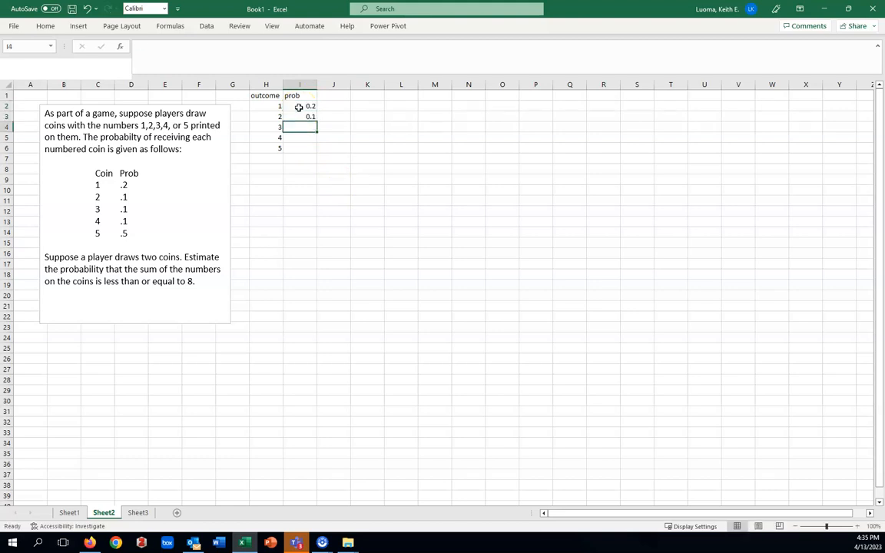
{"action": "type", "text": "0.1"}
{"action": "left_click", "coordinate": [300, 148]}
{"action": "type", "text": "0.5"}
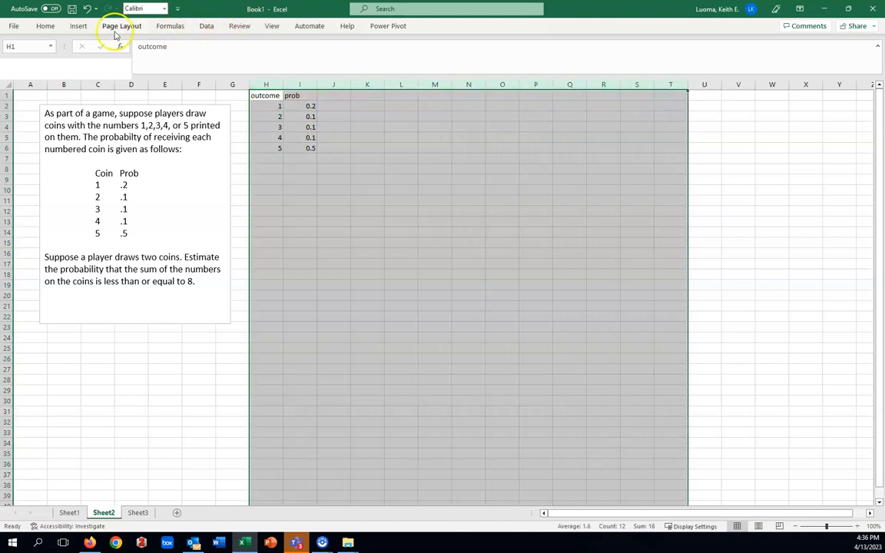
{"action": "left_click", "coordinate": [45, 25]}
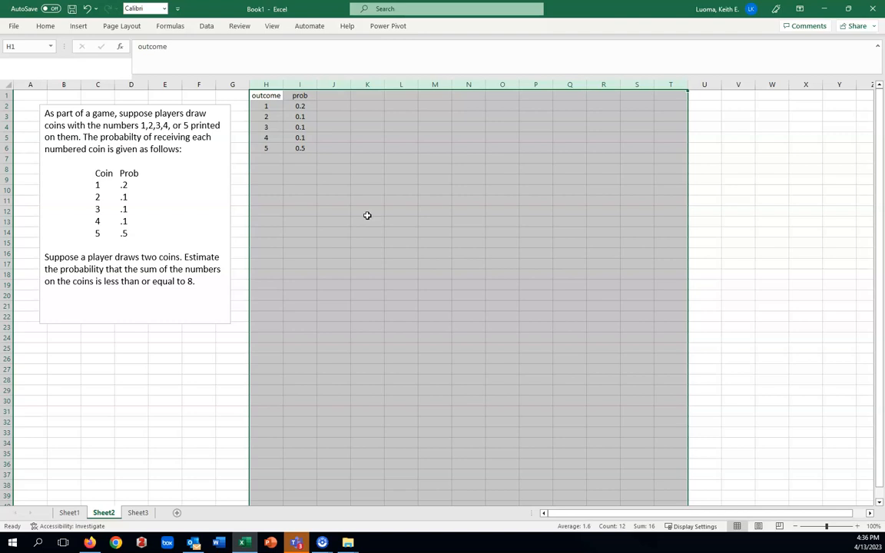
{"action": "mouse_move", "coordinate": [211, 57]}
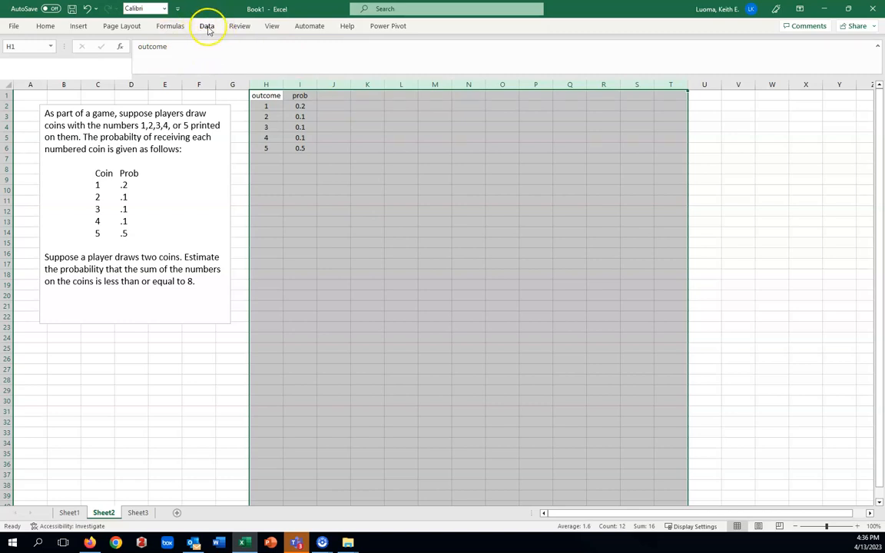
- Open Data Analysis and scroll the tool list to Random Number Generation
{"action": "left_click", "coordinate": [207, 26]}
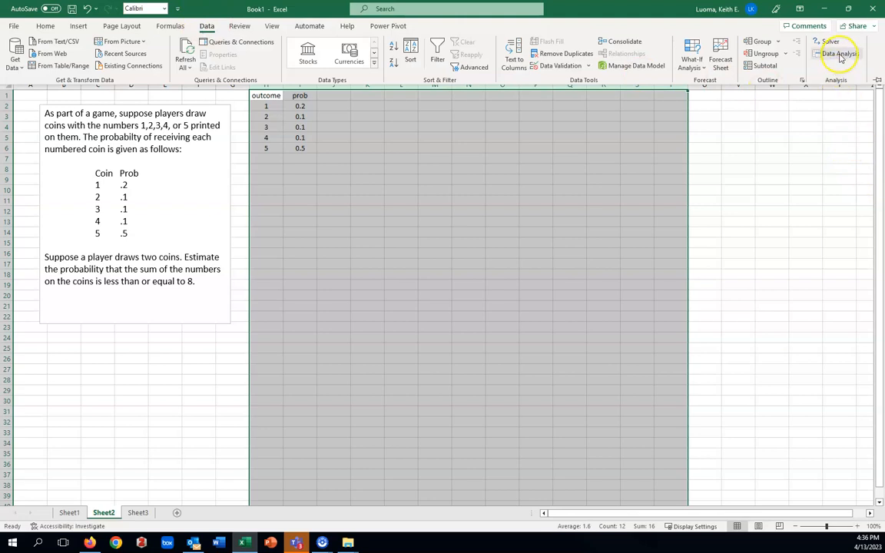
{"action": "left_click", "coordinate": [838, 53]}
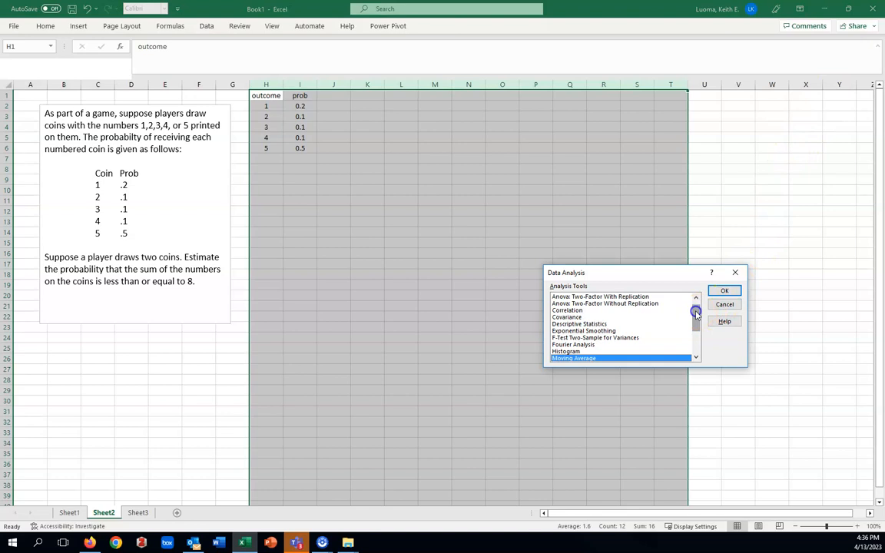
{"action": "scroll", "scroll_direction": "down", "scroll_amount": 3}
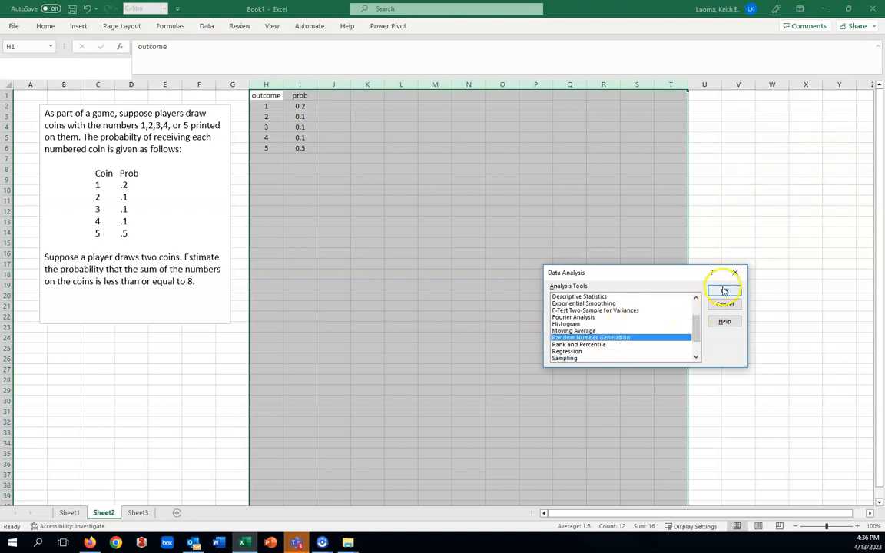
- Configure Random Number Generation with 2 variables, 1000 numbers and a Discrete distribution
{"action": "left_click", "coordinate": [723, 289]}
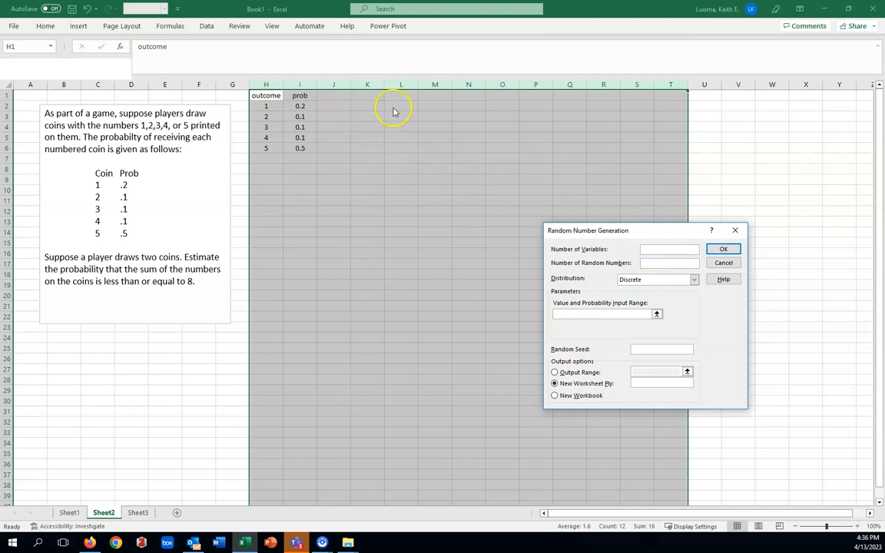
{"action": "mouse_move", "coordinate": [399, 344]}
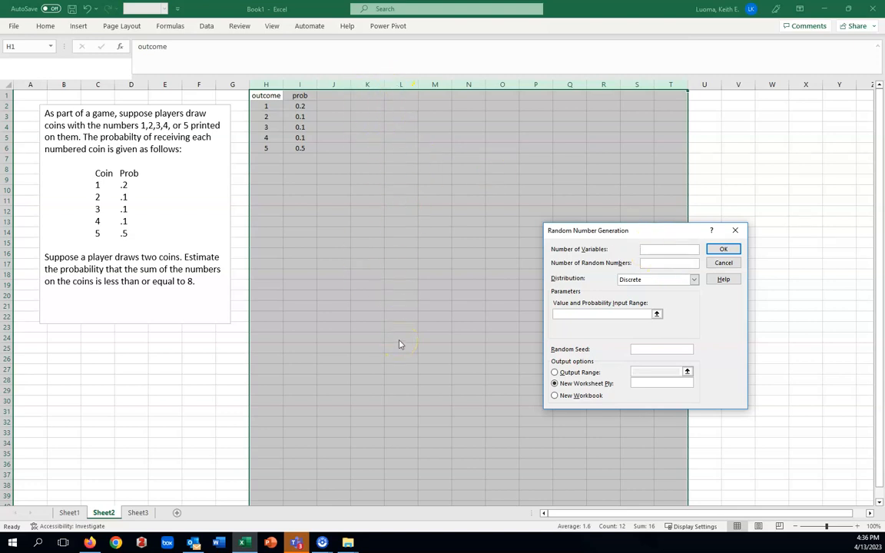
{"action": "mouse_move", "coordinate": [345, 338]}
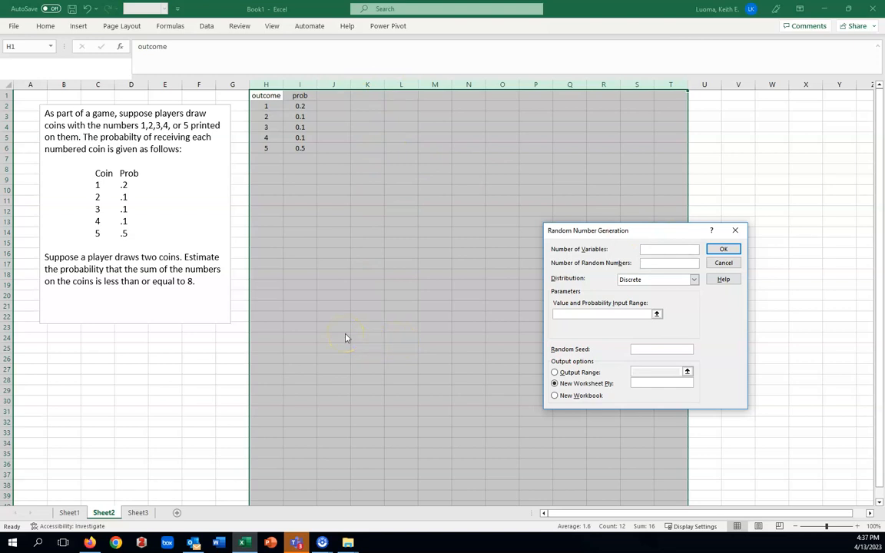
{"action": "mouse_move", "coordinate": [138, 280]}
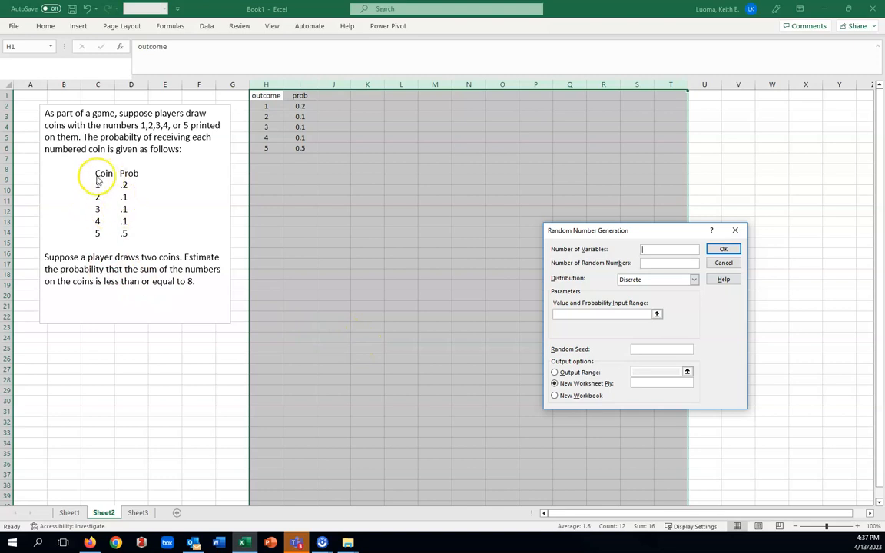
{"action": "mouse_move", "coordinate": [182, 322]}
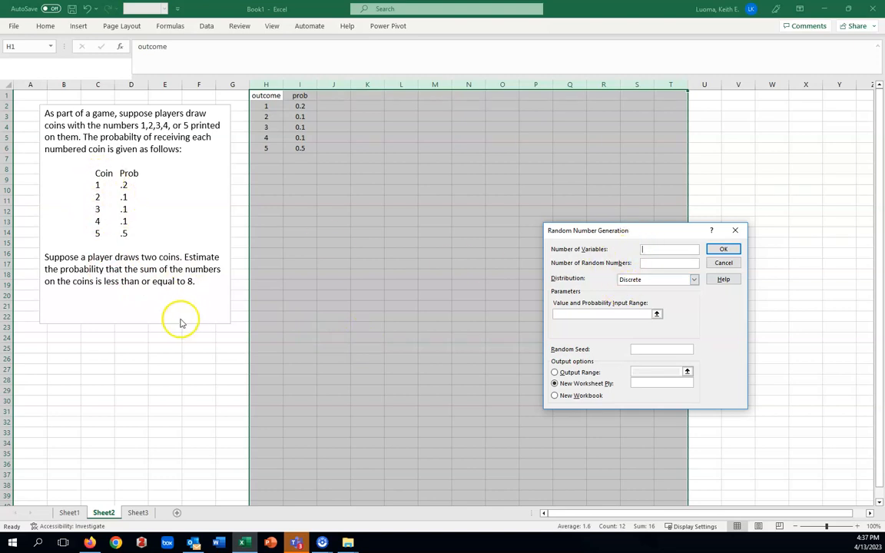
{"action": "mouse_move", "coordinate": [113, 261]}
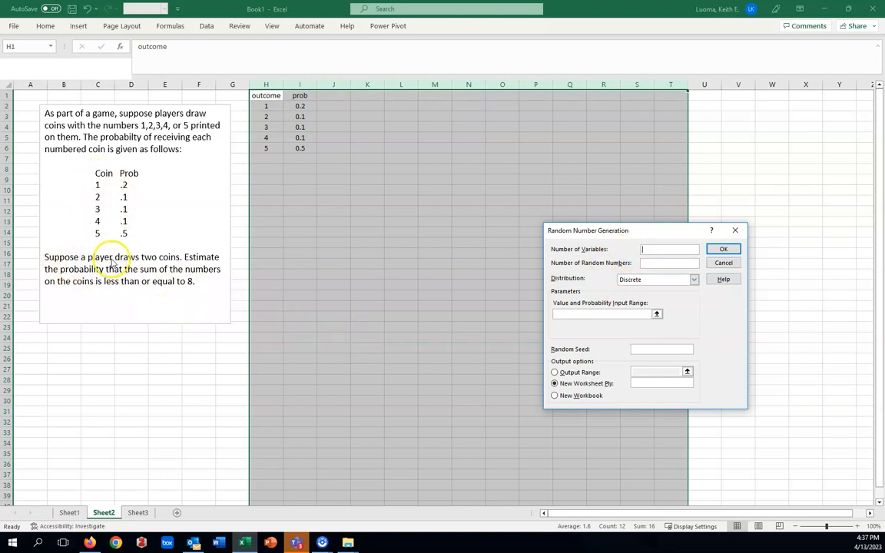
{"action": "mouse_move", "coordinate": [668, 249]}
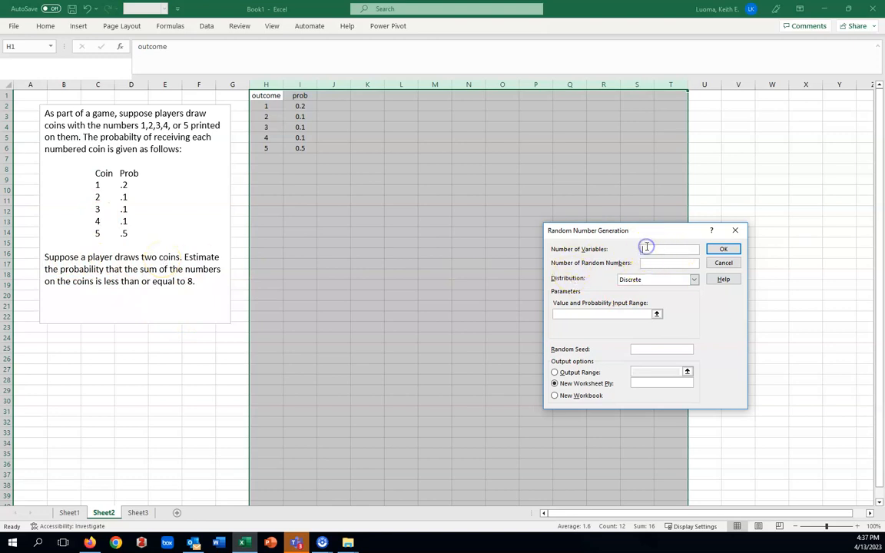
{"action": "type", "text": "2"}
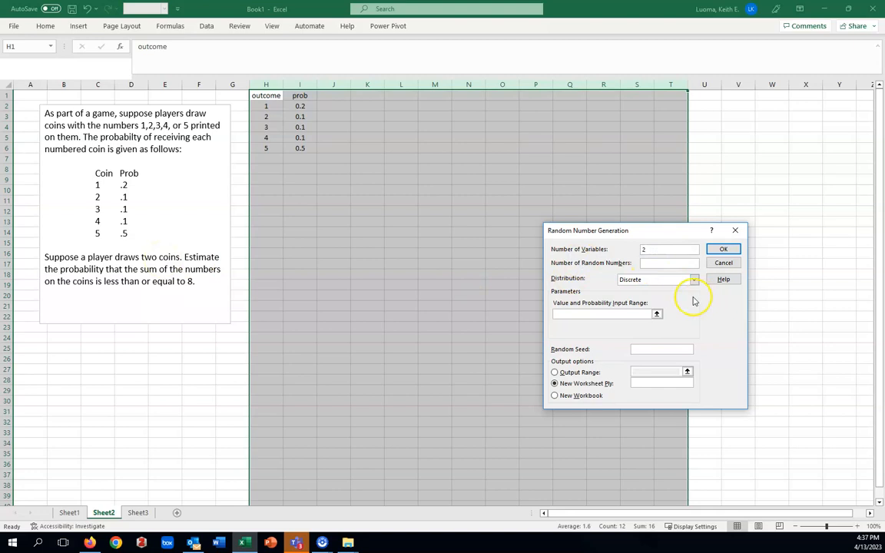
{"action": "left_click", "coordinate": [668, 263]}
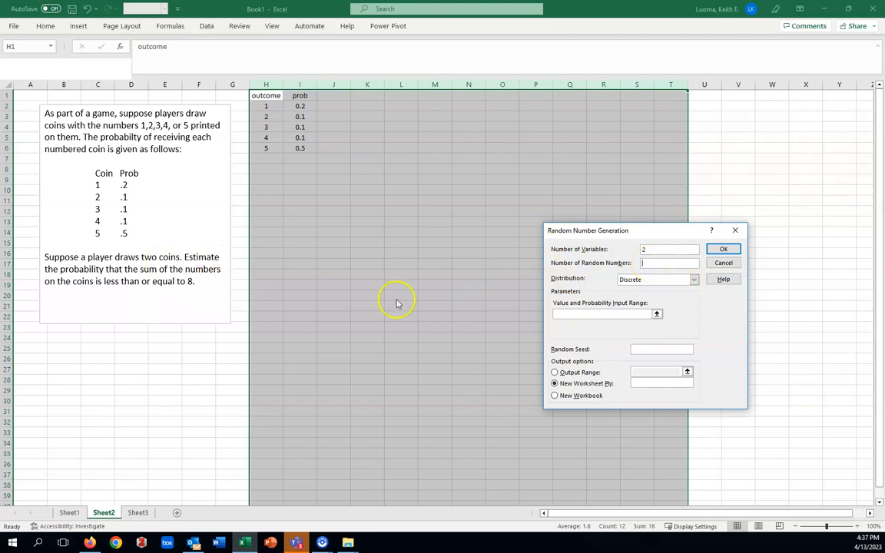
{"action": "mouse_move", "coordinate": [403, 461]}
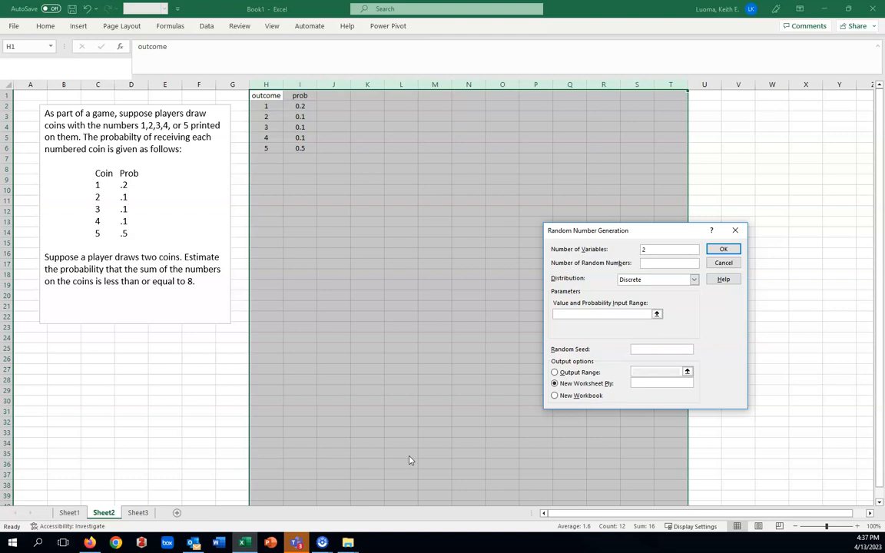
{"action": "type", "text": "1000"}
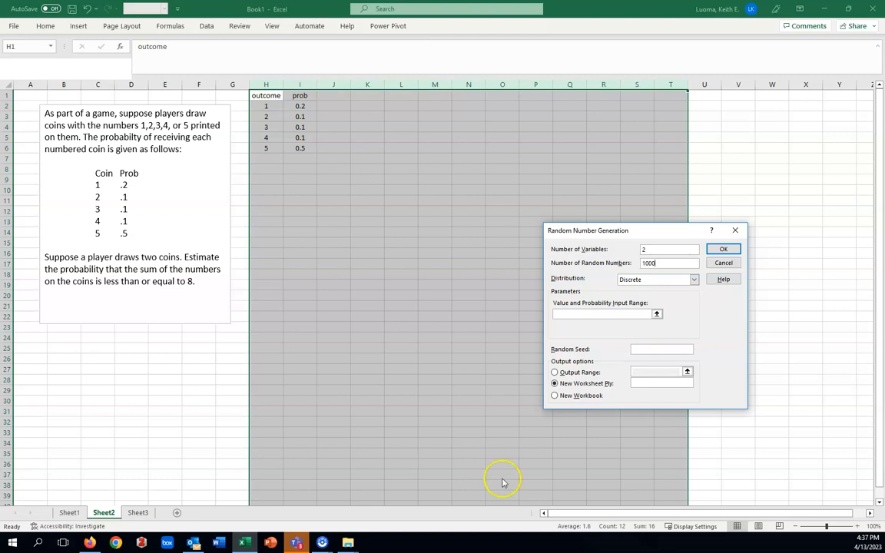
{"action": "mouse_move", "coordinate": [694, 279]}
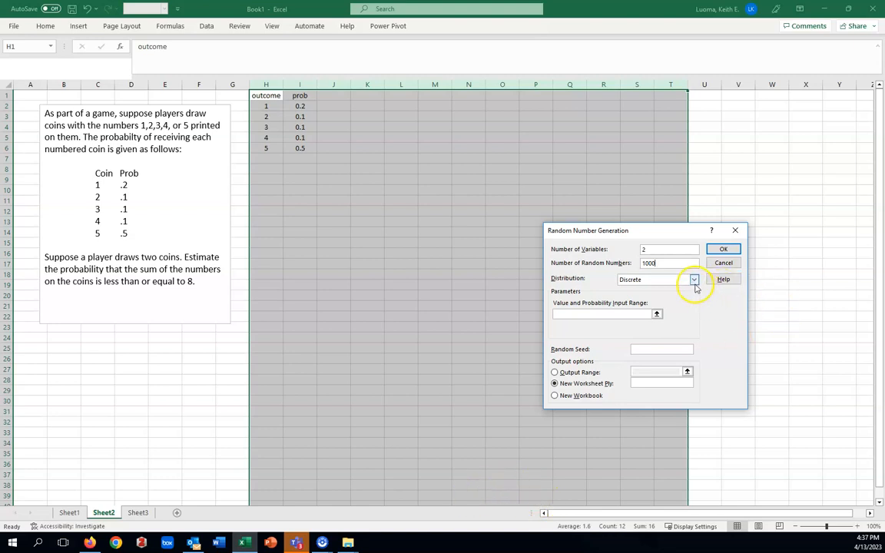
{"action": "left_click", "coordinate": [693, 279]}
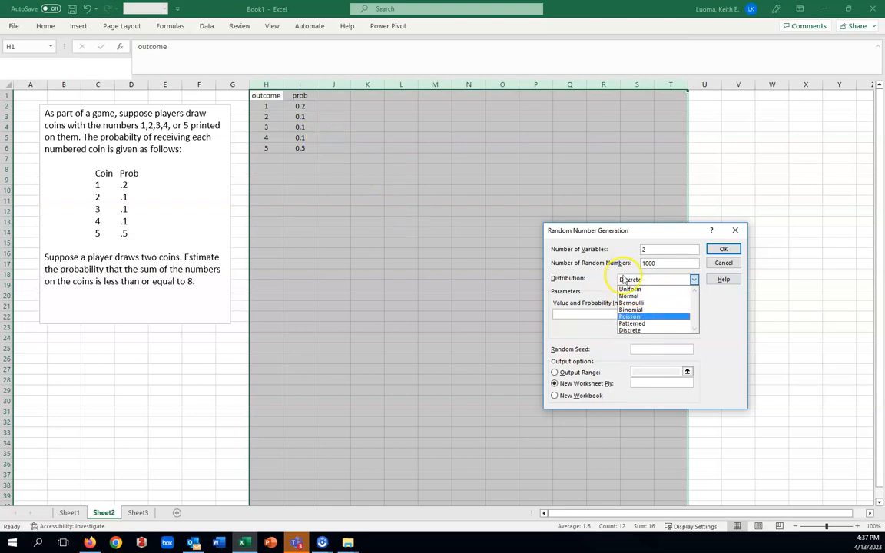
{"action": "left_click", "coordinate": [723, 263]}
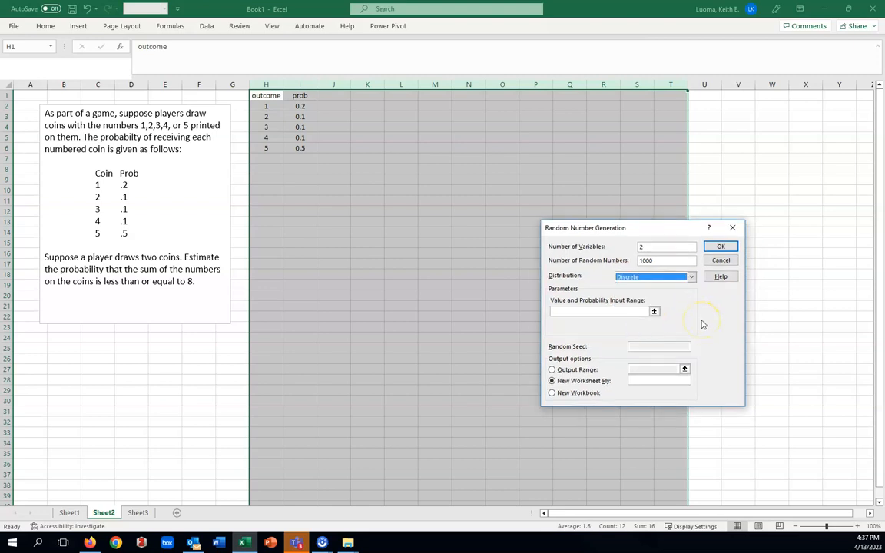
{"action": "mouse_move", "coordinate": [627, 330]}
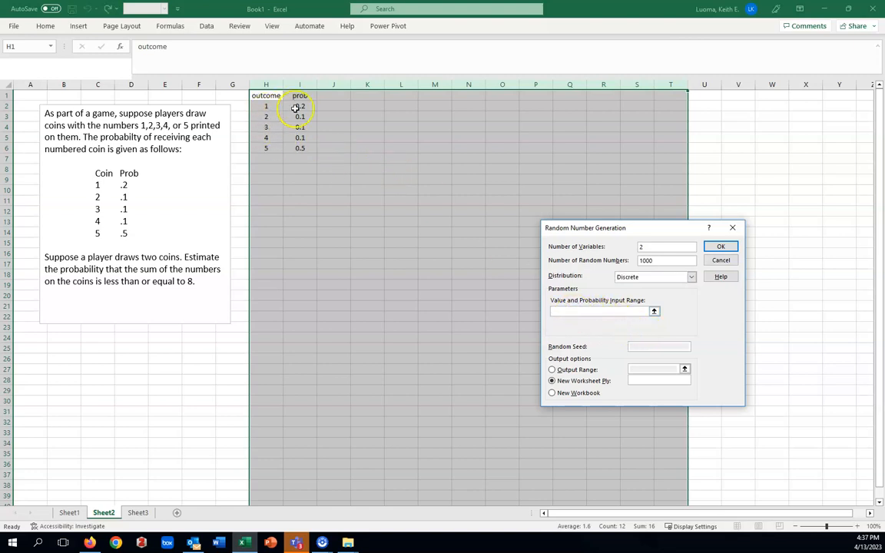
{"action": "mouse_move", "coordinate": [288, 172]}
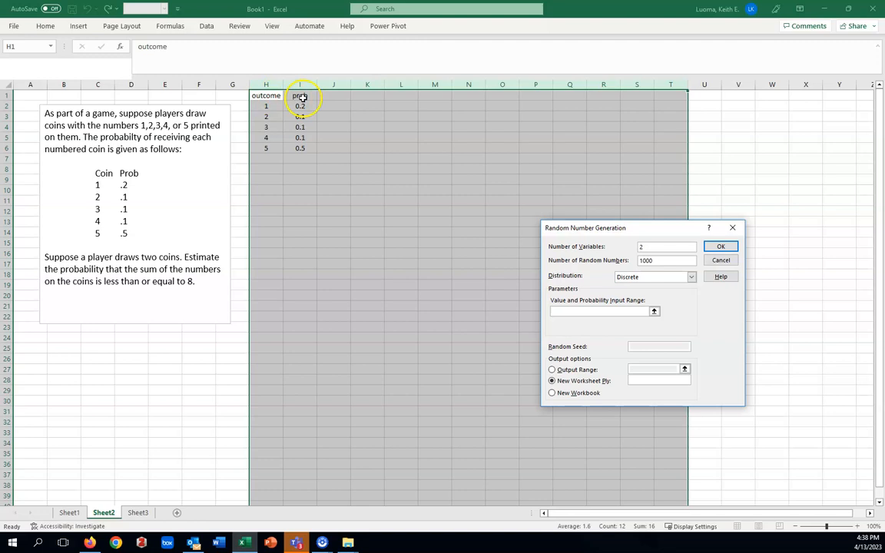
- Use H2:I6 as the value-and-probability input range and output to cell K1
{"action": "left_click_drag", "start_coordinate": [266, 105], "coordinate": [300, 127]}
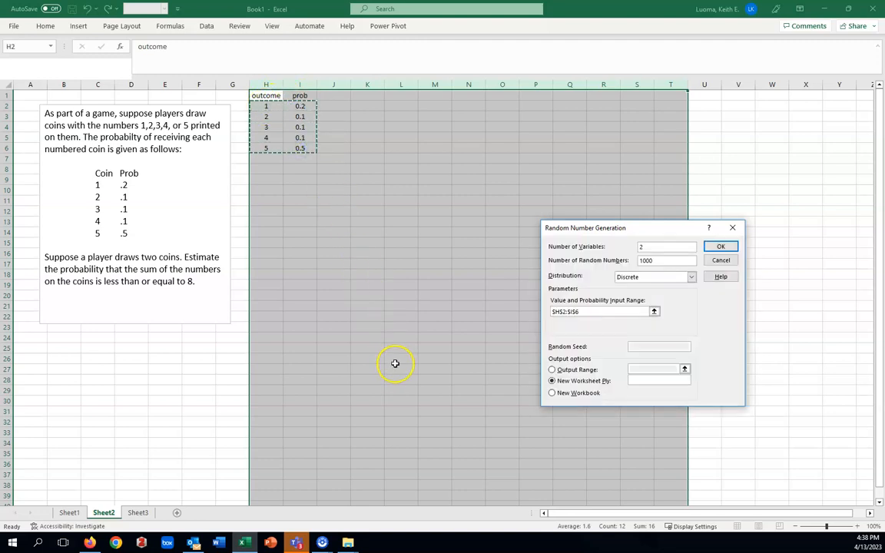
{"action": "mouse_move", "coordinate": [398, 356]}
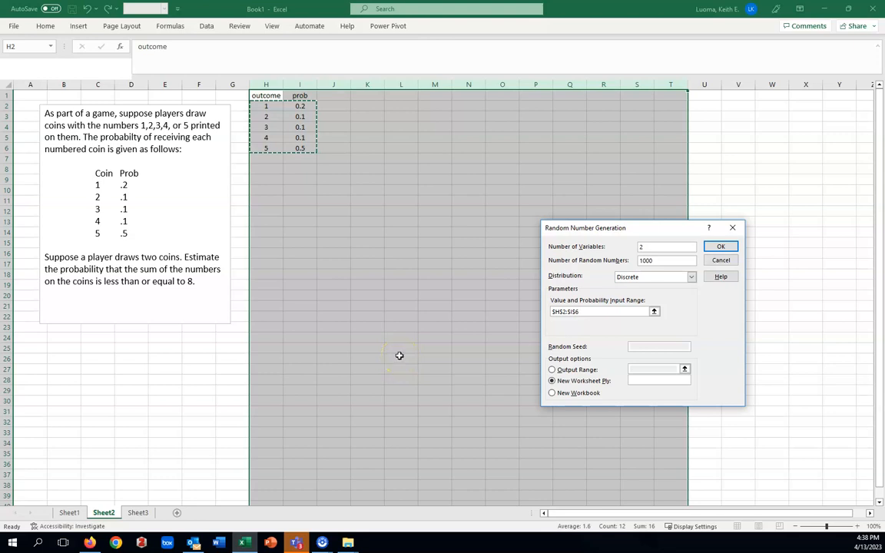
{"action": "mouse_move", "coordinate": [640, 378]}
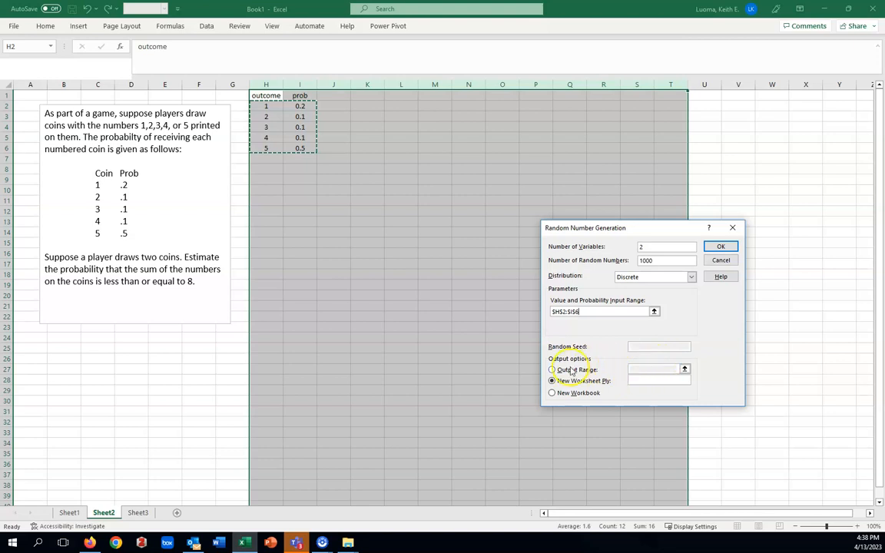
{"action": "left_click", "coordinate": [552, 369]}
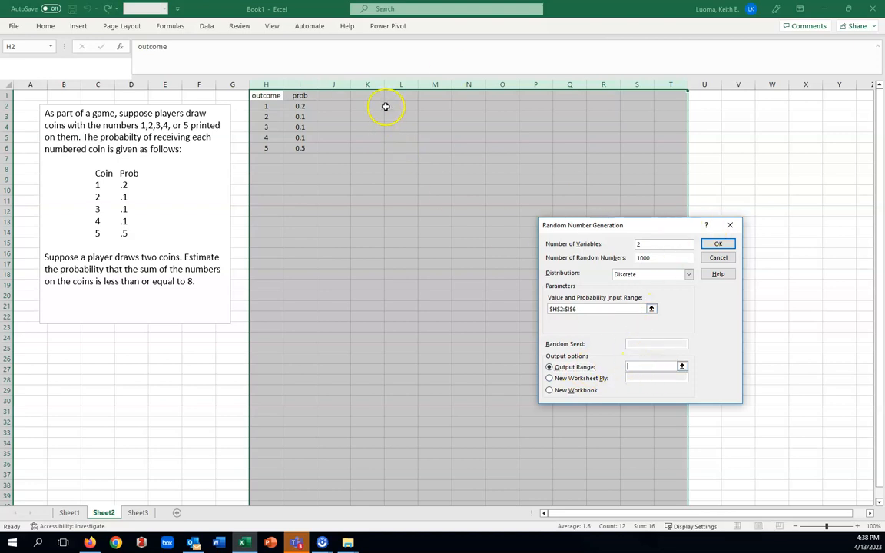
{"action": "mouse_move", "coordinate": [369, 95]}
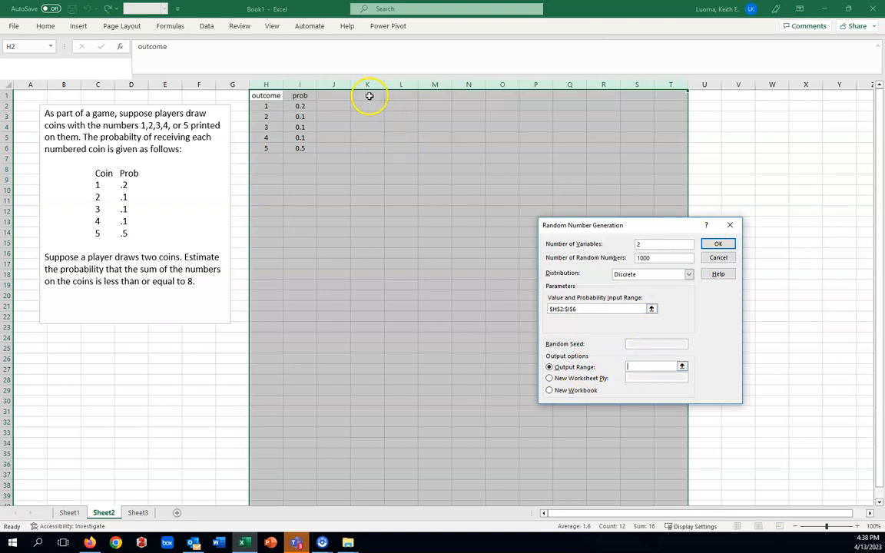
{"action": "left_click", "coordinate": [367, 96]}
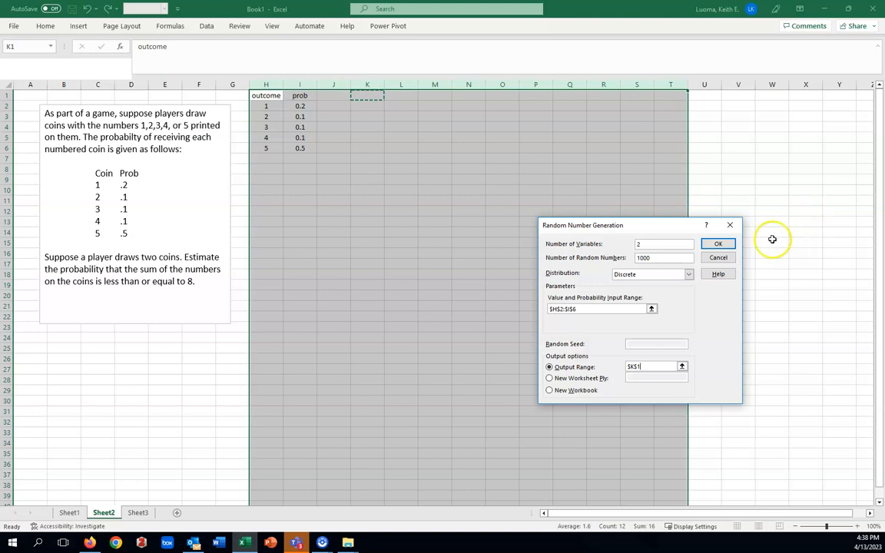
- Generate the 1000 rows of two-column coin draws into K1:L1000
{"action": "left_click", "coordinate": [718, 243]}
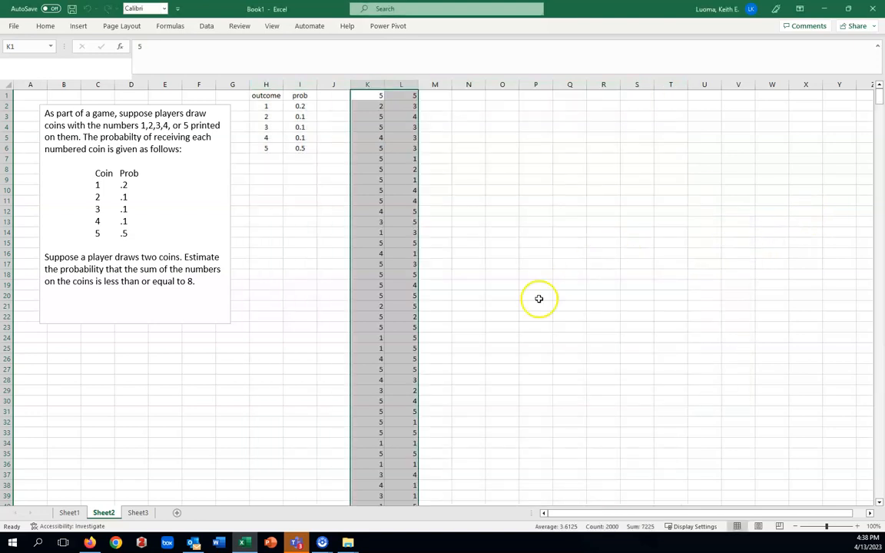
{"action": "mouse_move", "coordinate": [493, 277]}
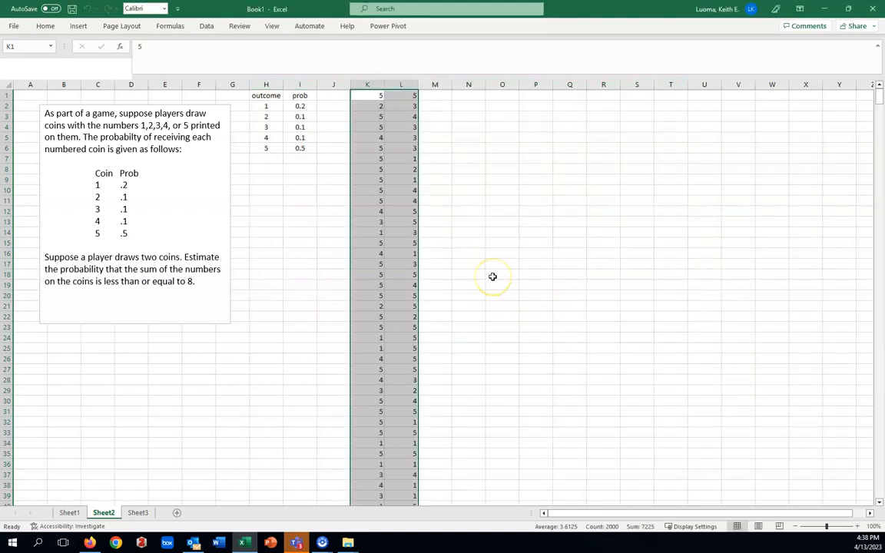
{"action": "mouse_move", "coordinate": [497, 209]}
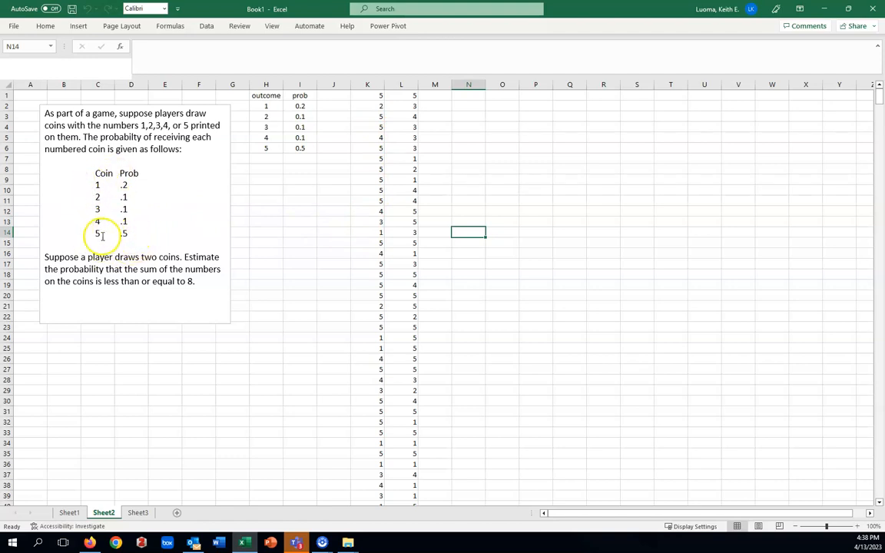
{"action": "mouse_move", "coordinate": [359, 163]}
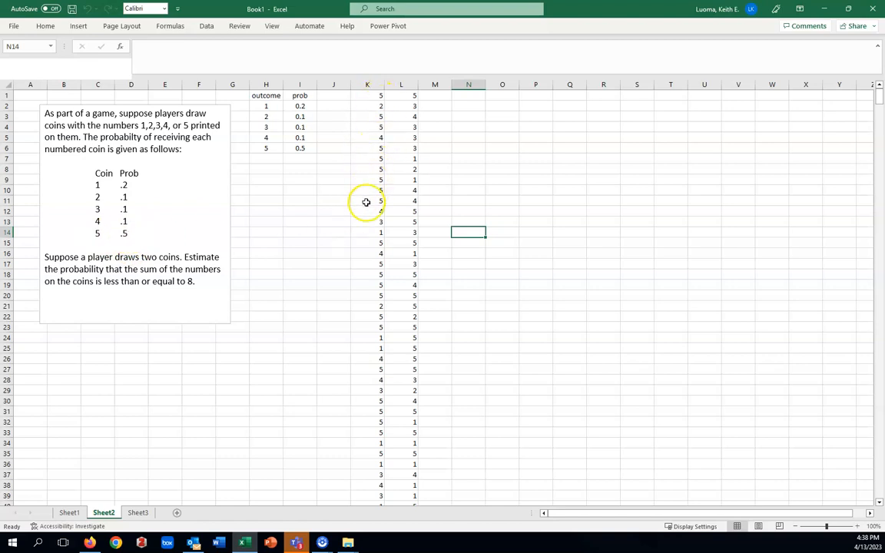
{"action": "mouse_move", "coordinate": [136, 244]}
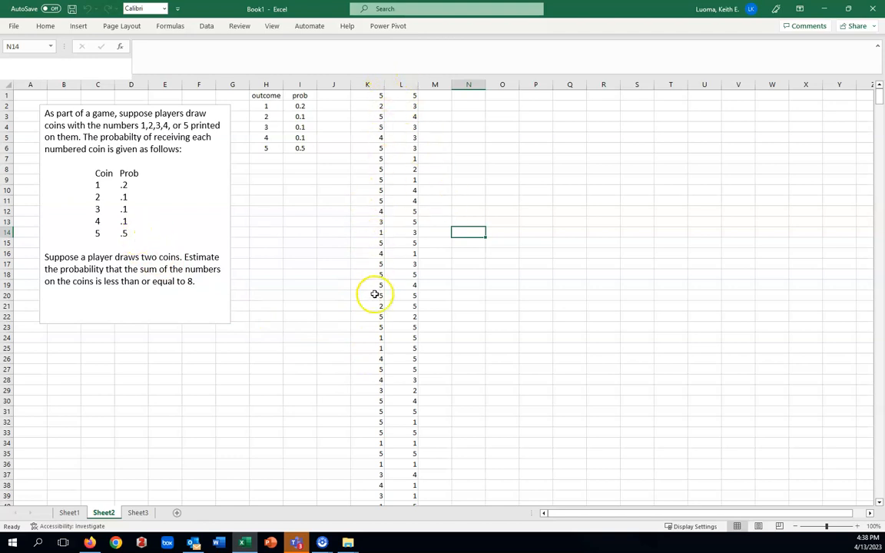
{"action": "mouse_move", "coordinate": [377, 268]}
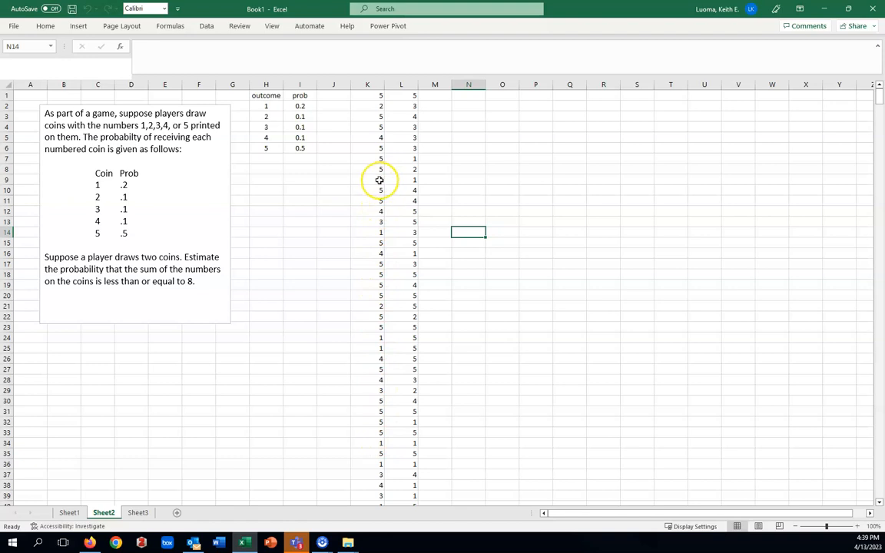
{"action": "mouse_move", "coordinate": [381, 196]}
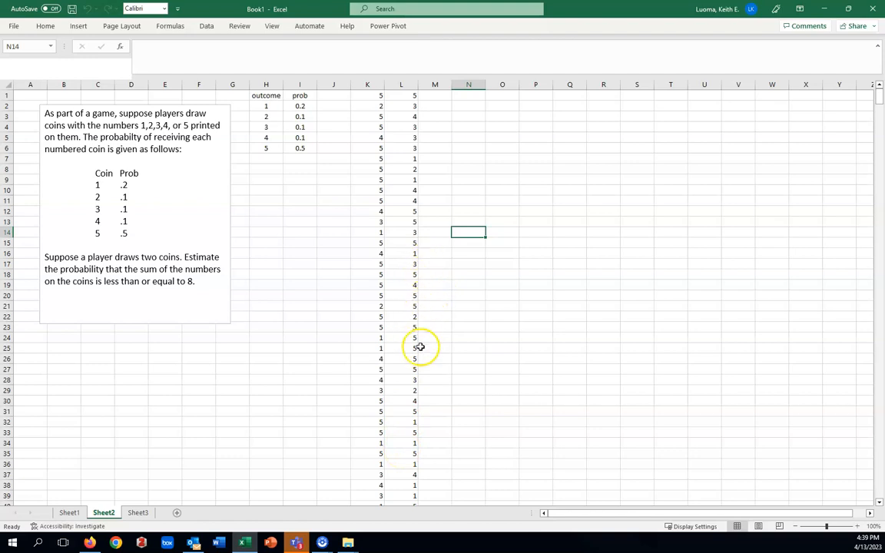
{"action": "mouse_move", "coordinate": [495, 364]}
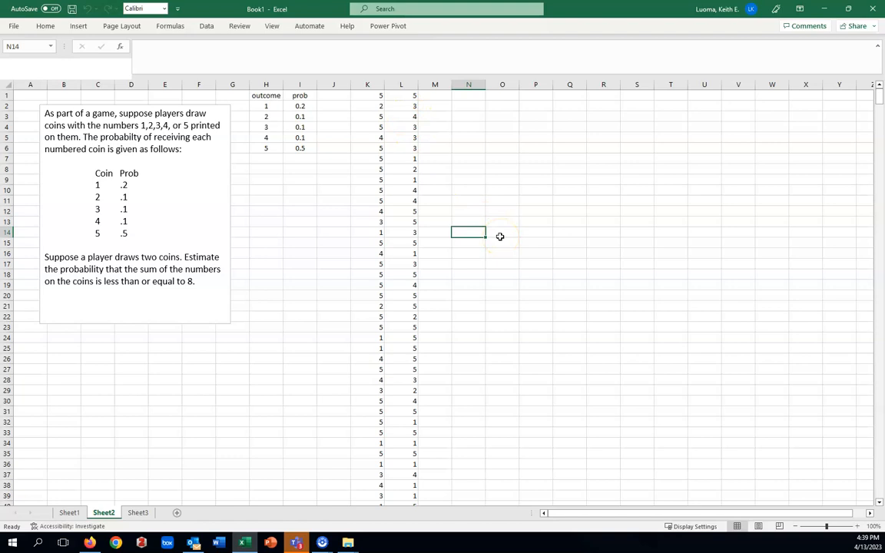
{"action": "mouse_move", "coordinate": [500, 236]}
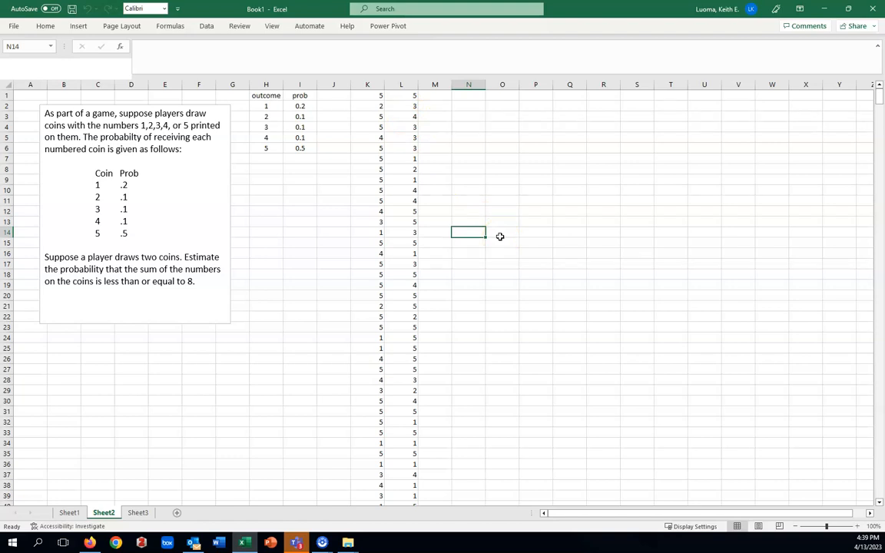
{"action": "mouse_move", "coordinate": [500, 234]}
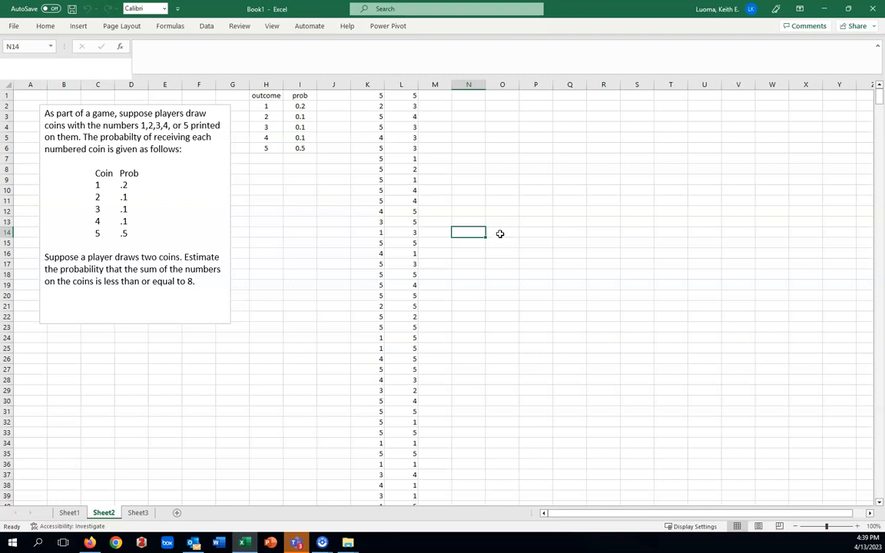
{"action": "mouse_move", "coordinate": [151, 296]}
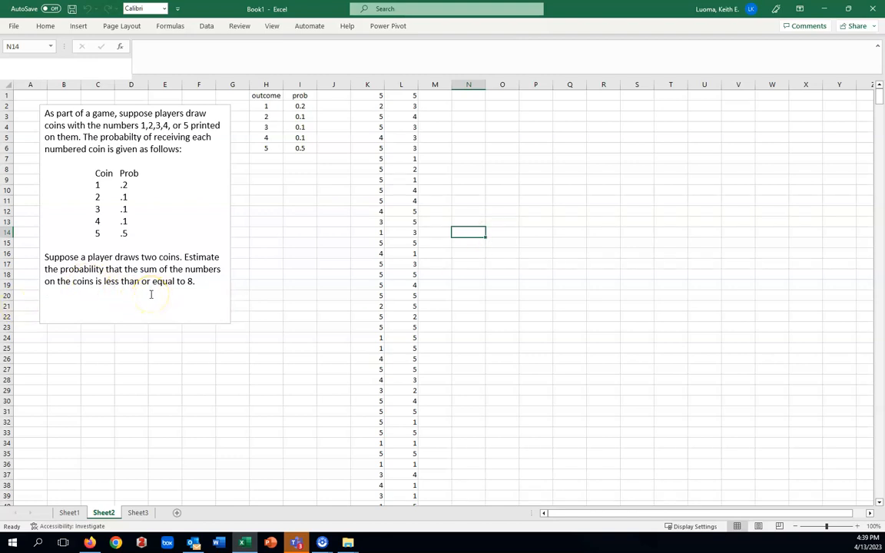
{"action": "mouse_move", "coordinate": [154, 301]}
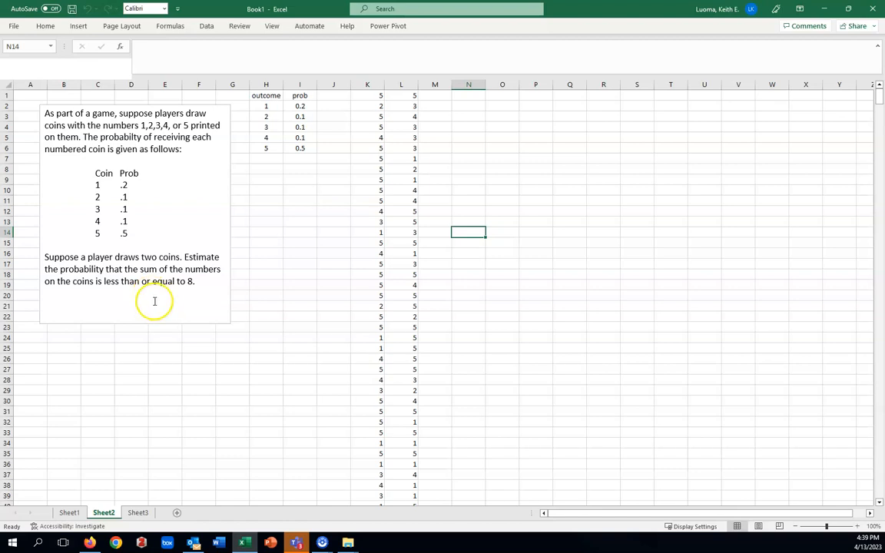
{"action": "mouse_move", "coordinate": [80, 267]}
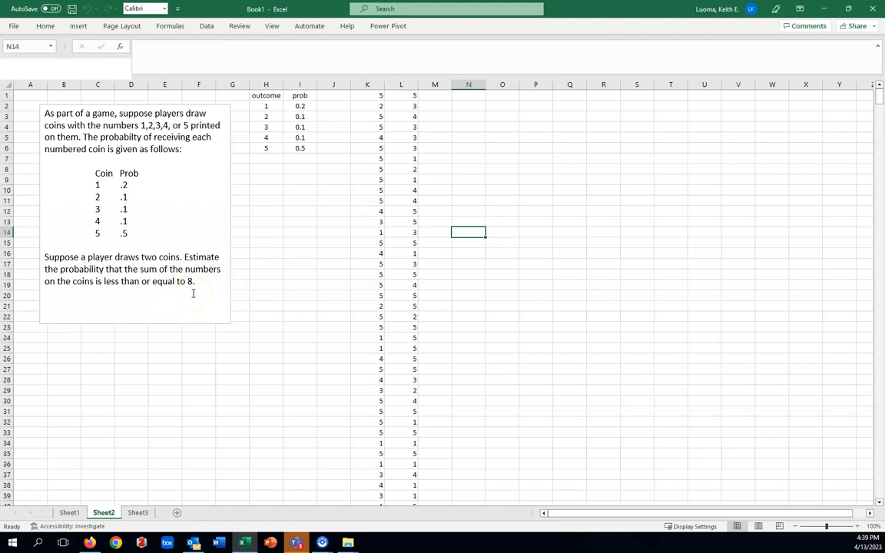
{"action": "mouse_move", "coordinate": [259, 258]}
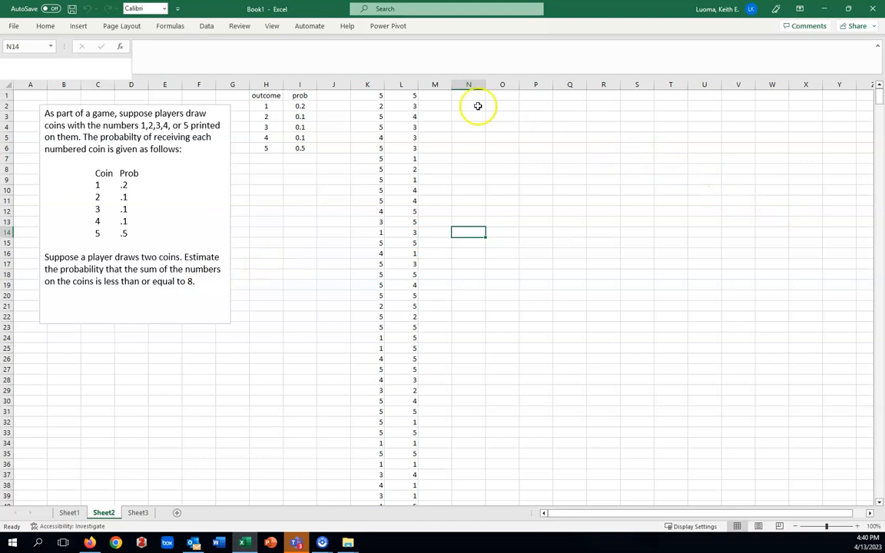
{"action": "mouse_move", "coordinate": [434, 95]}
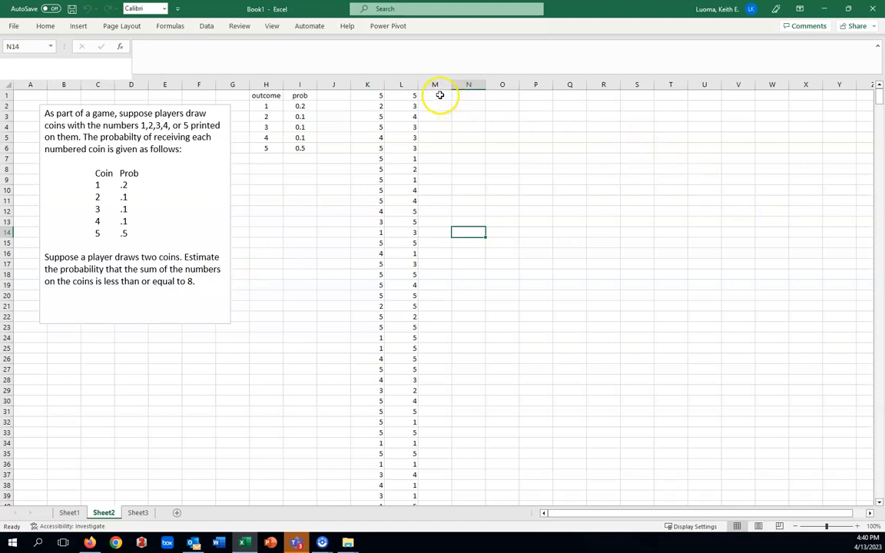
- Enter the formula =K1+L1 in cell M1
{"action": "left_click", "coordinate": [434, 95]}
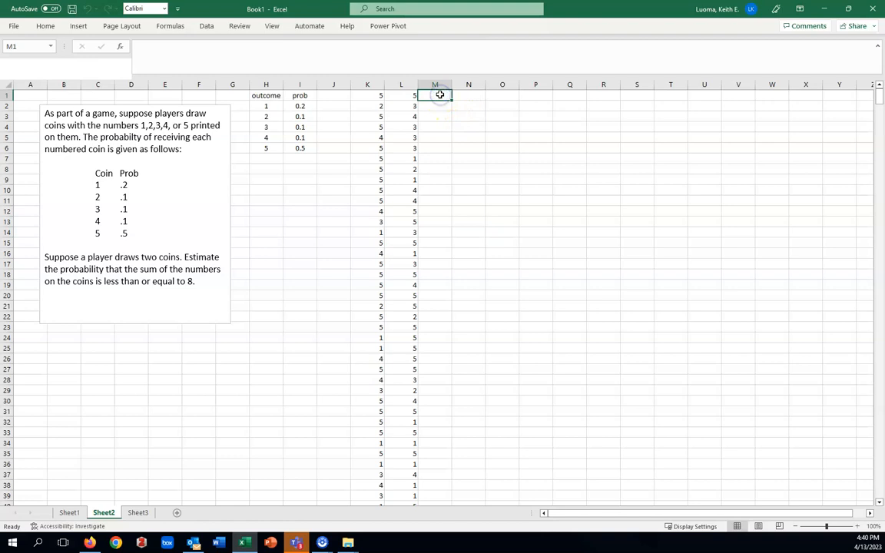
{"action": "type", "text": "="}
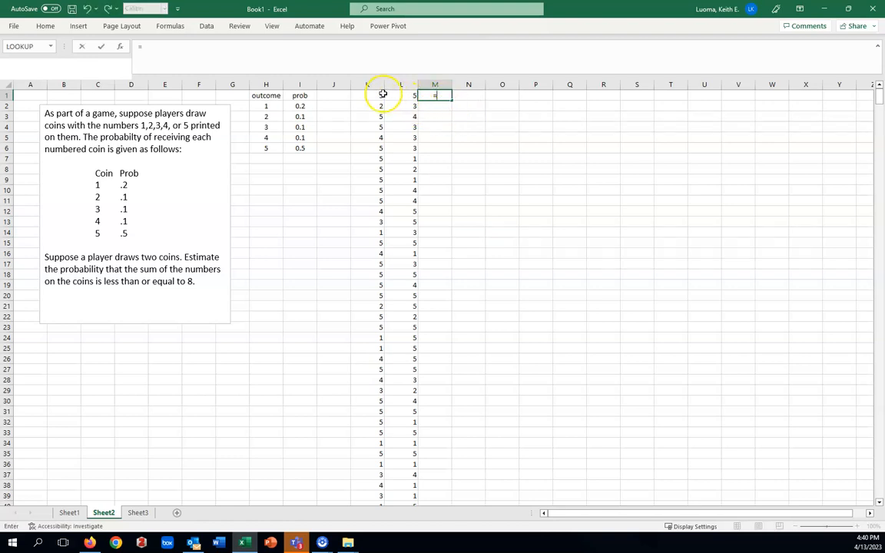
{"action": "left_click", "coordinate": [368, 95]}
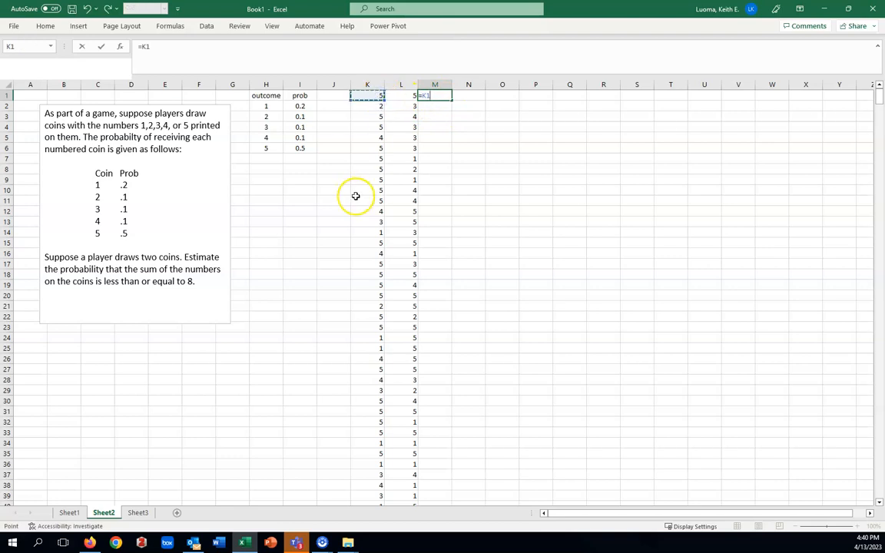
{"action": "type", "text": "+"}
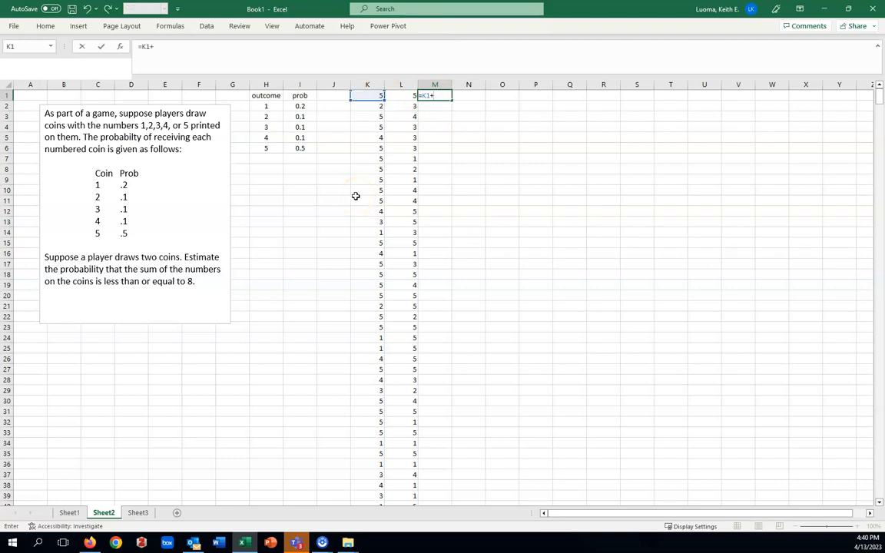
{"action": "left_click", "coordinate": [400, 95]}
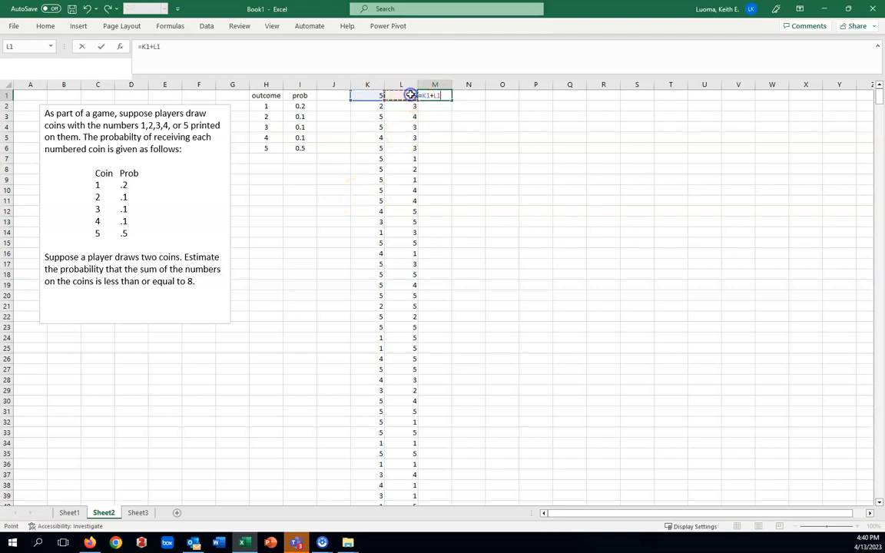
{"action": "key", "text": "enter"}
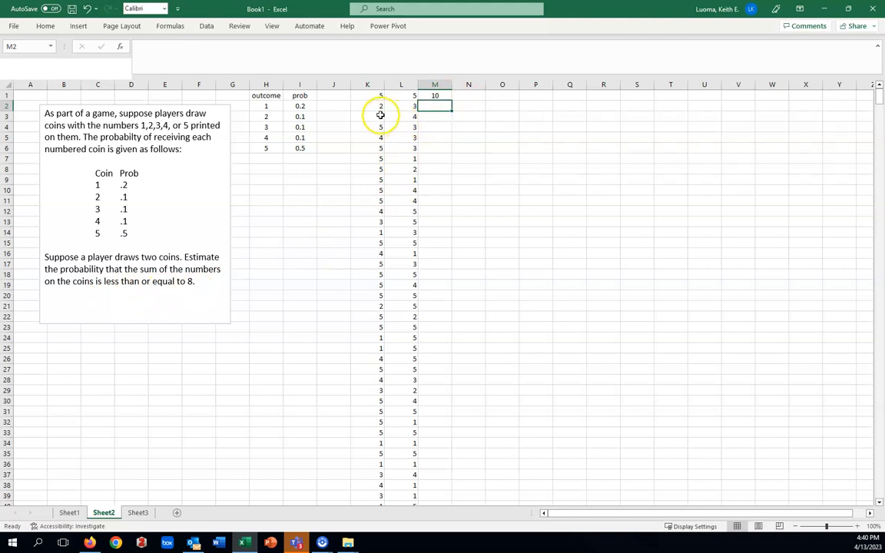
{"action": "mouse_move", "coordinate": [439, 106]}
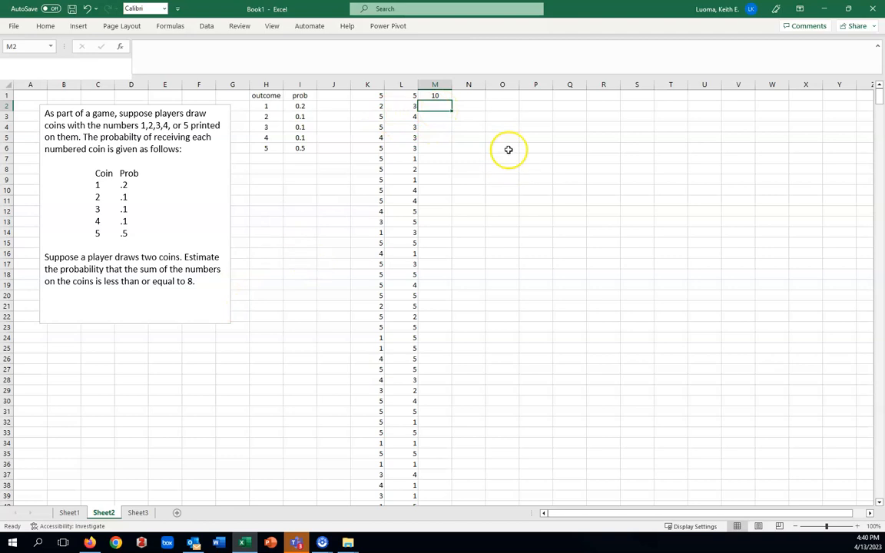
{"action": "mouse_move", "coordinate": [458, 94]}
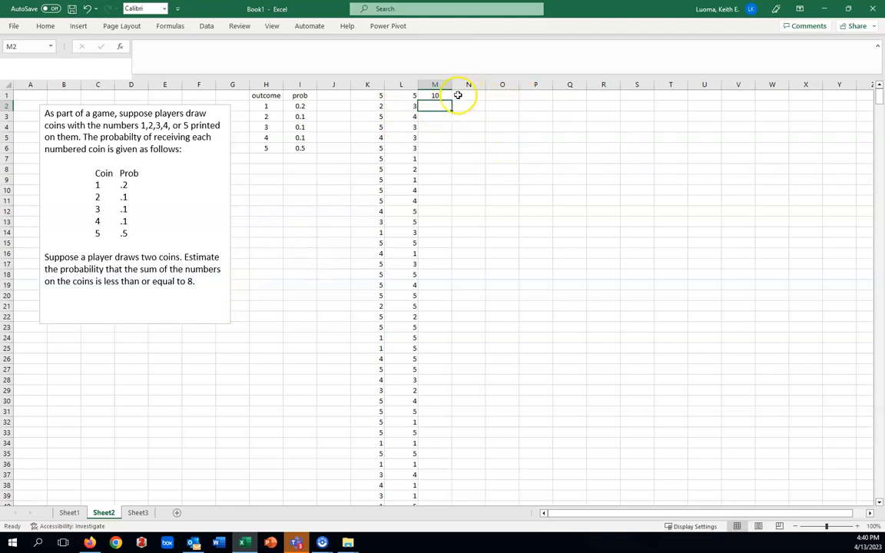
- Copy the M1 sum formula down column M and shade the column yellow
{"action": "left_click", "coordinate": [435, 96]}
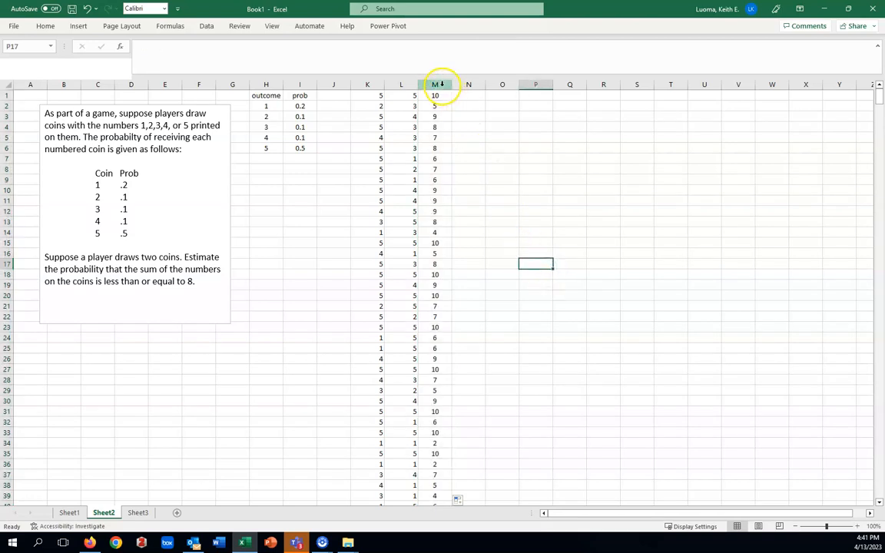
{"action": "left_click", "coordinate": [45, 25]}
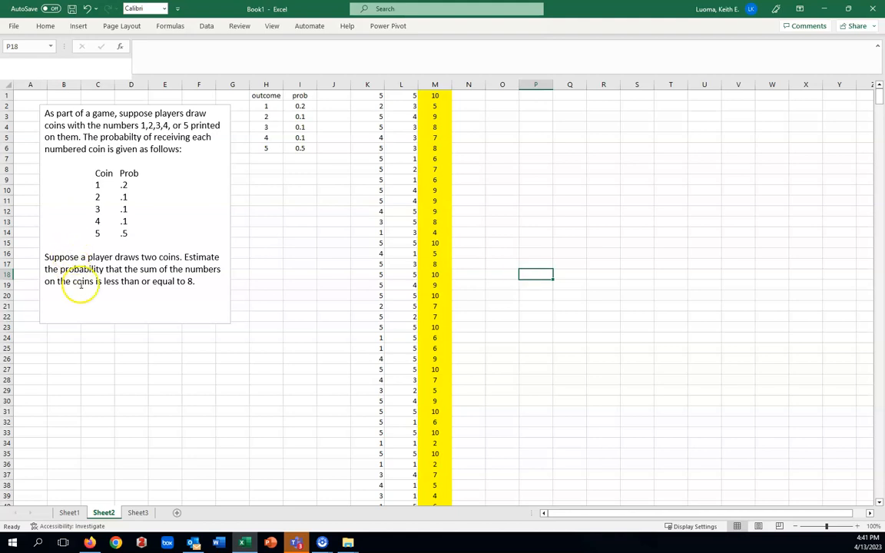
{"action": "mouse_move", "coordinate": [502, 348]}
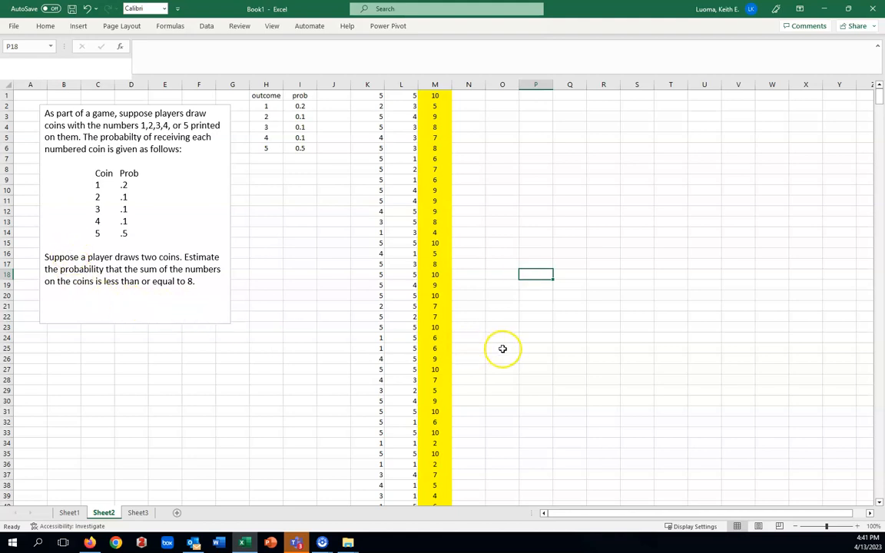
{"action": "mouse_move", "coordinate": [438, 212]}
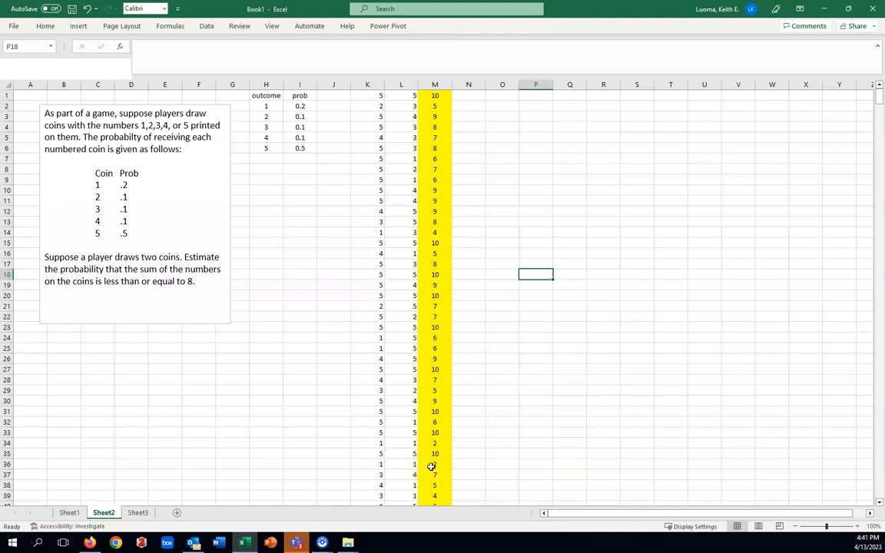
{"action": "mouse_move", "coordinate": [458, 363]}
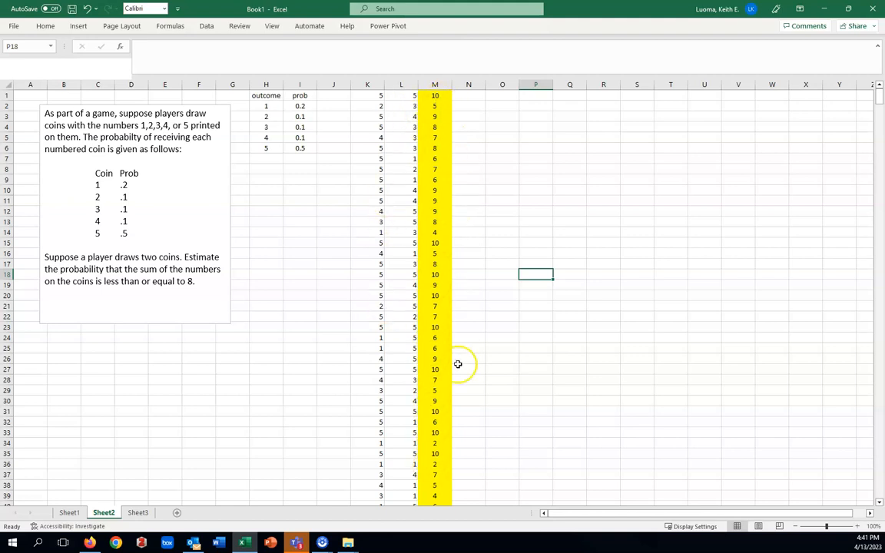
{"action": "mouse_move", "coordinate": [533, 336]}
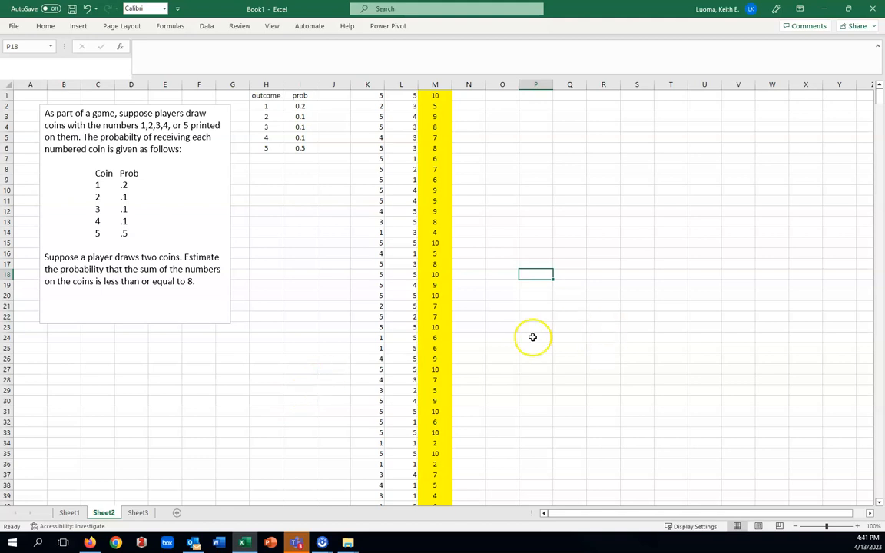
{"action": "mouse_move", "coordinate": [321, 251]}
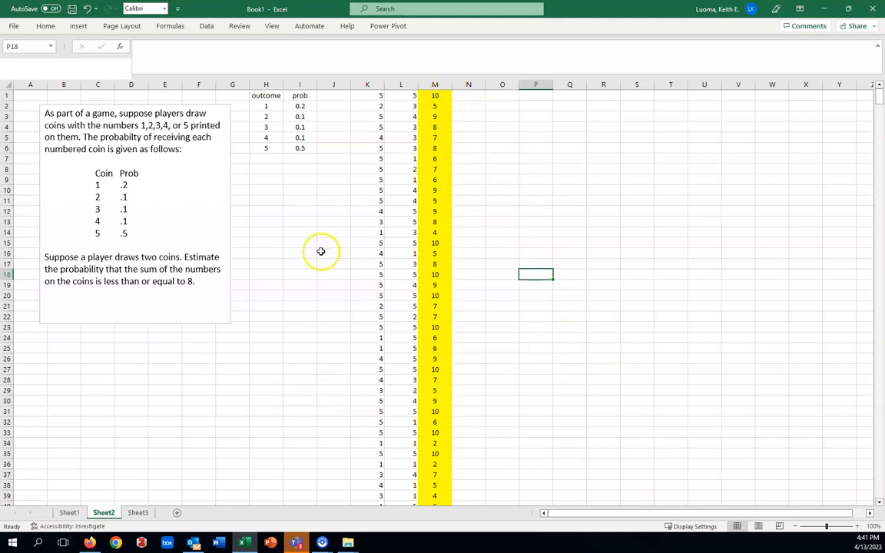
{"action": "mouse_move", "coordinate": [180, 295]}
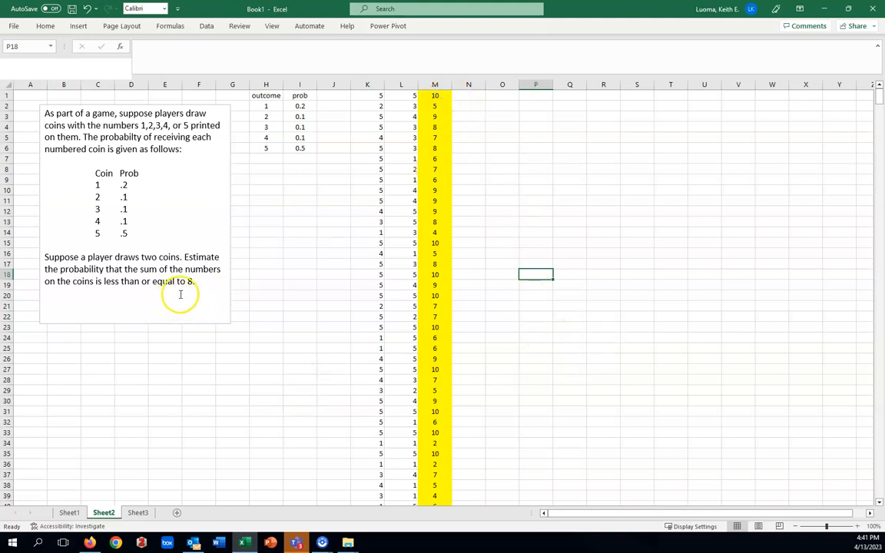
{"action": "mouse_move", "coordinate": [611, 153]}
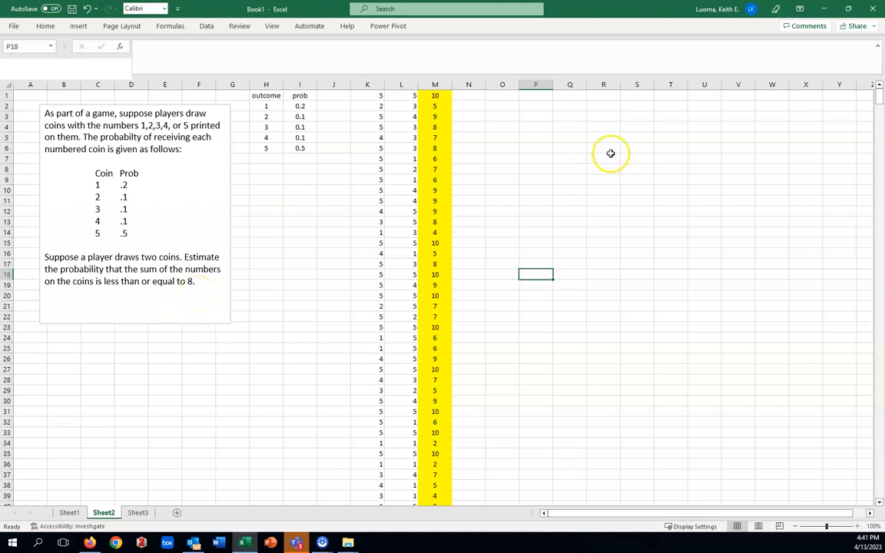
{"action": "mouse_move", "coordinate": [443, 106]}
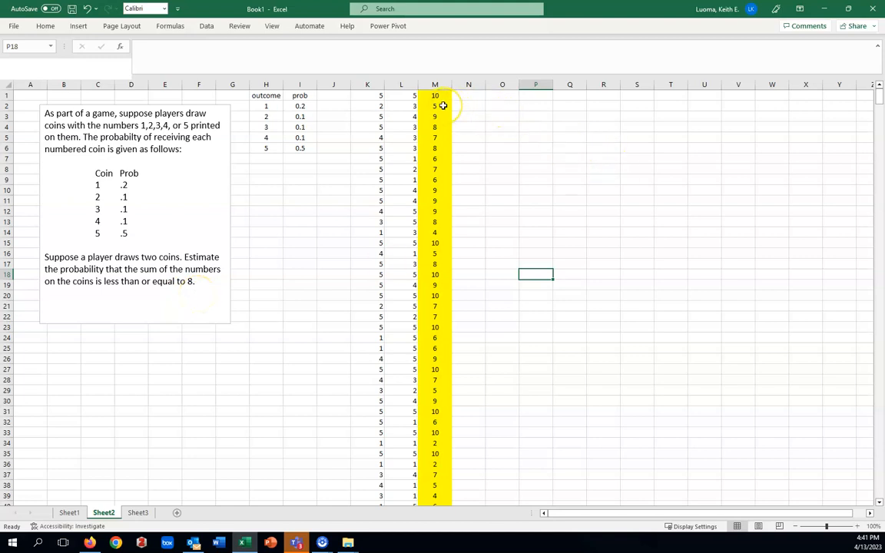
{"action": "mouse_move", "coordinate": [444, 134]}
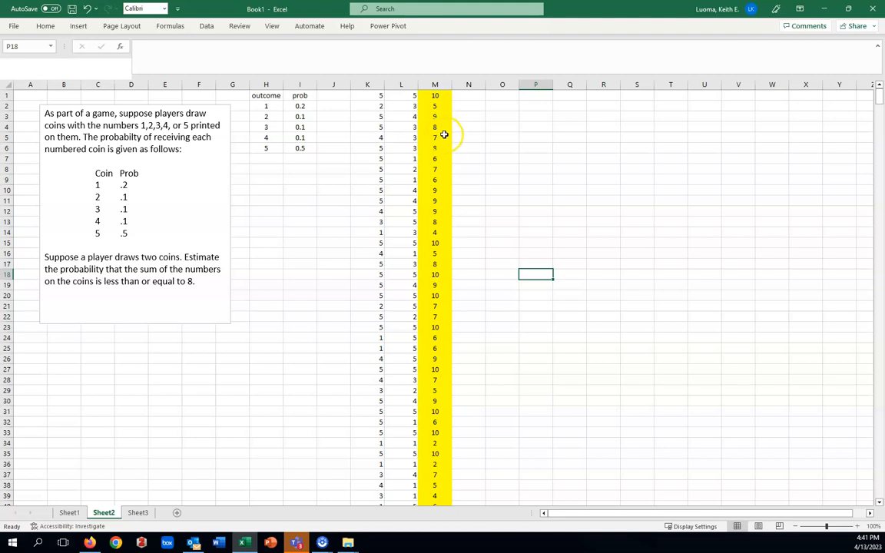
{"action": "mouse_move", "coordinate": [507, 156]}
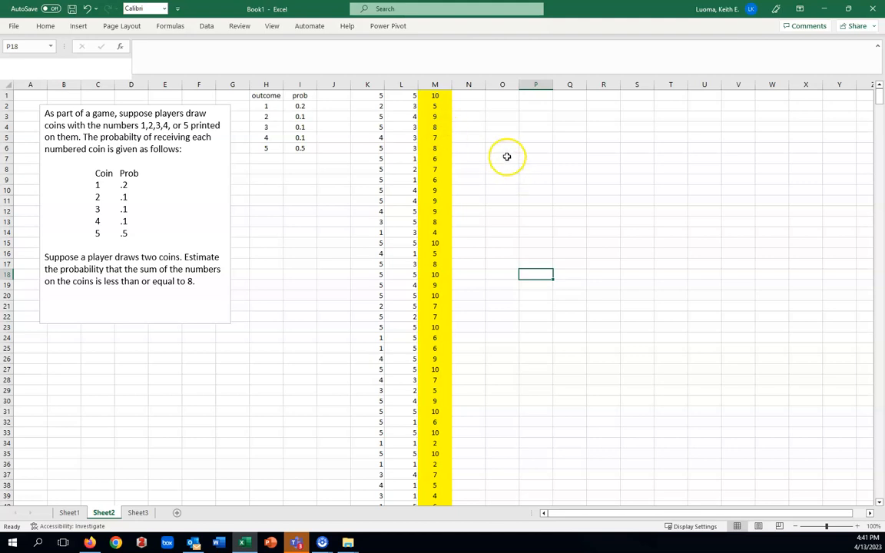
{"action": "mouse_move", "coordinate": [504, 112]}
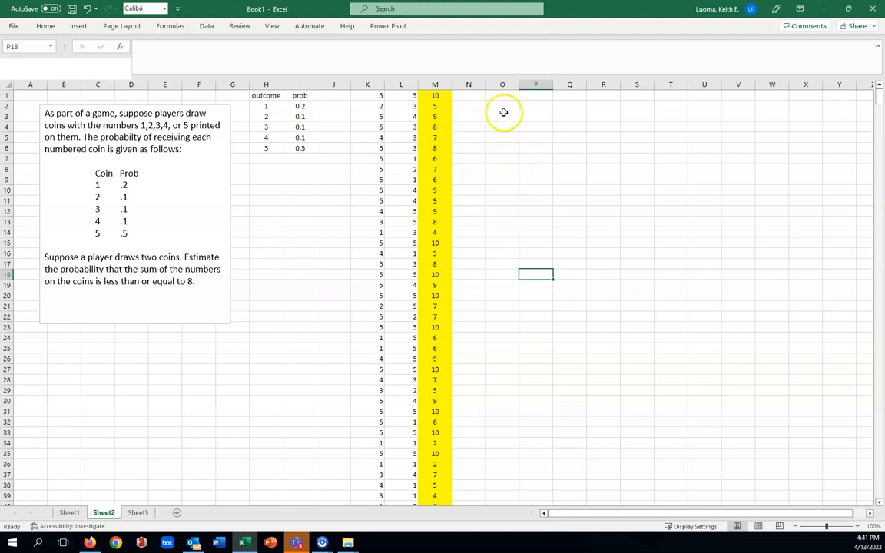
- Type =COUNTIF(M:M, into cell O2, using all of column M as the range
{"action": "left_click", "coordinate": [502, 106]}
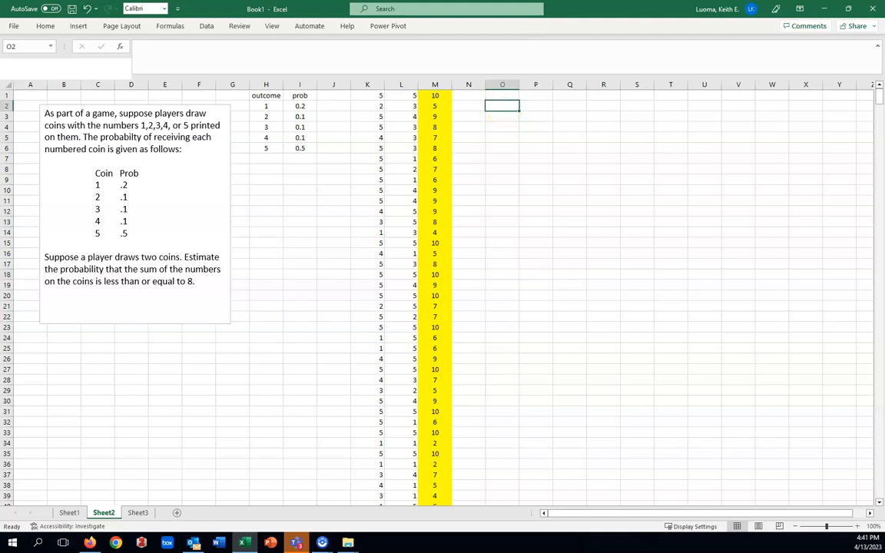
{"action": "type", "text": "="}
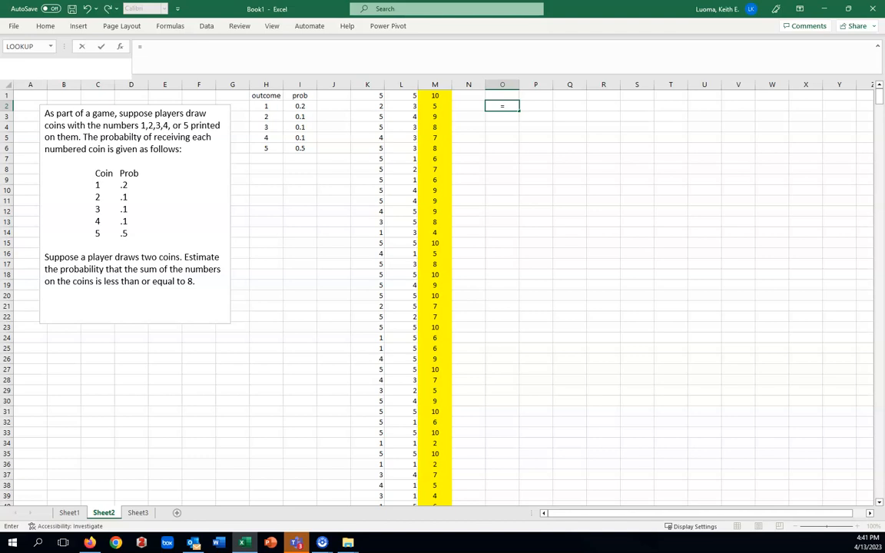
{"action": "type", "text": "c"}
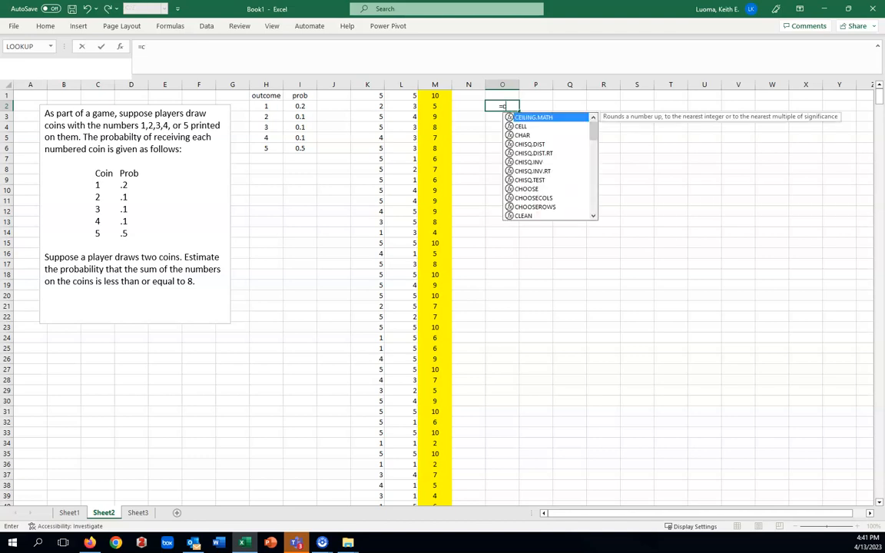
{"action": "type", "text": "oun"}
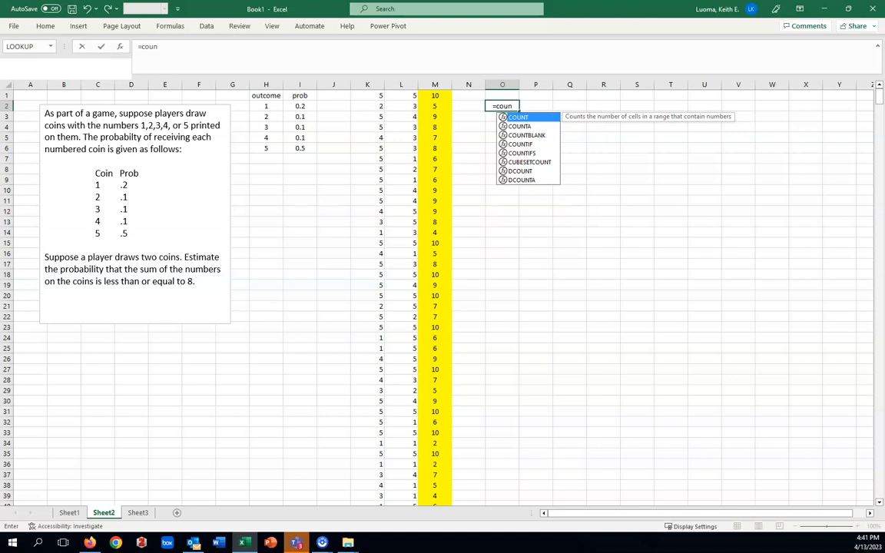
{"action": "type", "text": "t"}
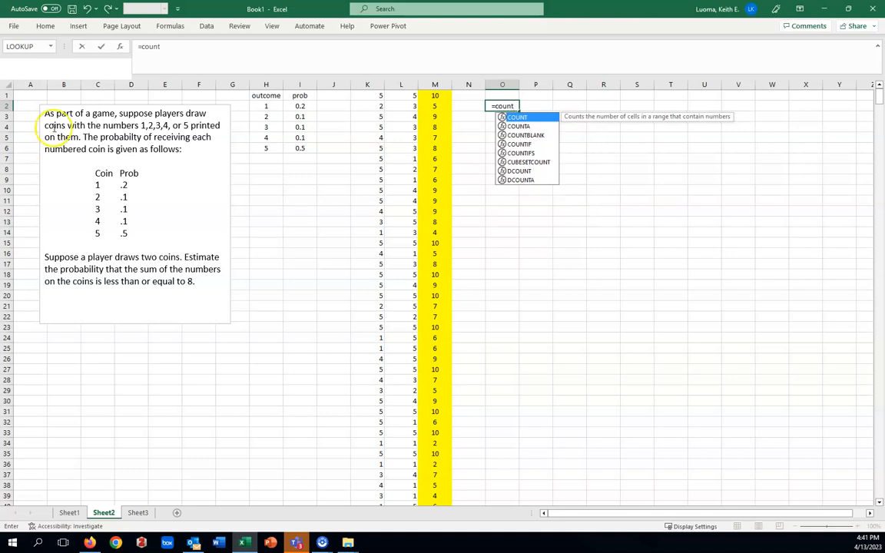
{"action": "mouse_move", "coordinate": [549, 150]}
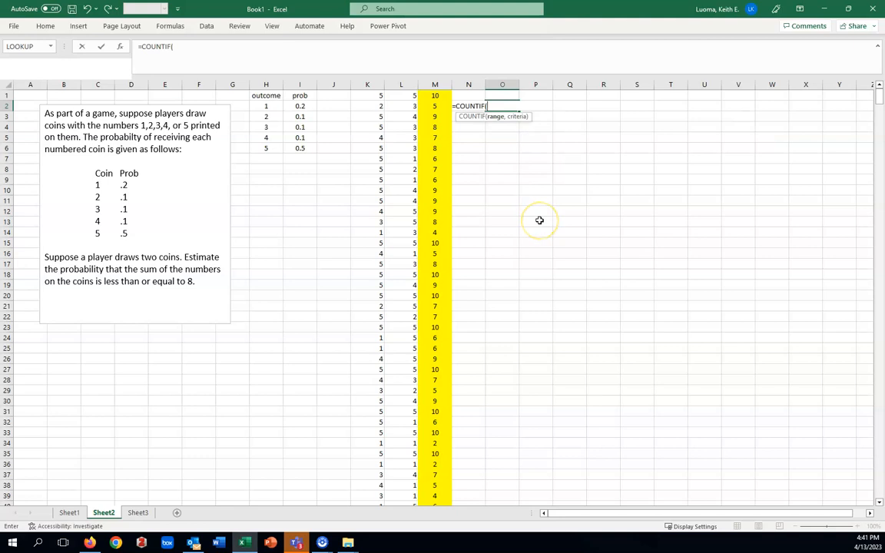
{"action": "mouse_move", "coordinate": [468, 123]}
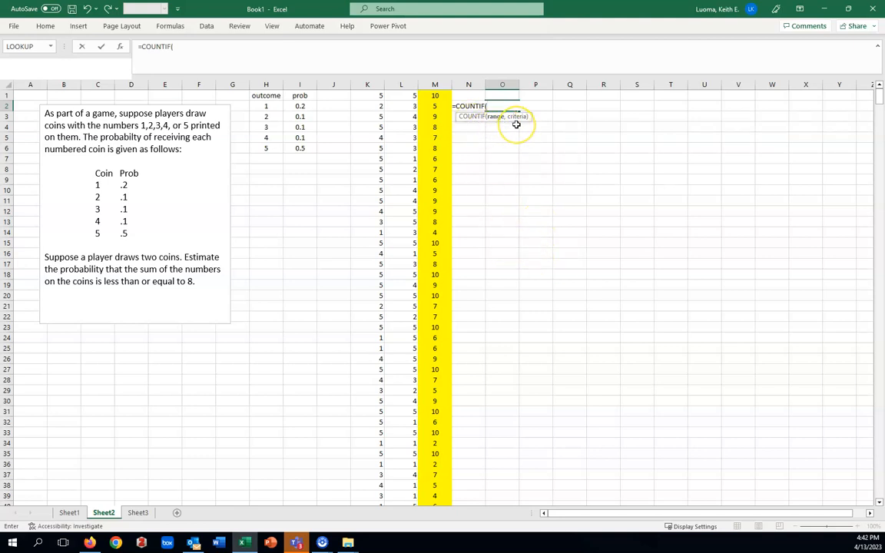
{"action": "mouse_move", "coordinate": [526, 175]}
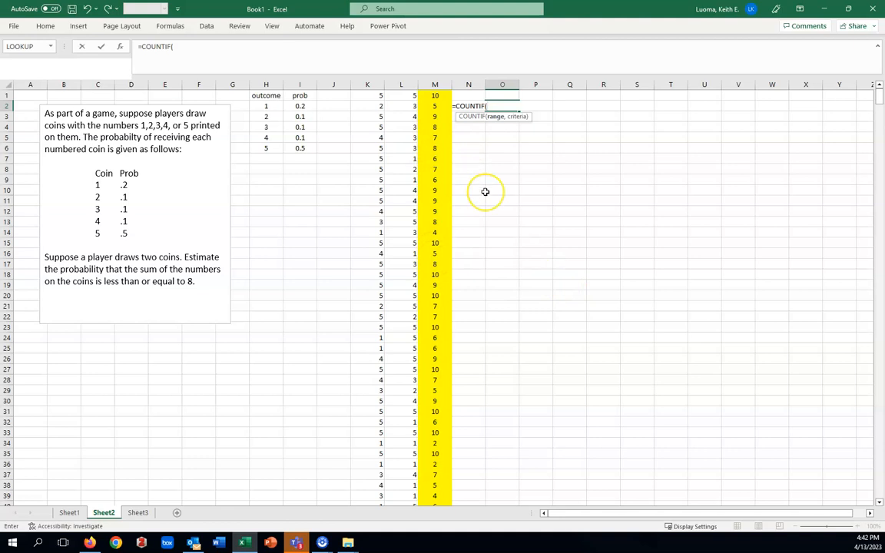
{"action": "mouse_move", "coordinate": [450, 146]}
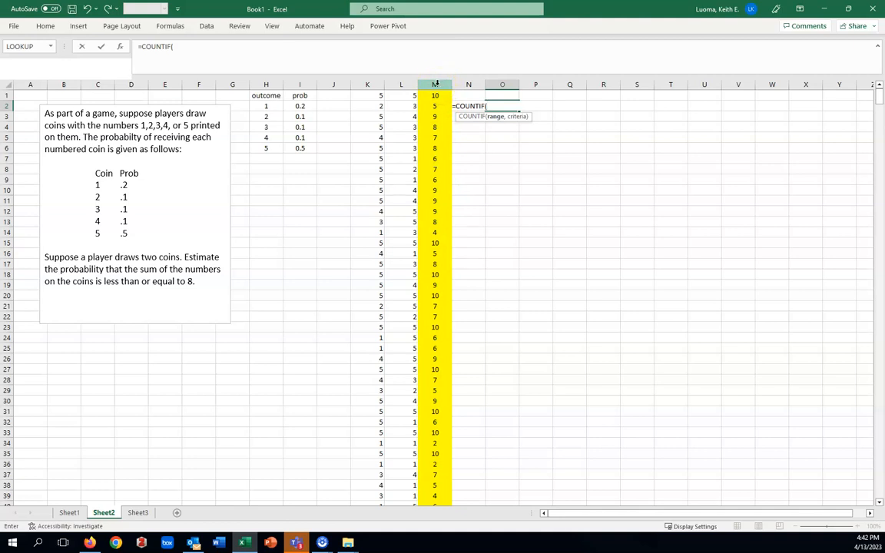
{"action": "left_click", "coordinate": [435, 84]}
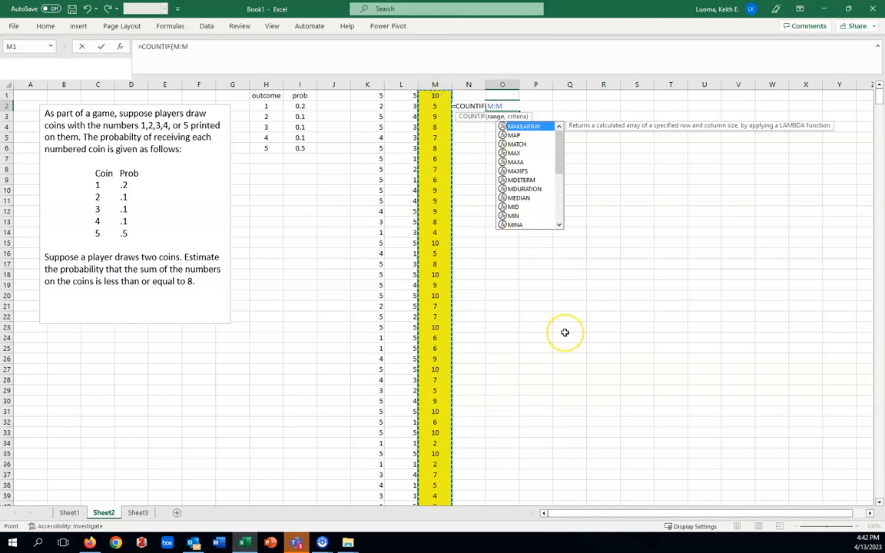
{"action": "mouse_move", "coordinate": [456, 123]}
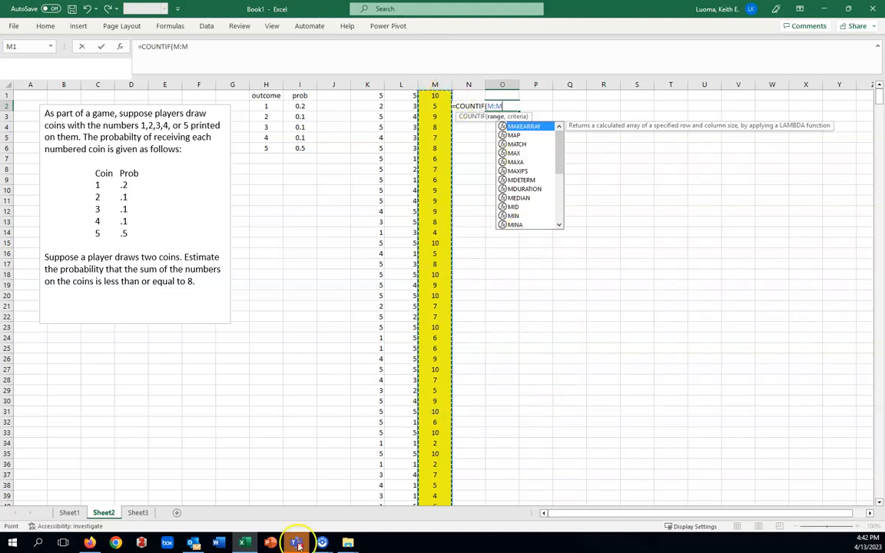
{"action": "type", "text": ","}
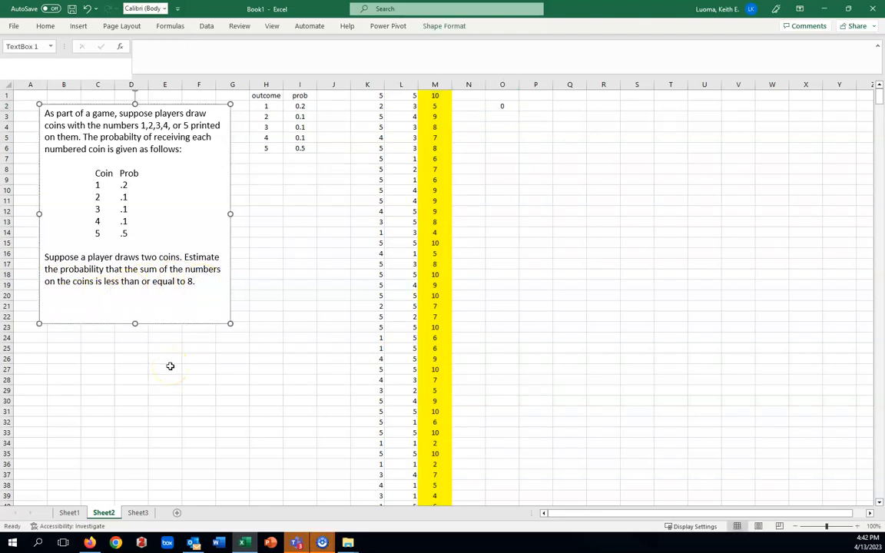
{"action": "mouse_move", "coordinate": [686, 148]}
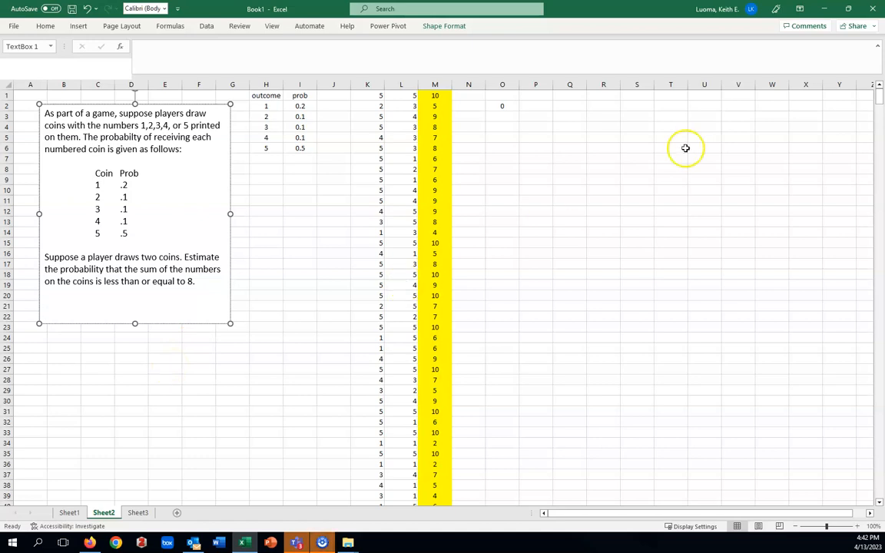
{"action": "mouse_move", "coordinate": [98, 325]}
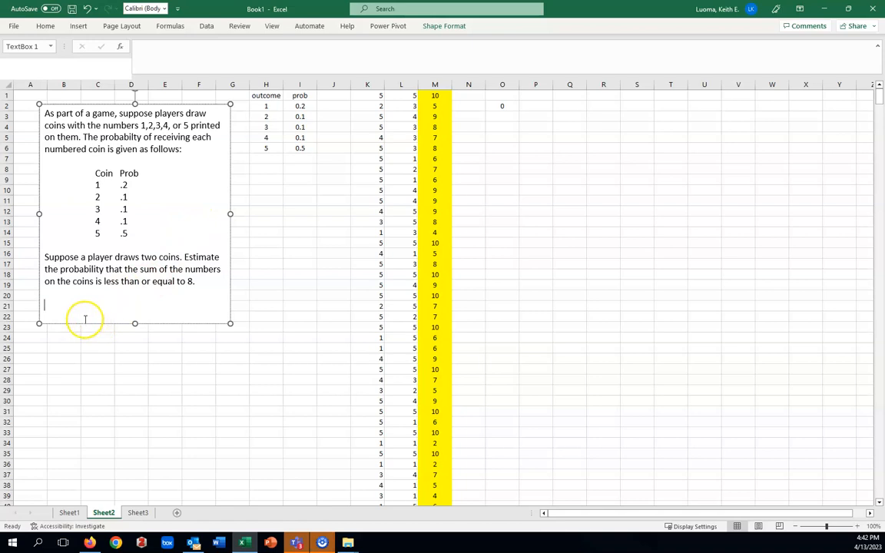
- Complete O2 as =COUNTIF(M:M,"<=8"), declining the correction prompt, to show 649
{"action": "type", "text": "sum"}
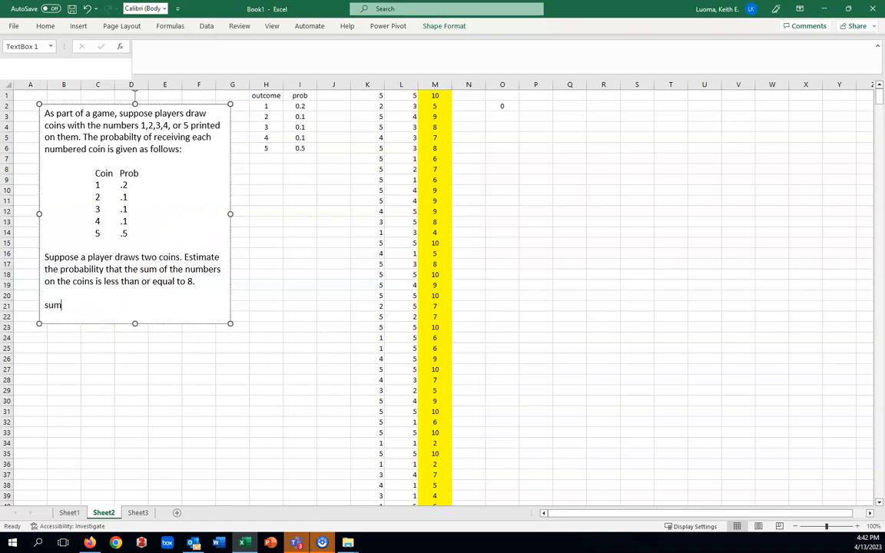
{"action": "type", "text": "<"}
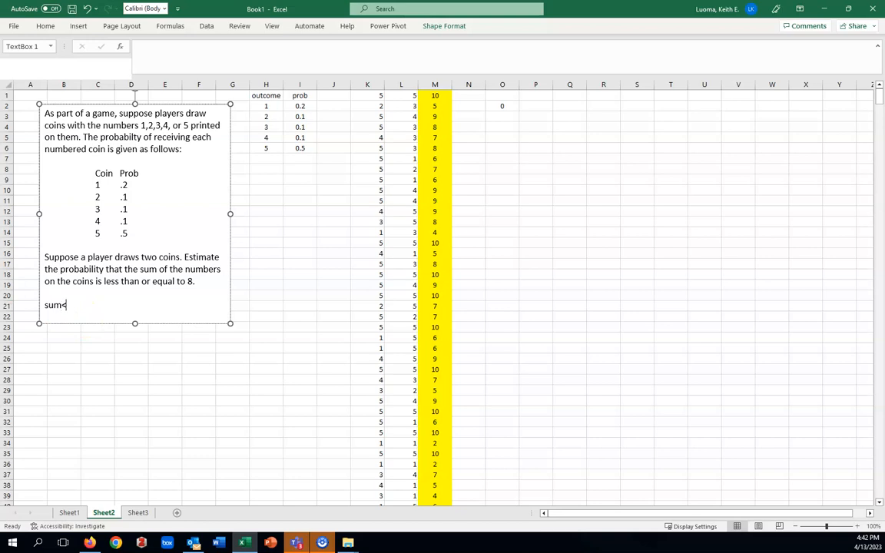
{"action": "type", "text": "="}
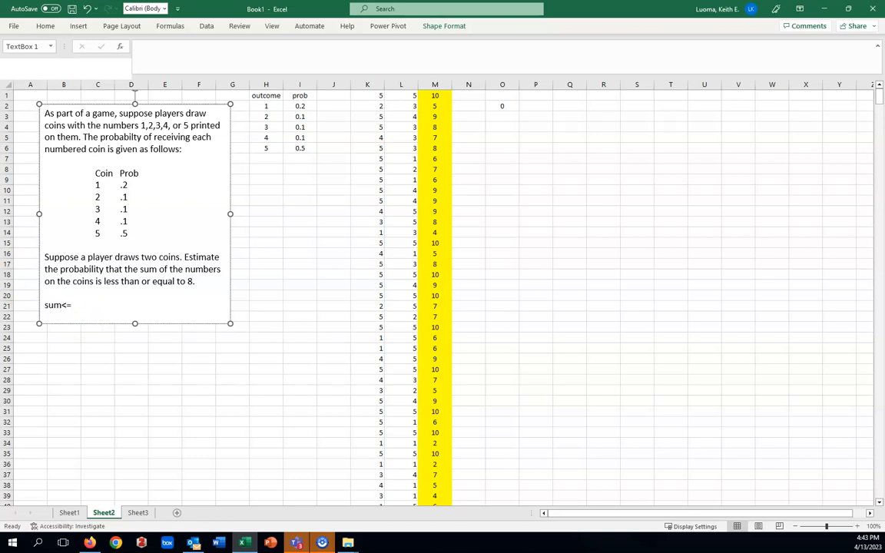
{"action": "type", "text": "8"}
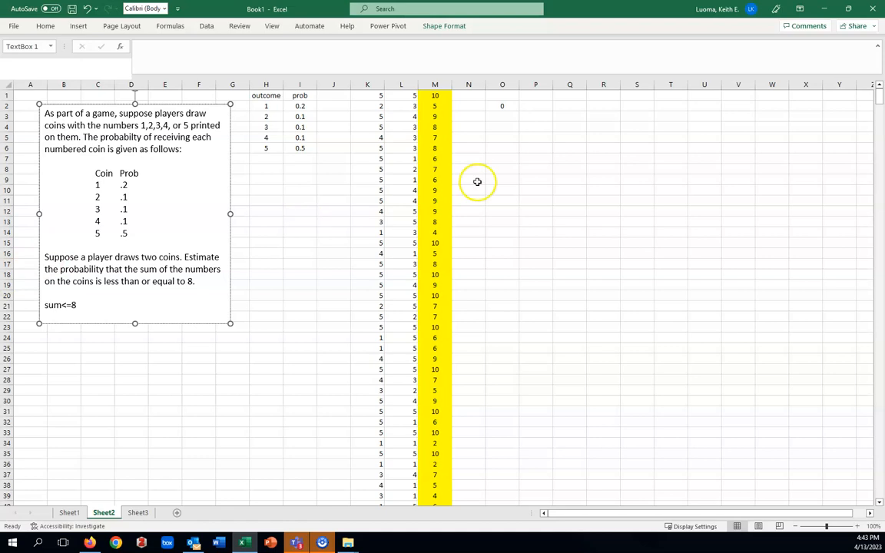
{"action": "left_click", "coordinate": [502, 106]}
{"action": "type", "text": "=COUNTIF(M:M,"}
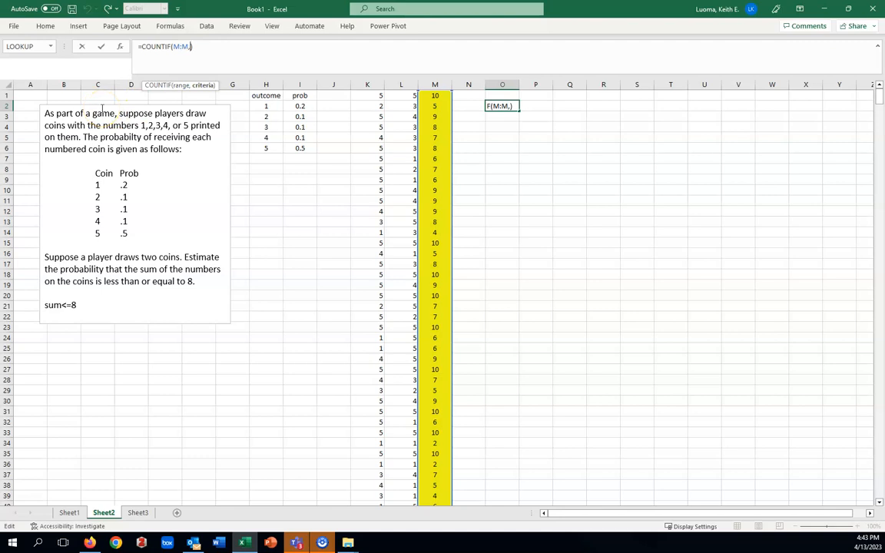
{"action": "type", "text": "\""}
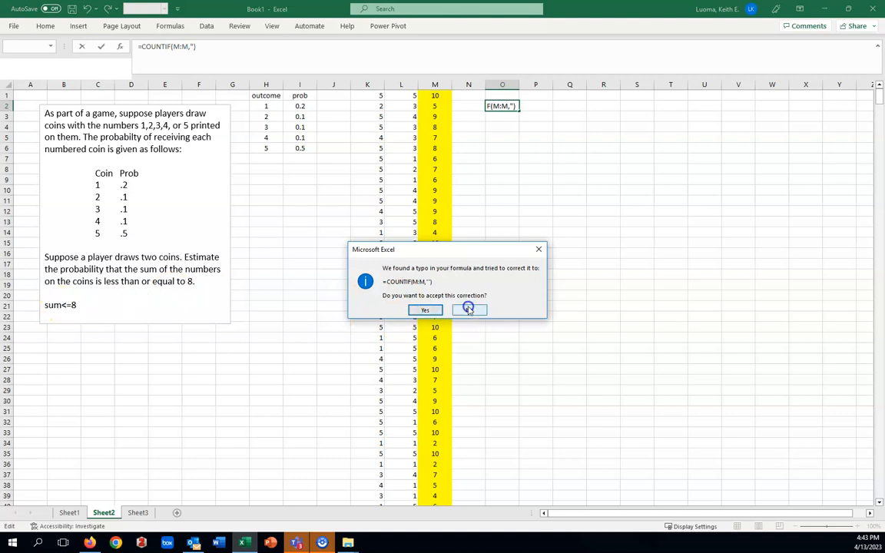
{"action": "left_click", "coordinate": [467, 310]}
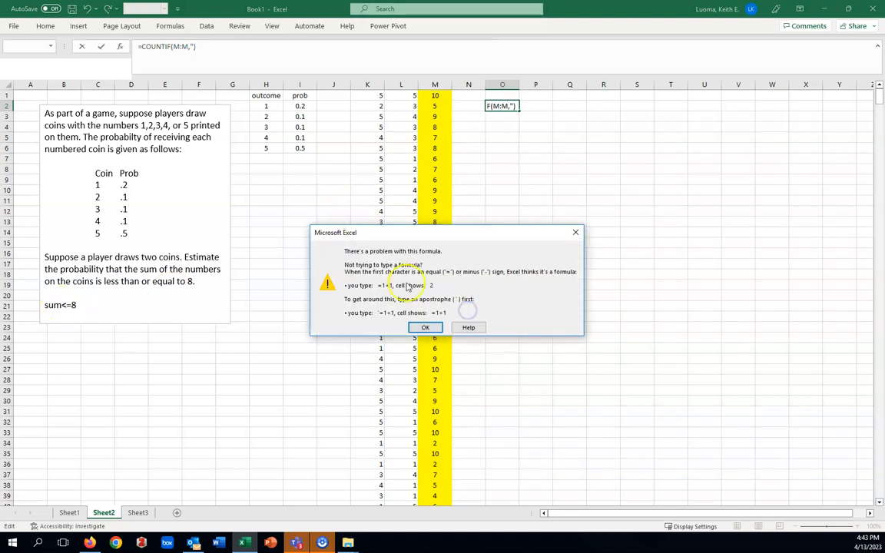
{"action": "left_click", "coordinate": [425, 327]}
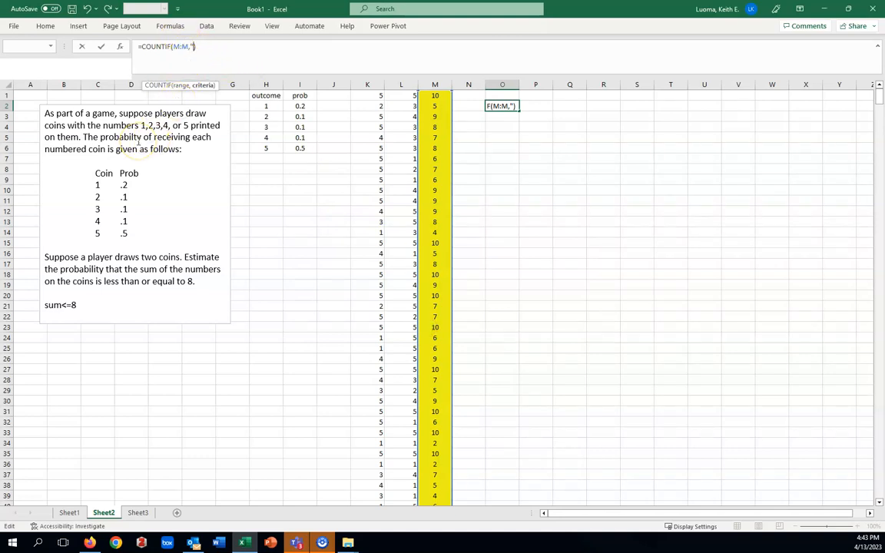
{"action": "type", "text": "<="}
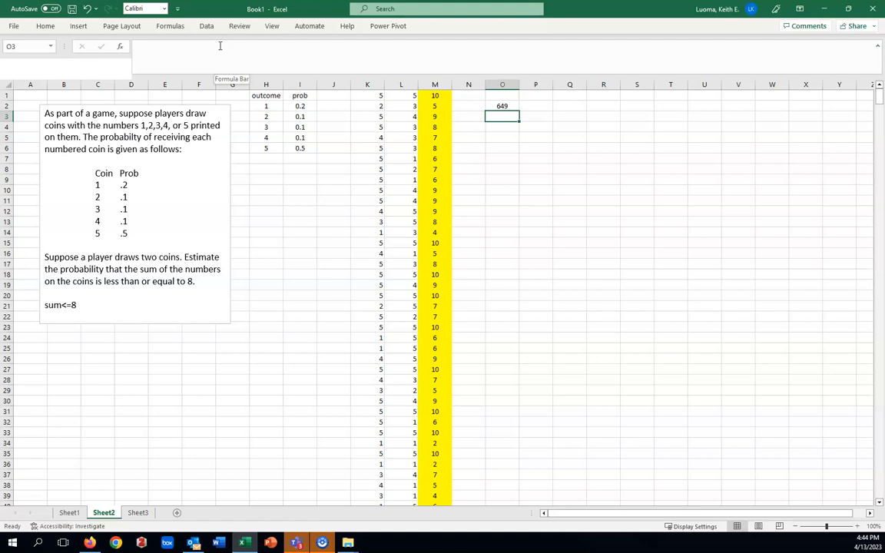
{"action": "mouse_move", "coordinate": [539, 279]}
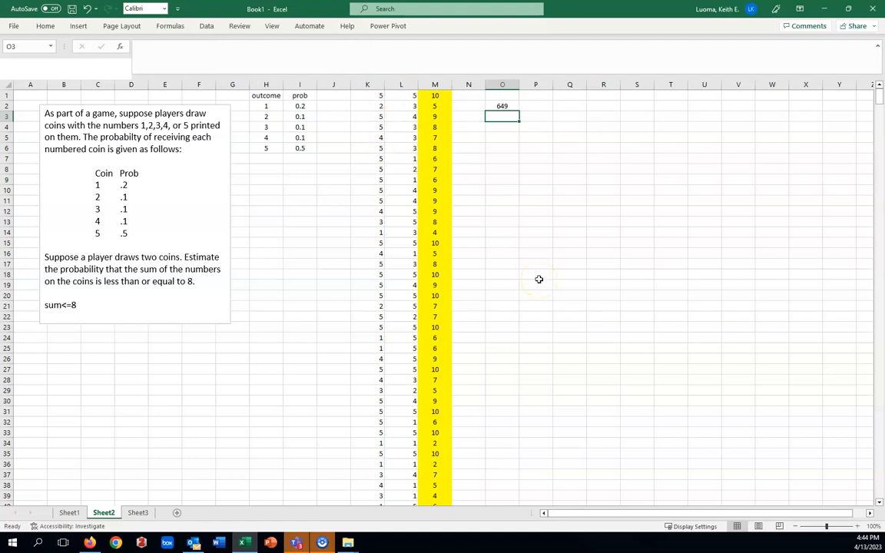
{"action": "mouse_move", "coordinate": [522, 134]}
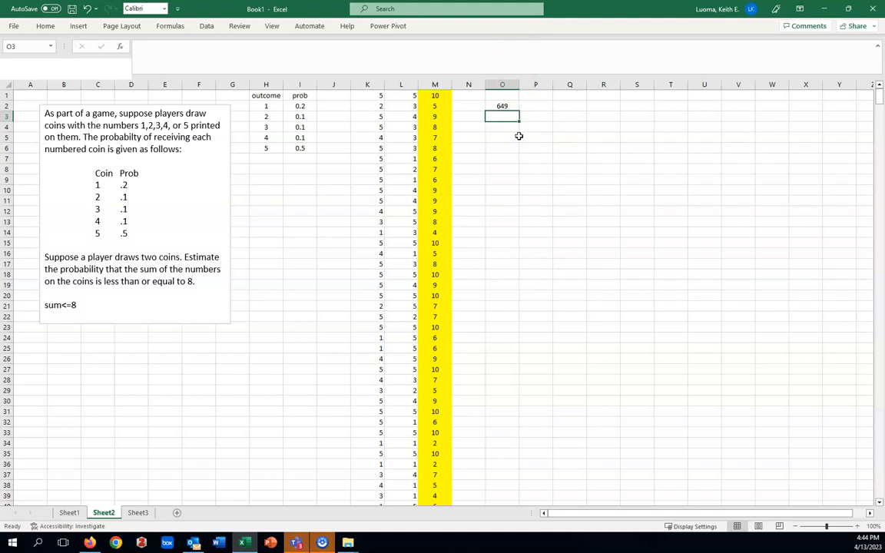
{"action": "mouse_move", "coordinate": [514, 155]}
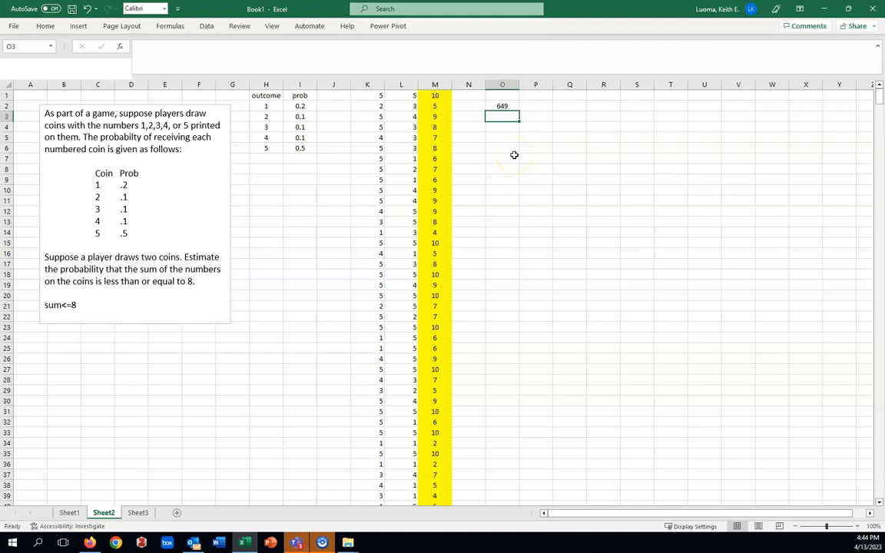
{"action": "mouse_move", "coordinate": [511, 159]}
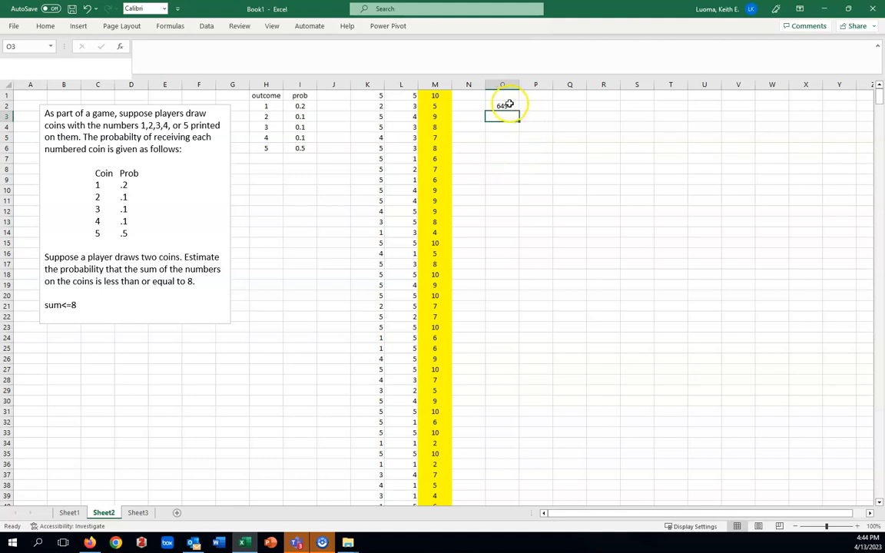
- Divide the O2 count by COUNT(M:M) to give the estimated probability 0.649
{"action": "left_click", "coordinate": [502, 105]}
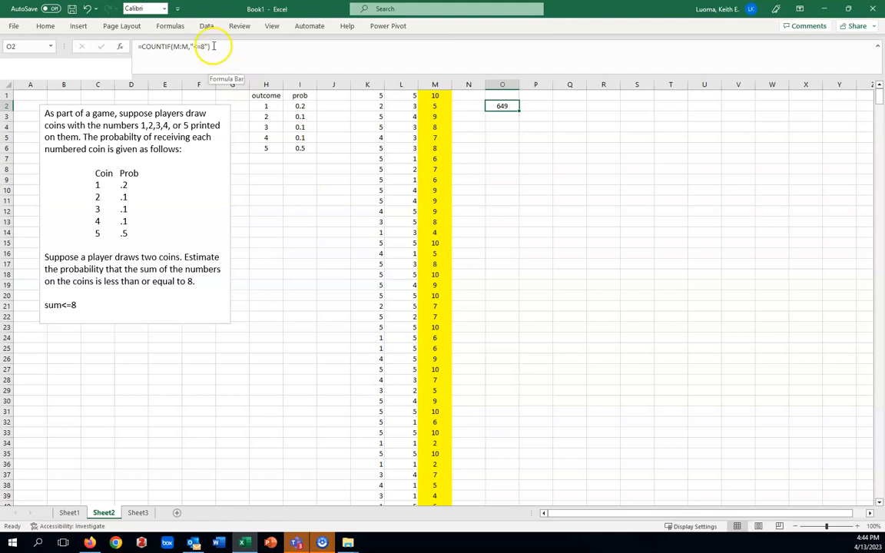
{"action": "type", "text": "/"}
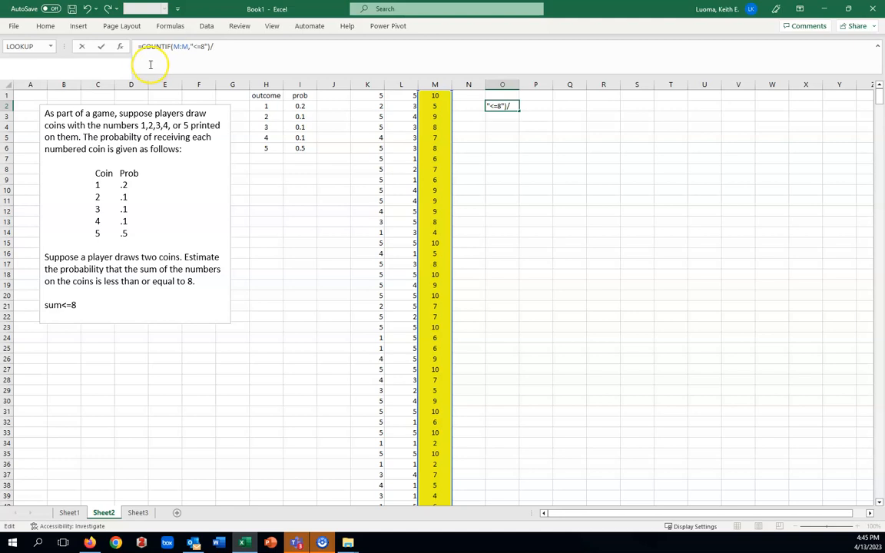
{"action": "type", "text": "count"}
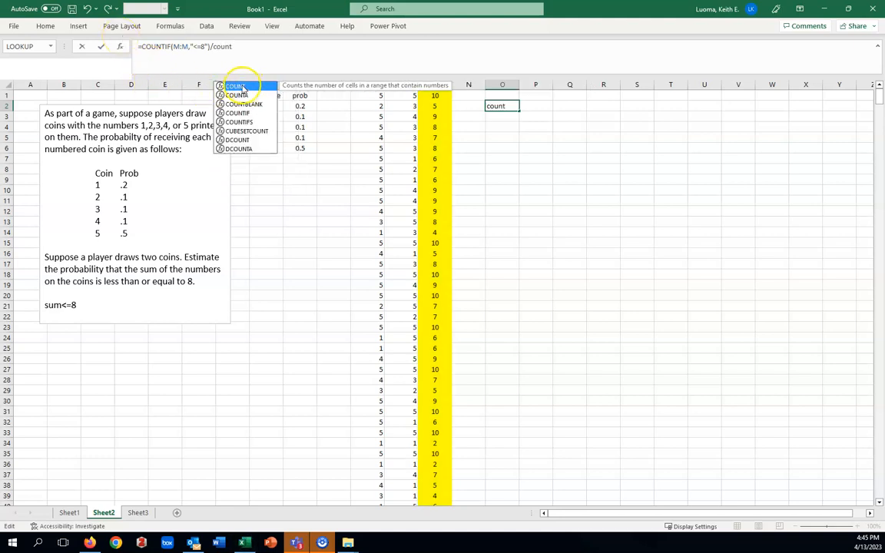
{"action": "type", "text": "COUNT("}
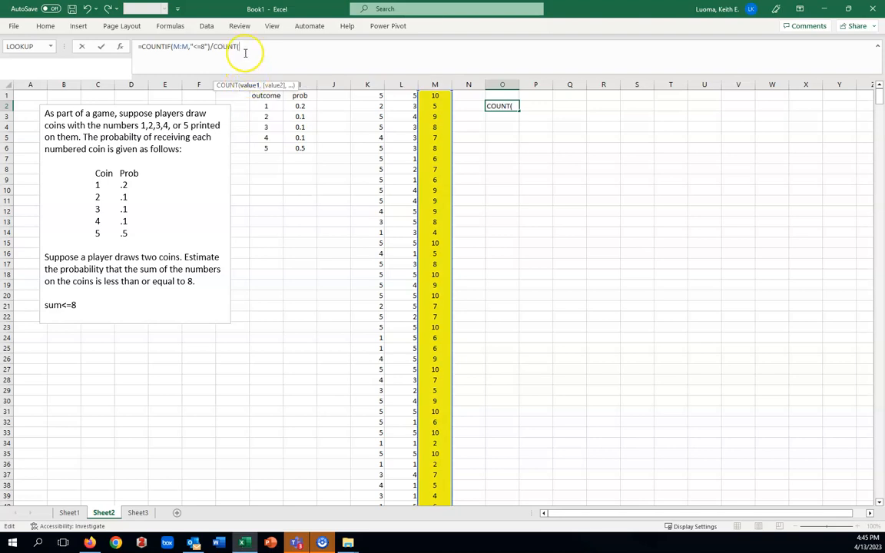
{"action": "left_click", "coordinate": [435, 84]}
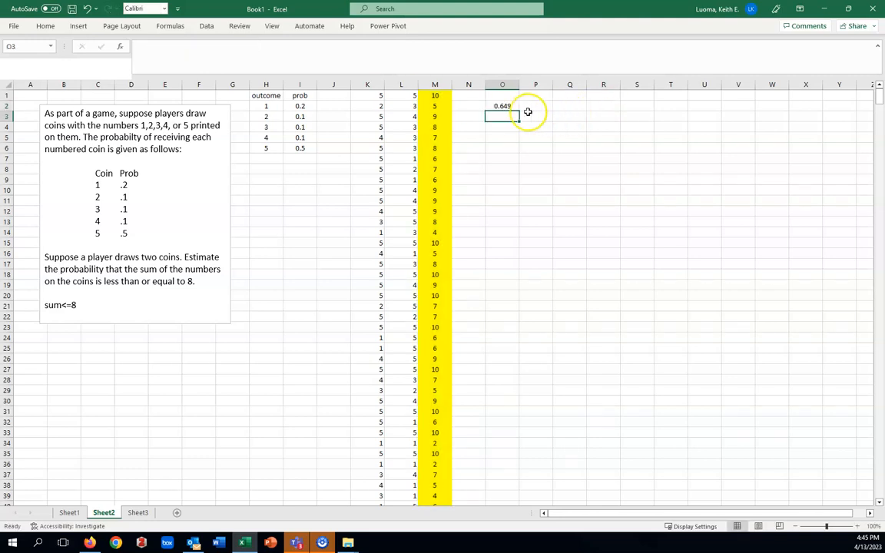
{"action": "mouse_move", "coordinate": [524, 171]}
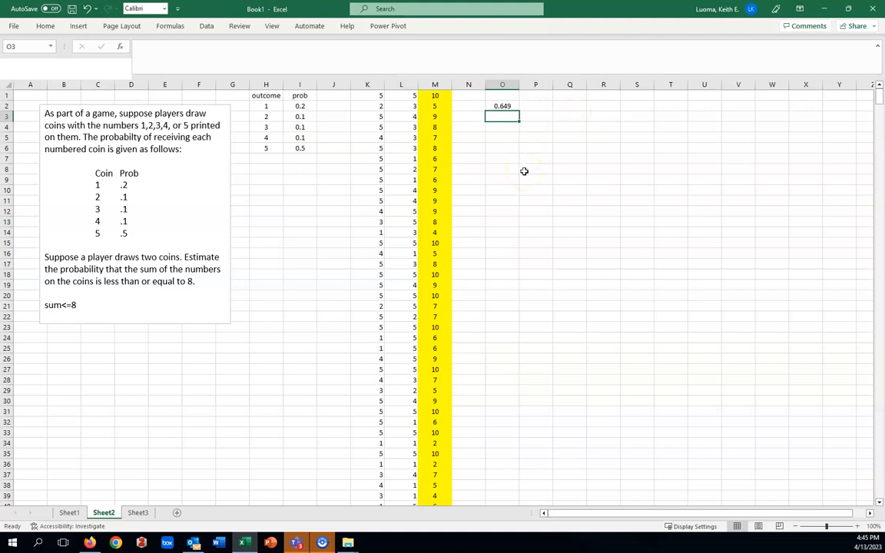
{"action": "mouse_move", "coordinate": [515, 255]}
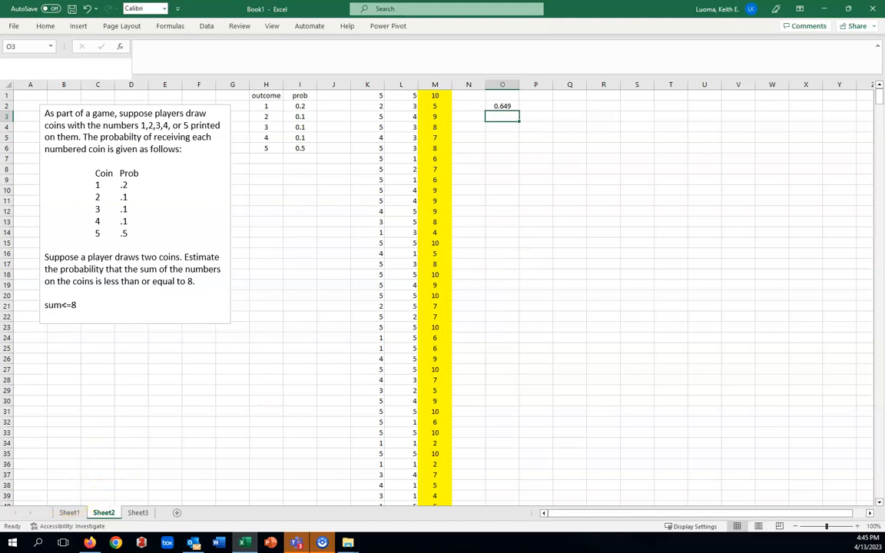
{"action": "mouse_move", "coordinate": [114, 460]}
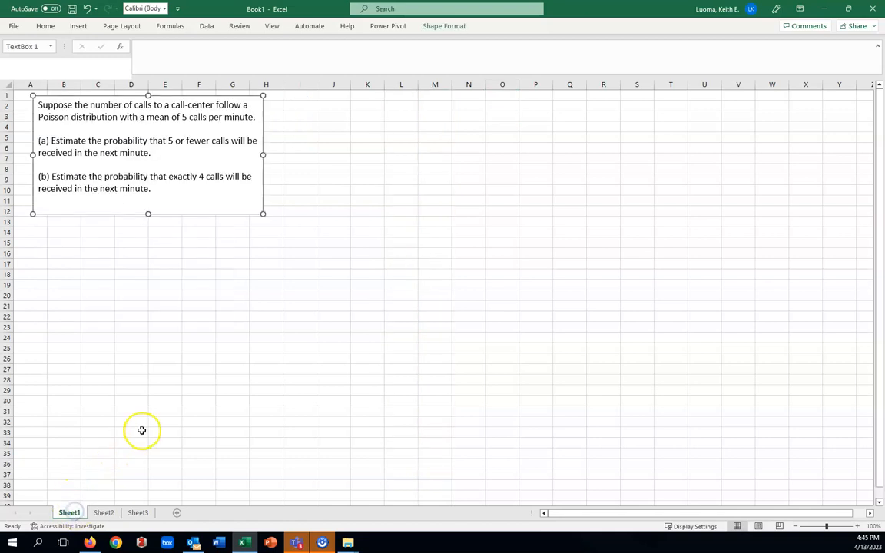
{"action": "mouse_move", "coordinate": [202, 431]}
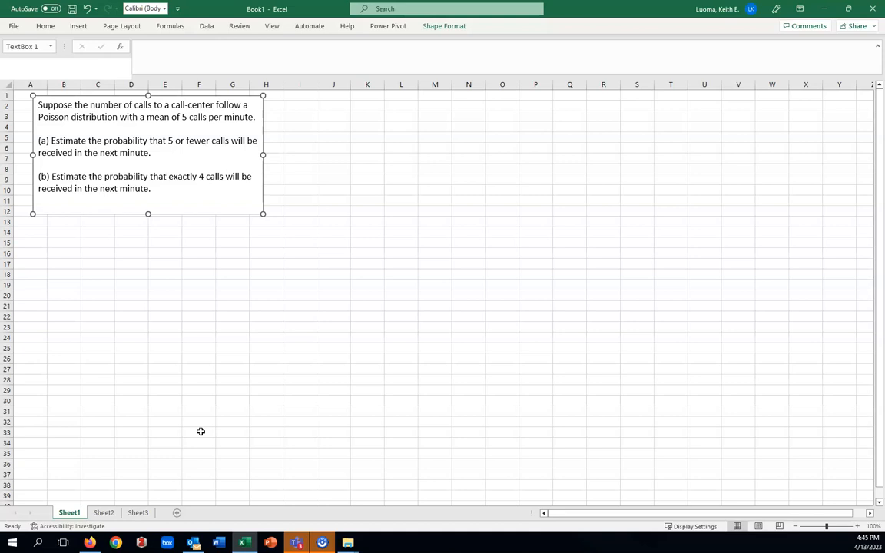
{"action": "mouse_move", "coordinate": [408, 145]}
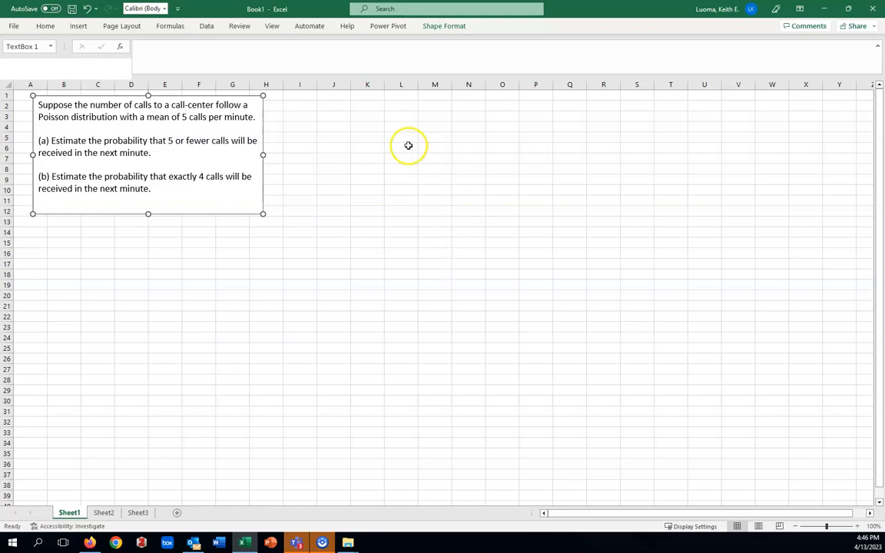
{"action": "mouse_move", "coordinate": [332, 96]}
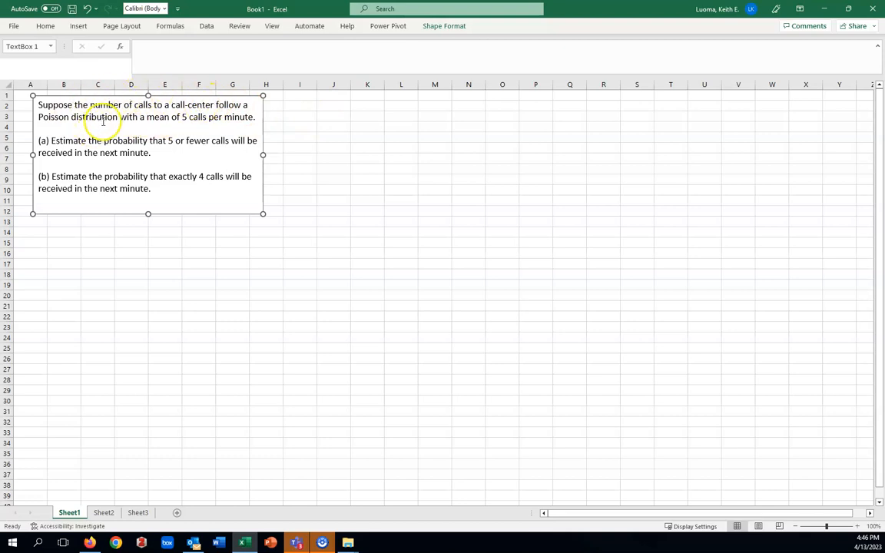
{"action": "mouse_move", "coordinate": [304, 95]}
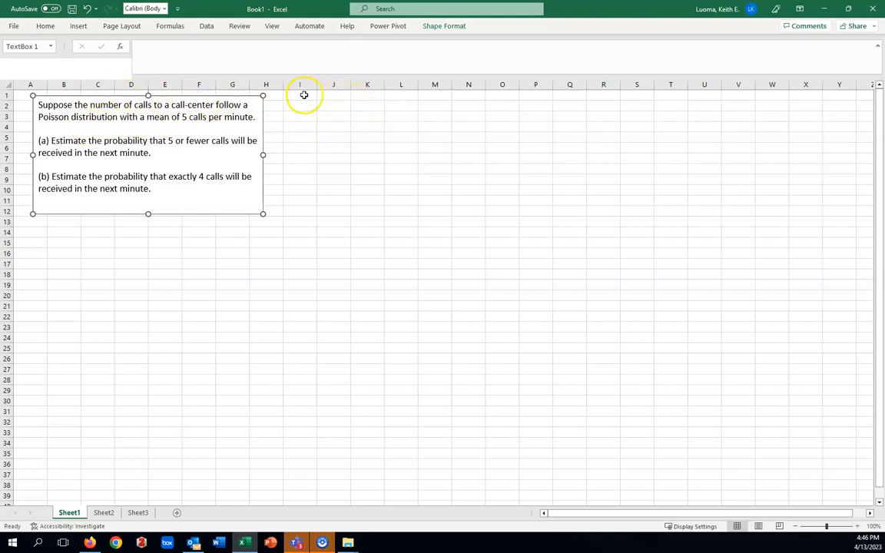
- Enter the heading 'Poisson(5)' in cell I1
{"action": "left_click", "coordinate": [300, 94]}
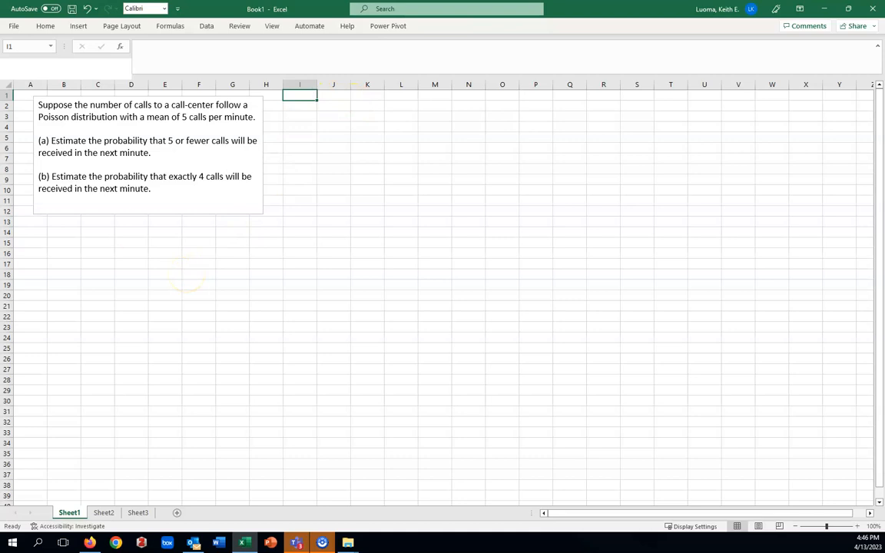
{"action": "type", "text": "Poisso"}
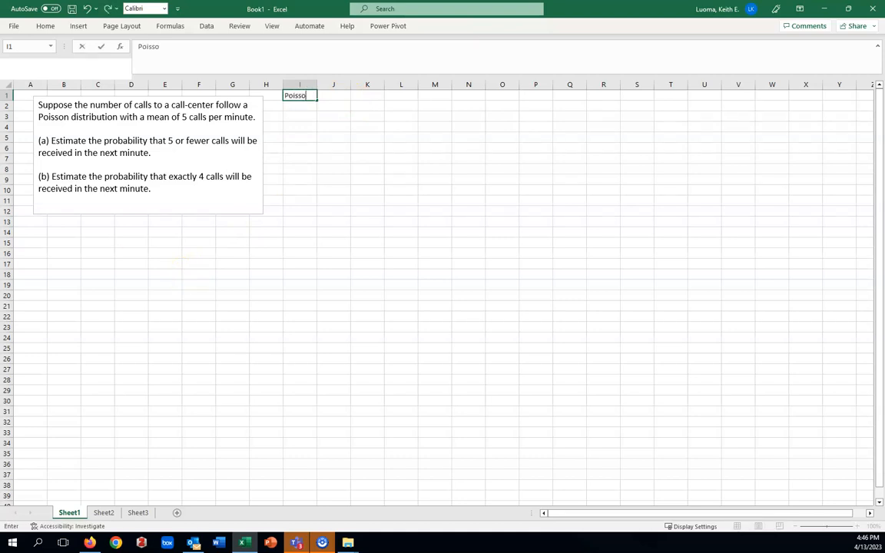
{"action": "type", "text": "n"}
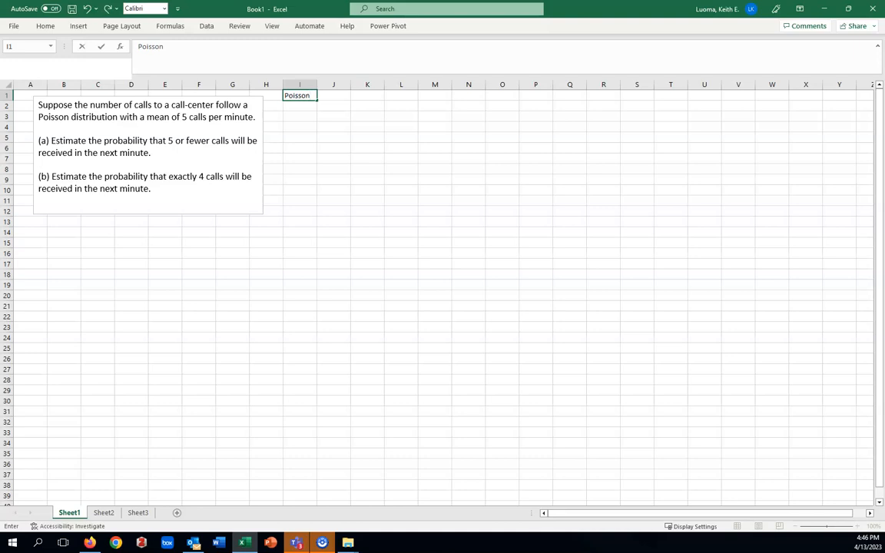
{"action": "type", "text": "("}
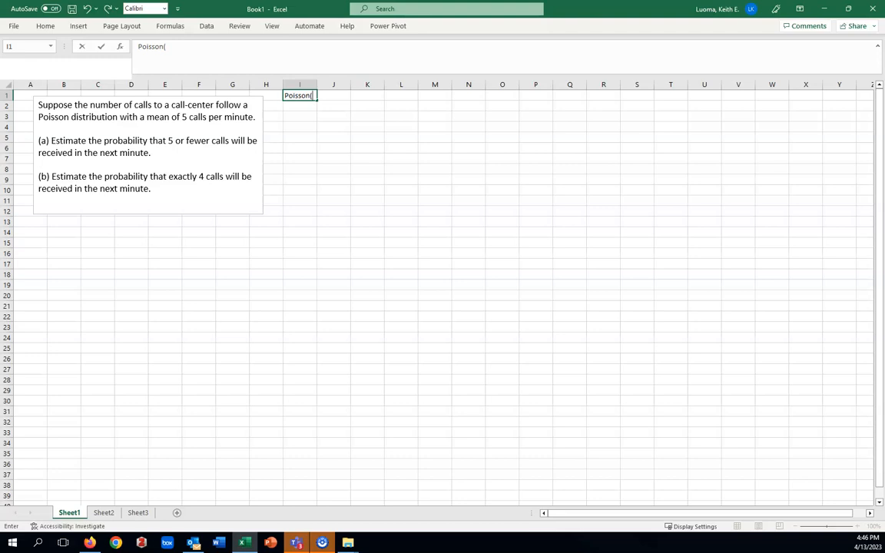
{"action": "mouse_move", "coordinate": [187, 122]}
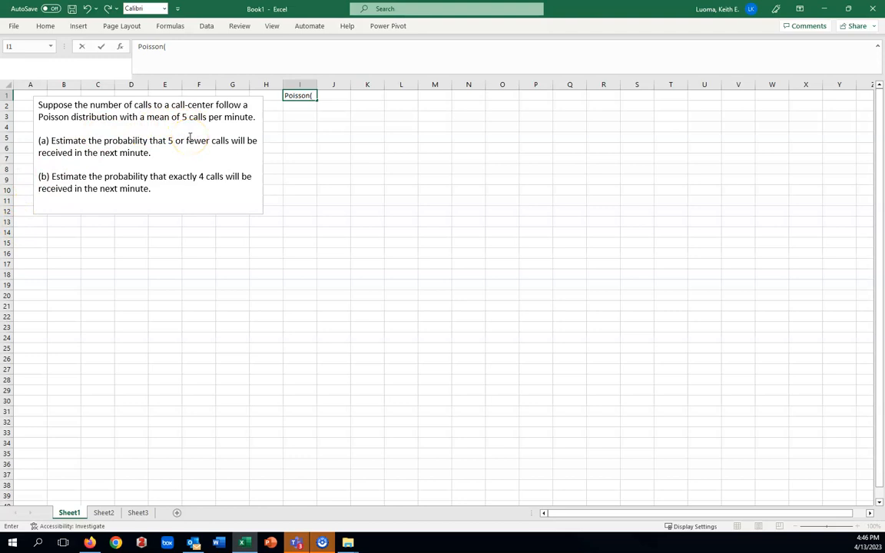
{"action": "type", "text": "5)"}
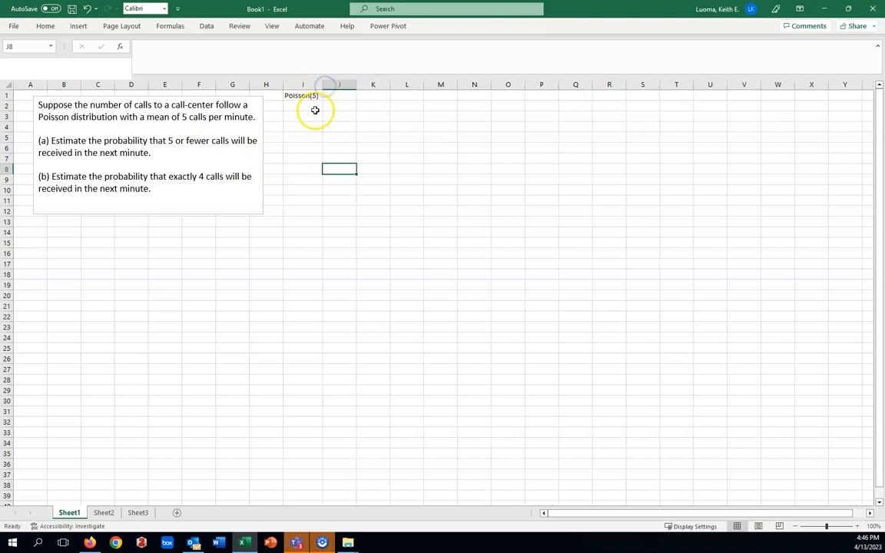
{"action": "mouse_move", "coordinate": [321, 112]}
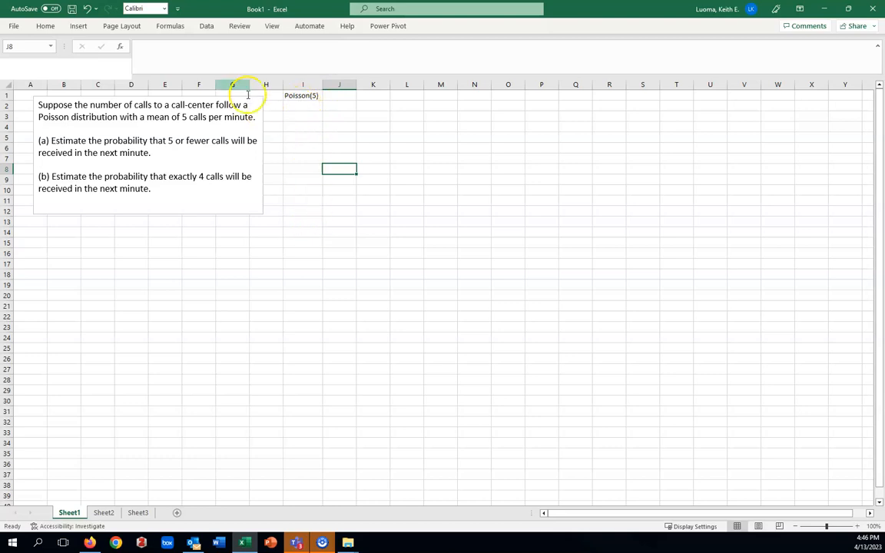
- In Random Number Generation, choose the Poisson distribution with lambda 5 and clear the output range
{"action": "left_click", "coordinate": [206, 25]}
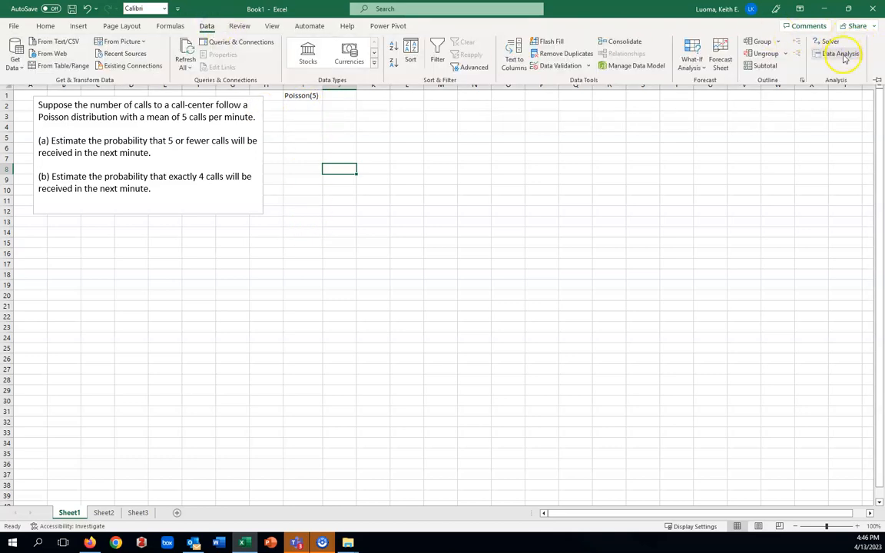
{"action": "left_click", "coordinate": [841, 54]}
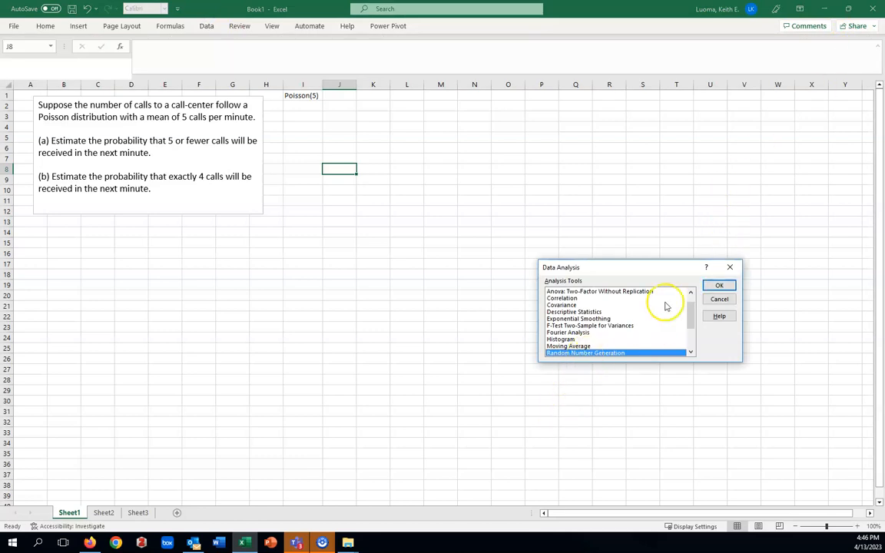
{"action": "left_click", "coordinate": [719, 285]}
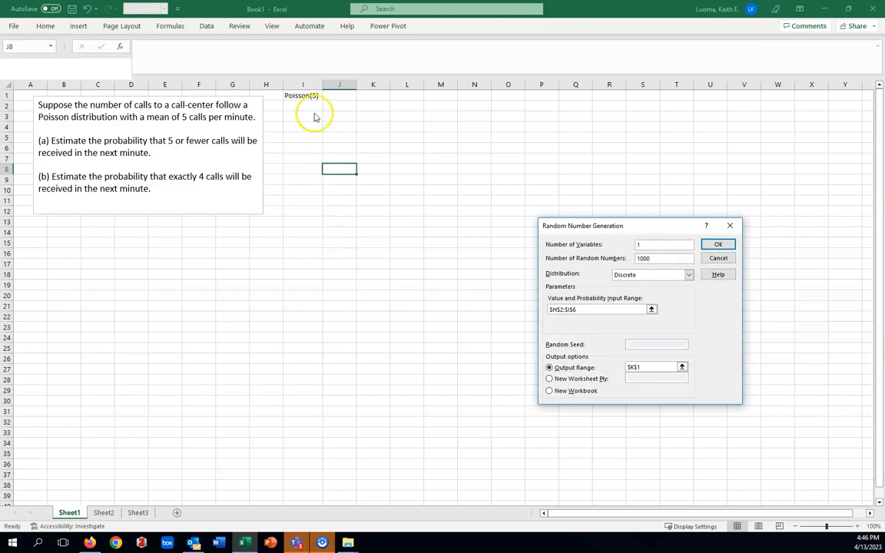
{"action": "mouse_move", "coordinate": [328, 456]}
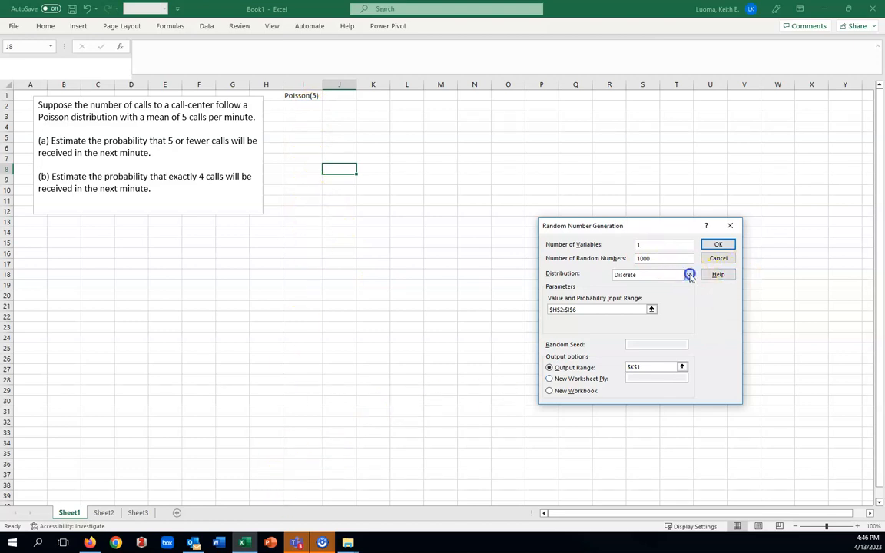
{"action": "left_click", "coordinate": [688, 275]}
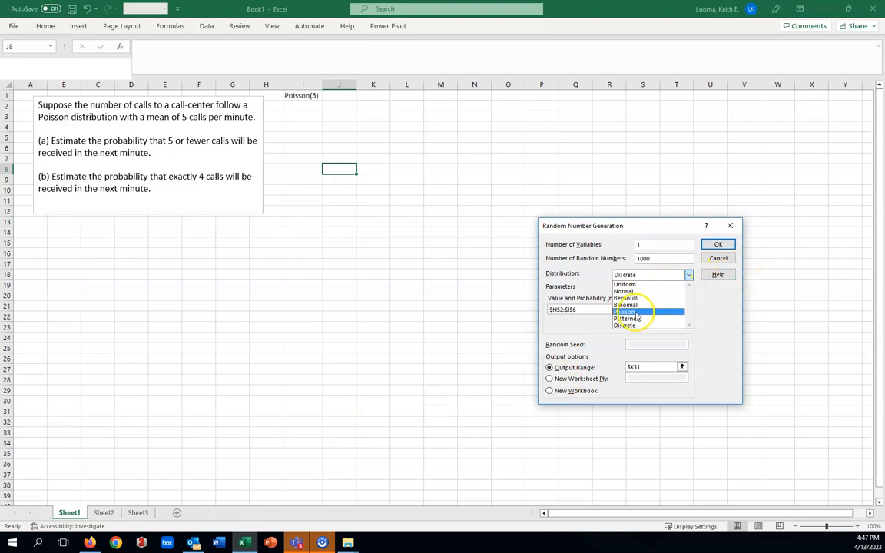
{"action": "left_click", "coordinate": [626, 311]}
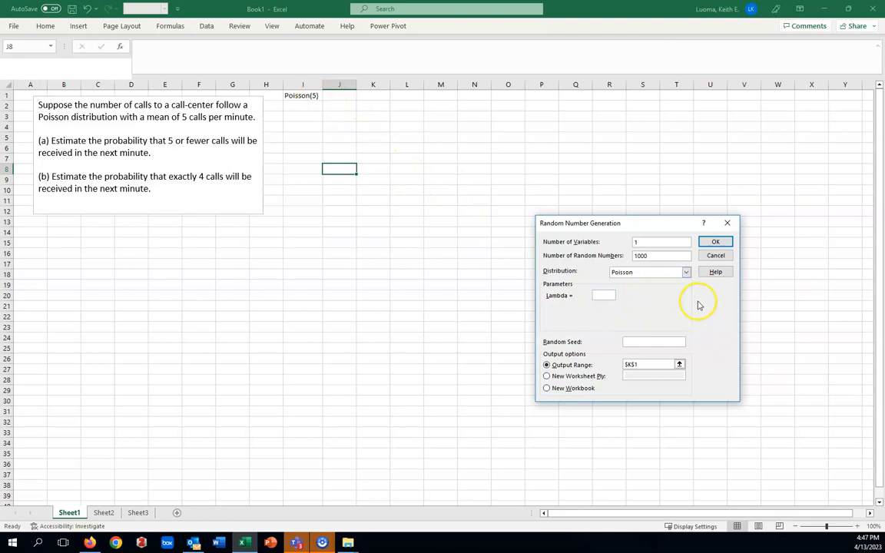
{"action": "type", "text": "5"}
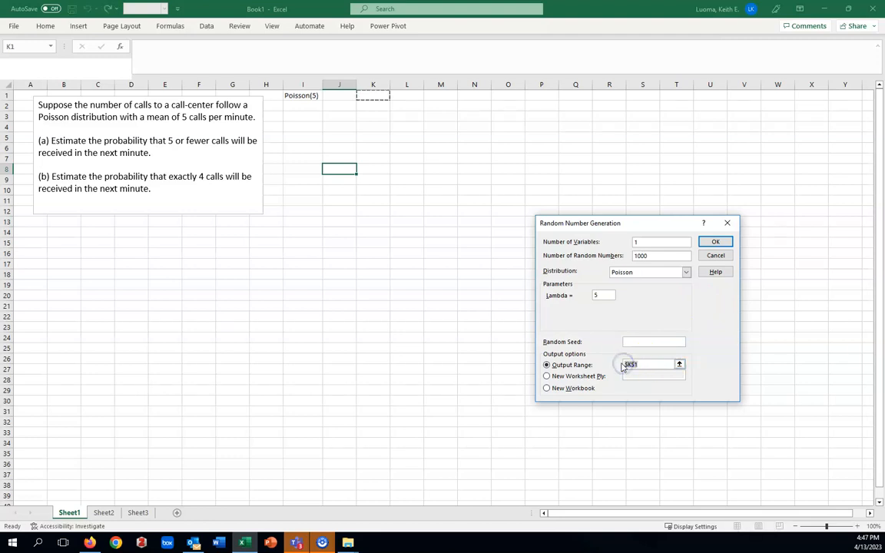
{"action": "left_click", "coordinate": [649, 364]}
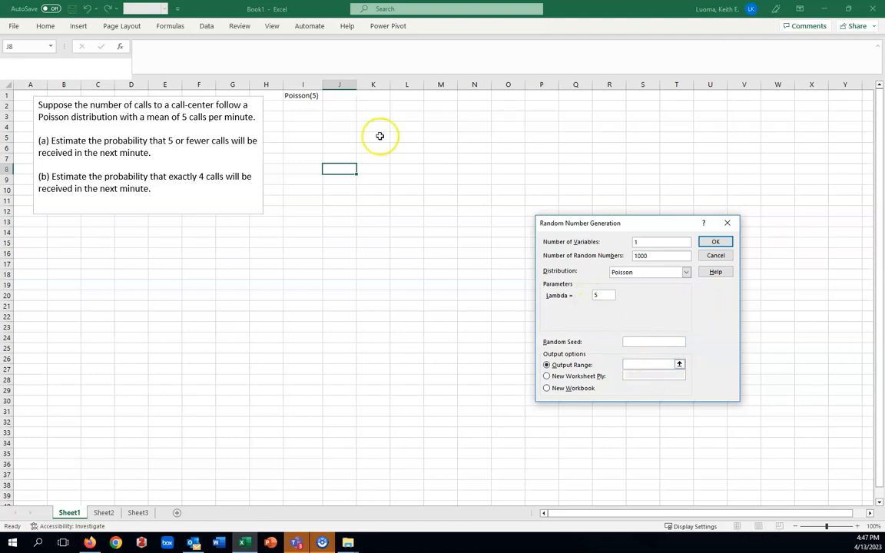
{"action": "mouse_move", "coordinate": [310, 106]}
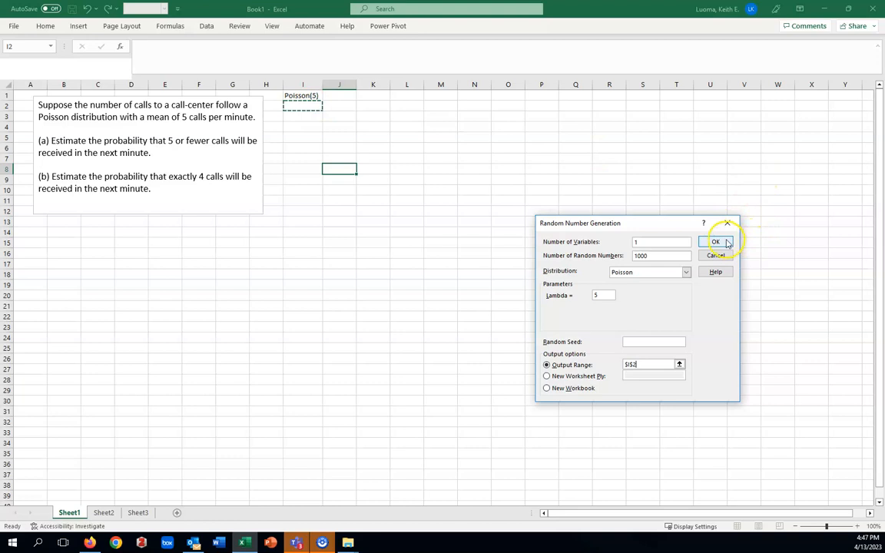
- Generate the 1000 Poisson(5) values into column I and scroll to review them
{"action": "left_click", "coordinate": [716, 241]}
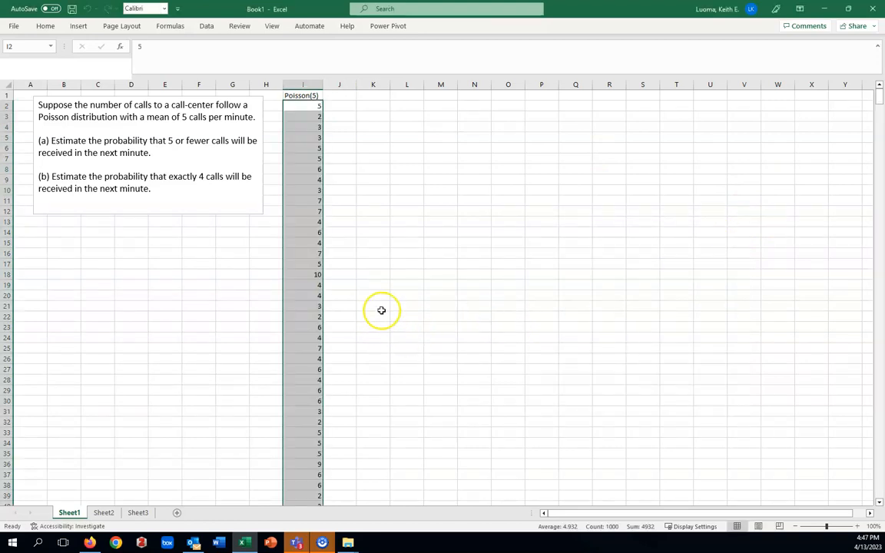
{"action": "mouse_move", "coordinate": [390, 333]}
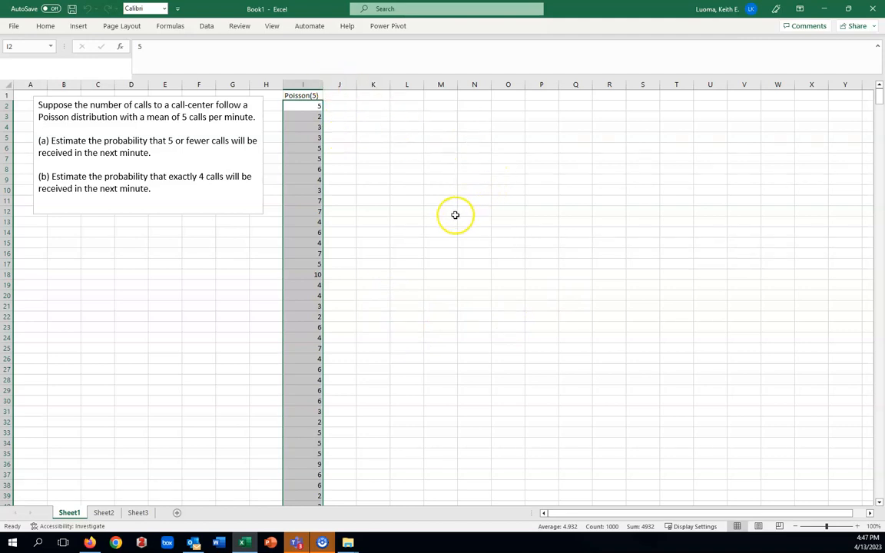
{"action": "mouse_move", "coordinate": [381, 170]}
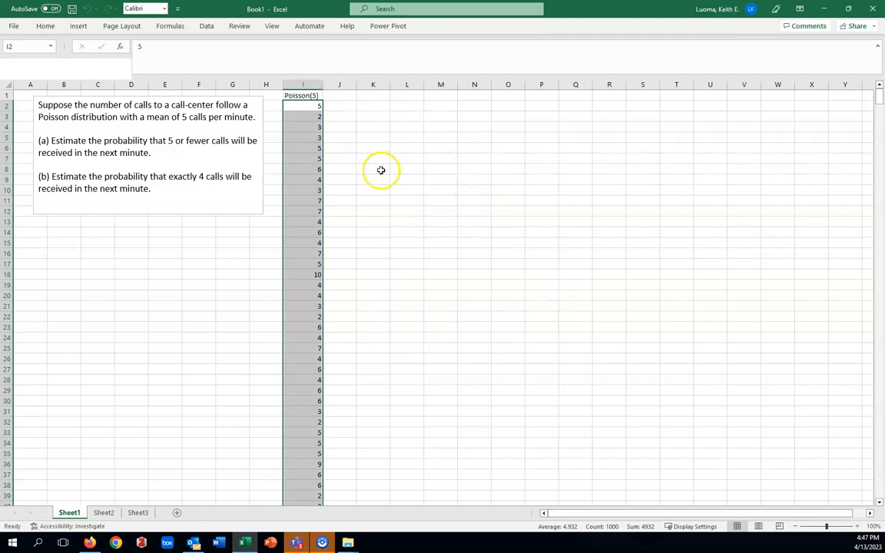
{"action": "mouse_move", "coordinate": [197, 136]}
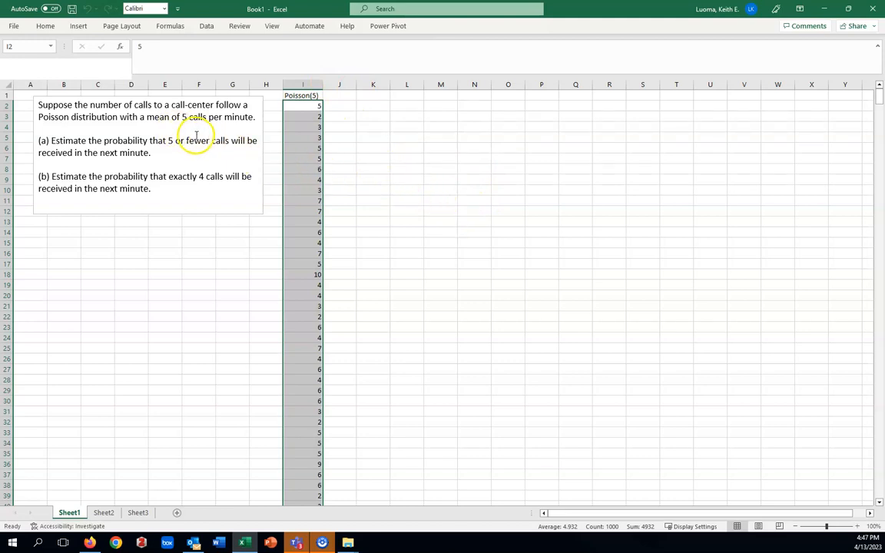
{"action": "mouse_move", "coordinate": [423, 272]}
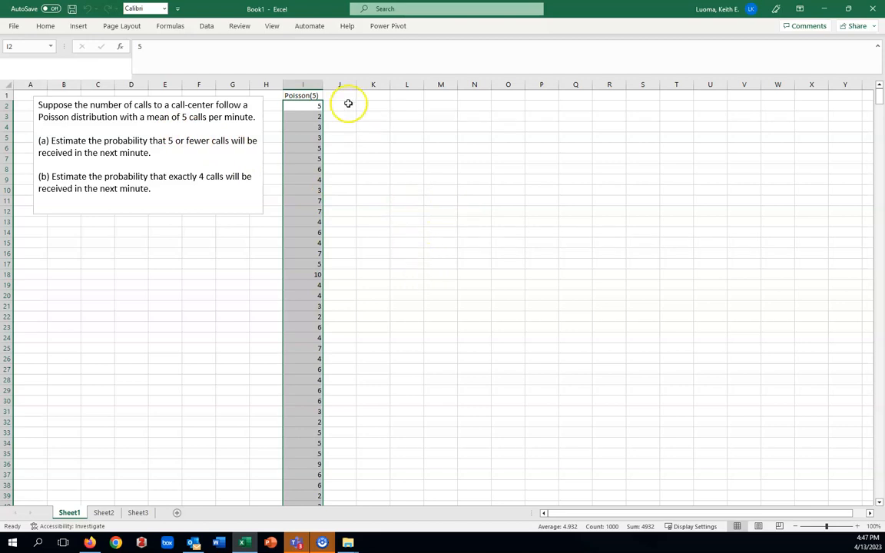
{"action": "mouse_move", "coordinate": [325, 139]}
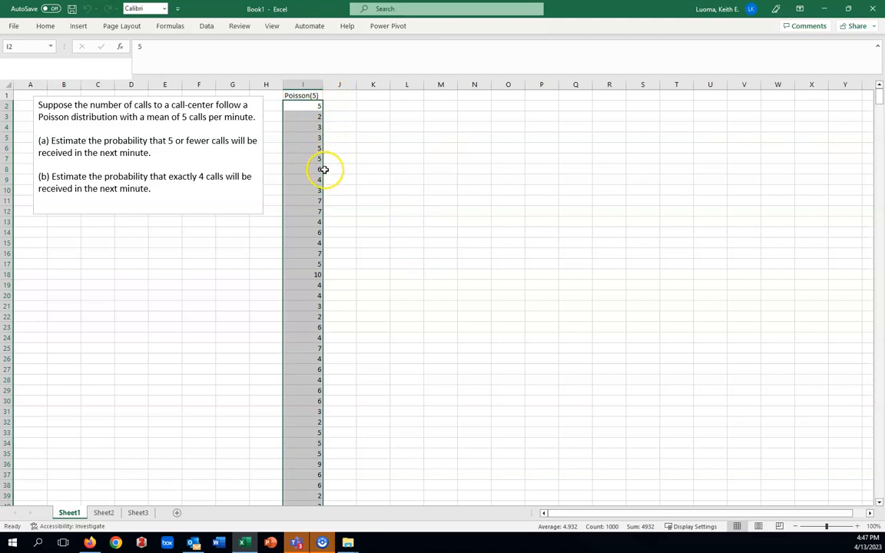
{"action": "mouse_move", "coordinate": [365, 273]}
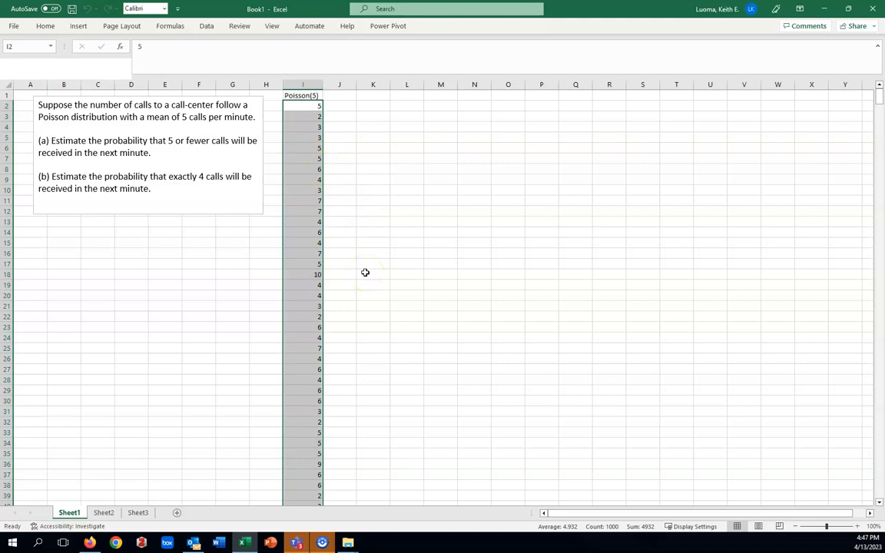
{"action": "mouse_move", "coordinate": [369, 238]}
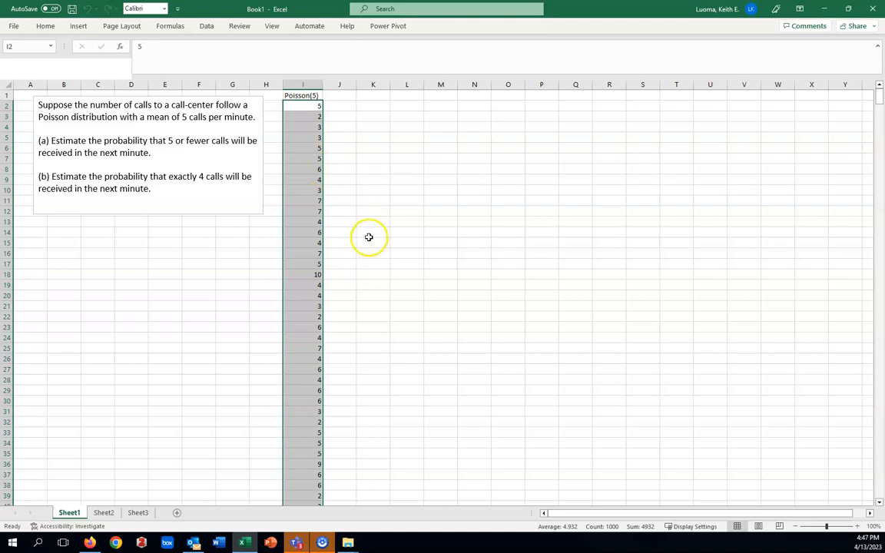
{"action": "mouse_move", "coordinate": [357, 269]}
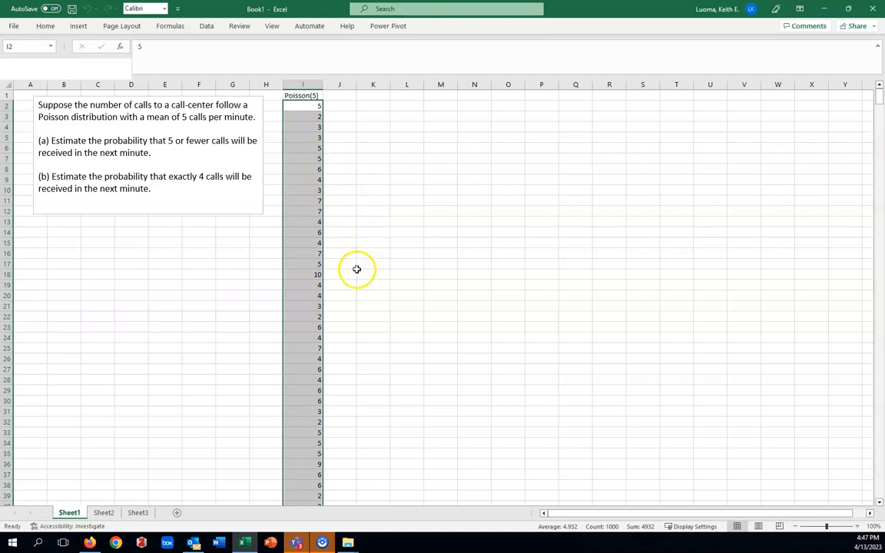
{"action": "scroll", "scroll_direction": "down", "scroll_amount": 3}
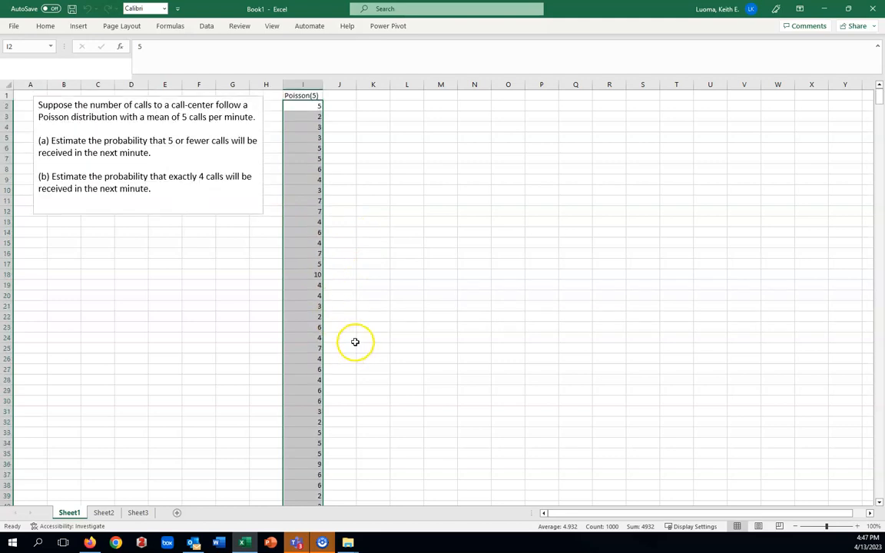
{"action": "mouse_move", "coordinate": [375, 371]}
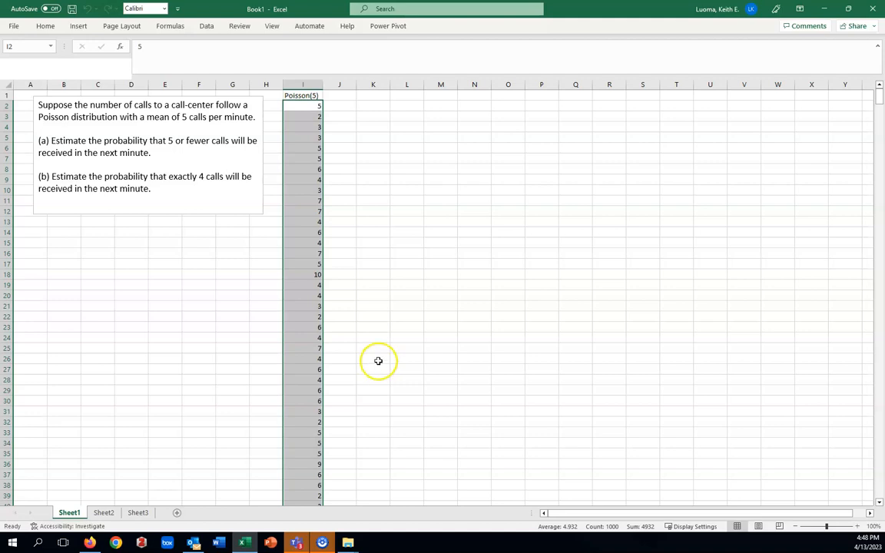
{"action": "mouse_move", "coordinate": [370, 322]}
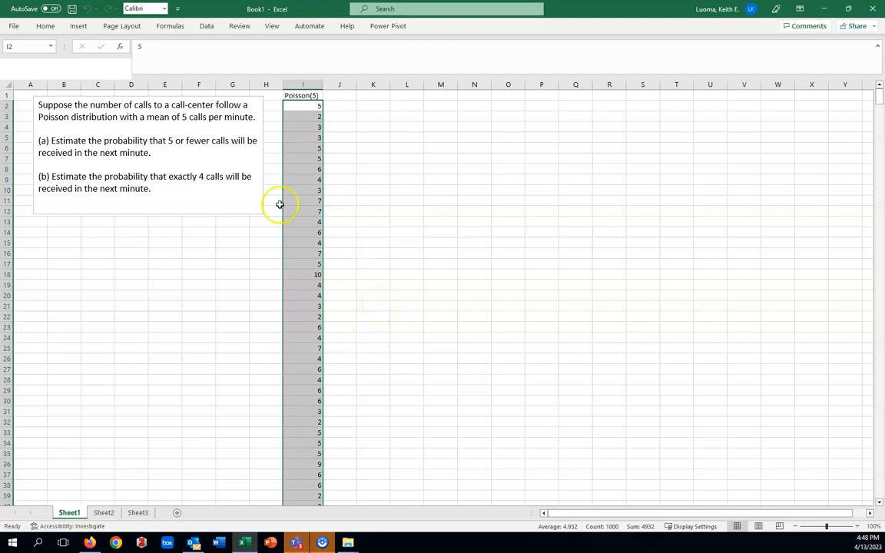
{"action": "mouse_move", "coordinate": [135, 199]}
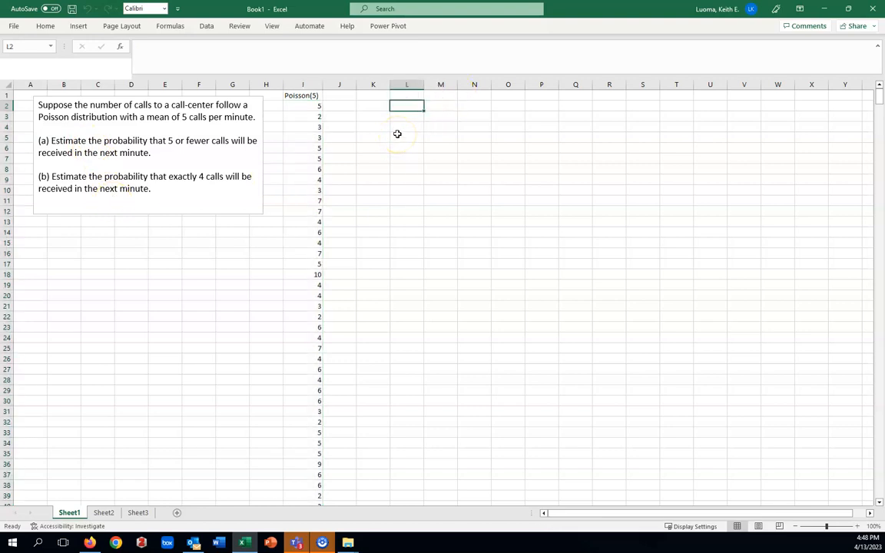
- Type the label 'P(x<=5)' into cell L2 and commit it
{"action": "type", "text": "P("}
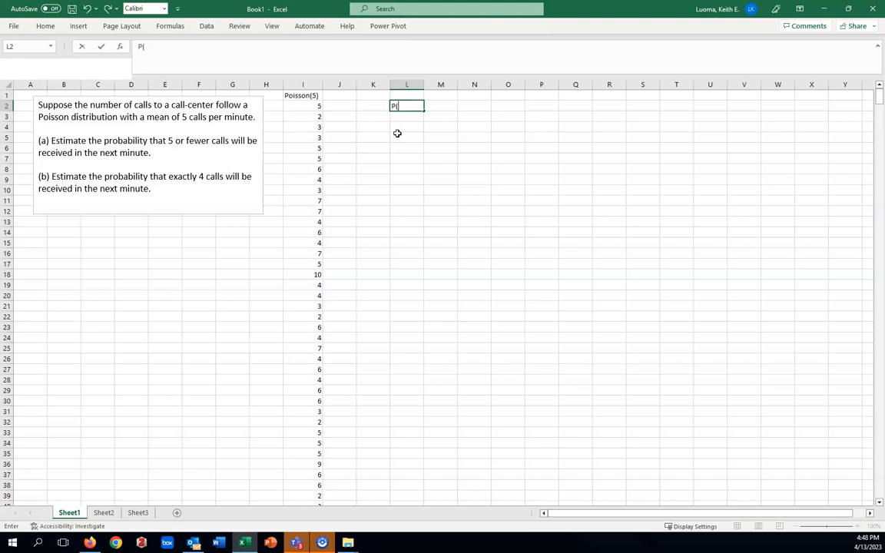
{"action": "type", "text": "x<="}
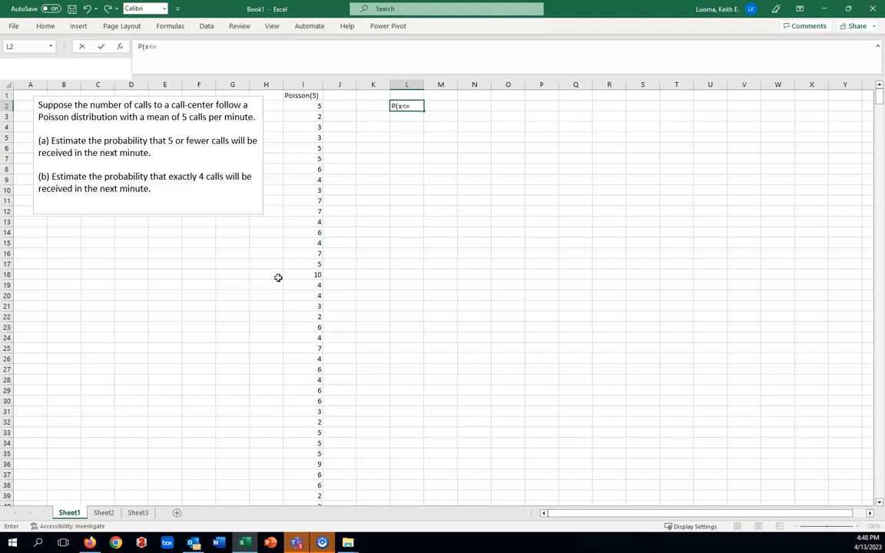
{"action": "type", "text": "5)"}
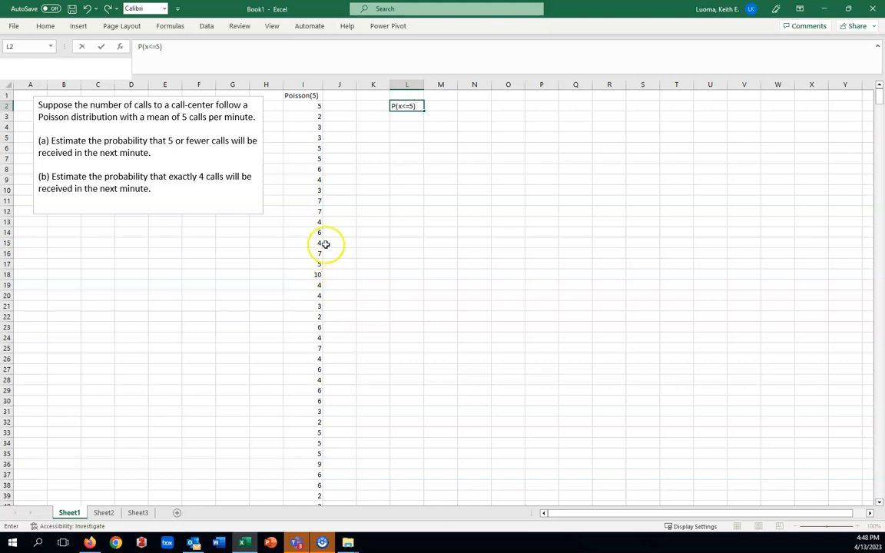
{"action": "mouse_move", "coordinate": [413, 150]}
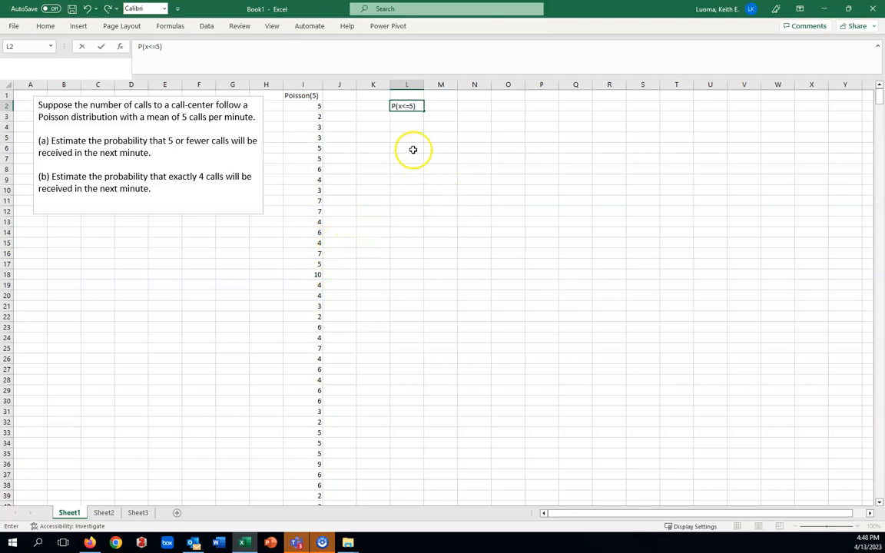
{"action": "left_click", "coordinate": [474, 106]}
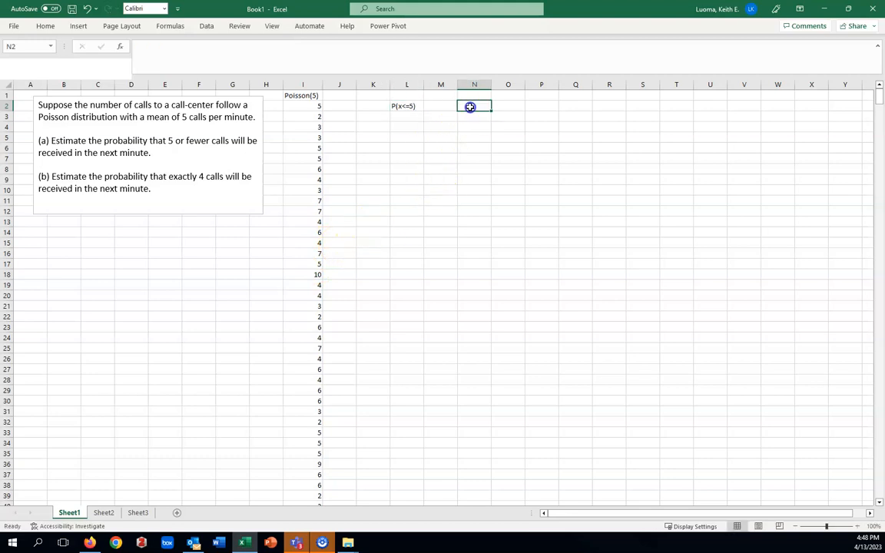
{"action": "mouse_move", "coordinate": [381, 96]}
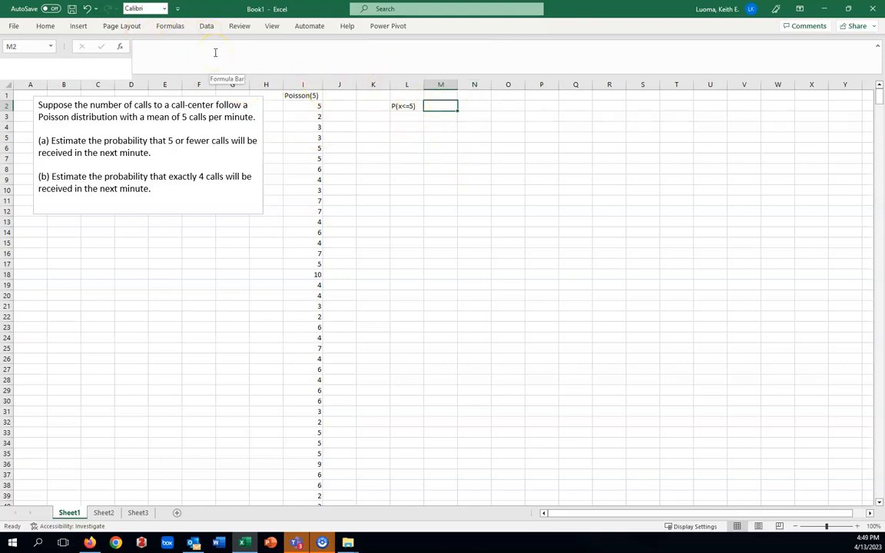
- Enter =COUNTIF(I:I,"<=5") in M2, counting 622 values at most 5
{"action": "type", "text": "="}
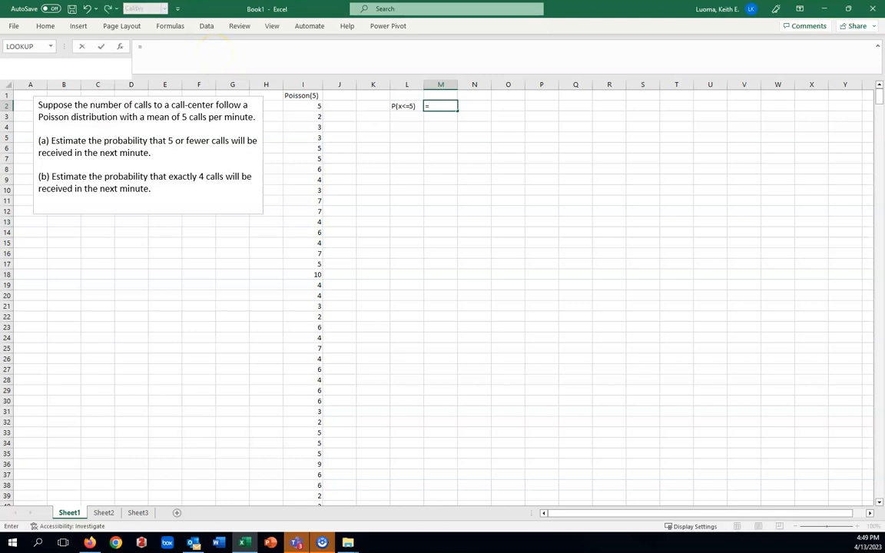
{"action": "type", "text": "coun"}
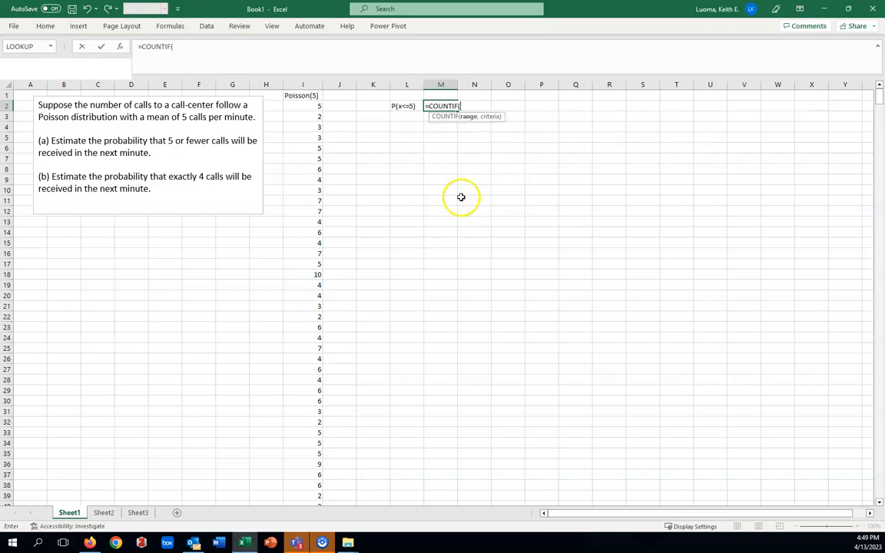
{"action": "mouse_move", "coordinate": [448, 122]}
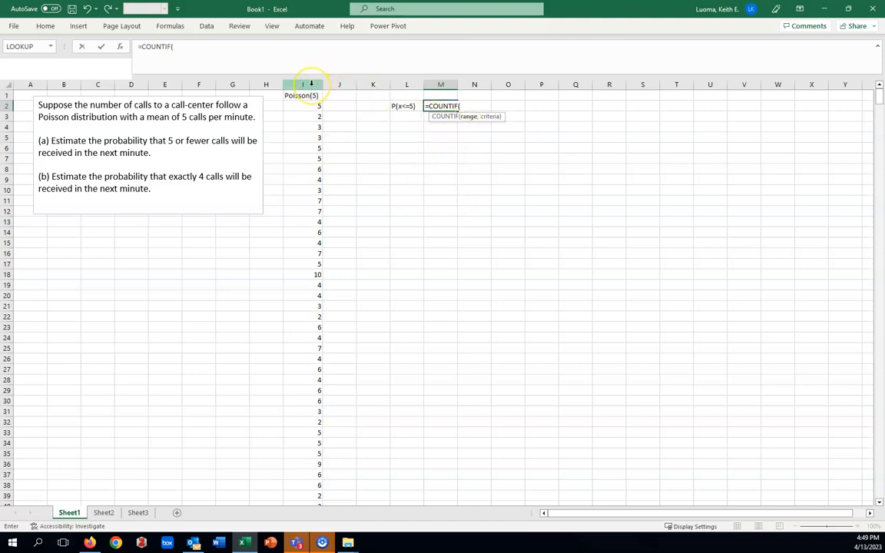
{"action": "left_click", "coordinate": [311, 84]}
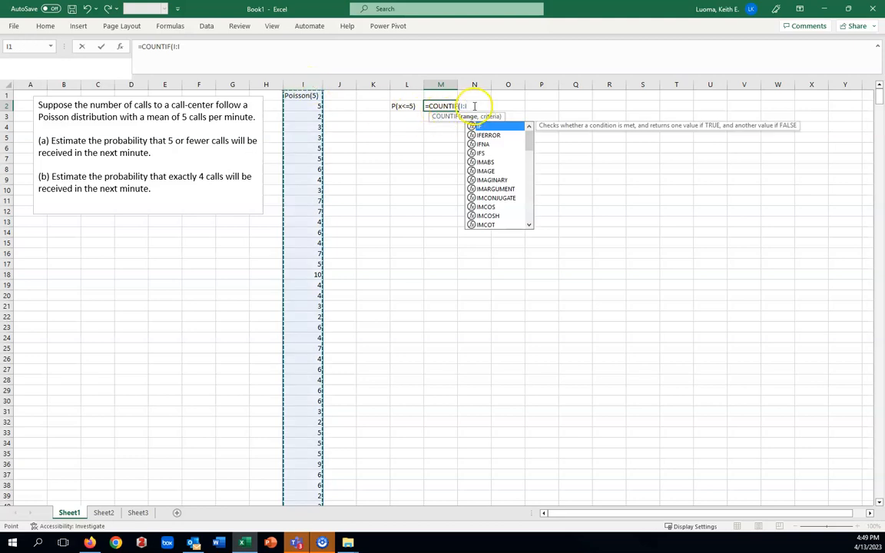
{"action": "type", "text": ")"}
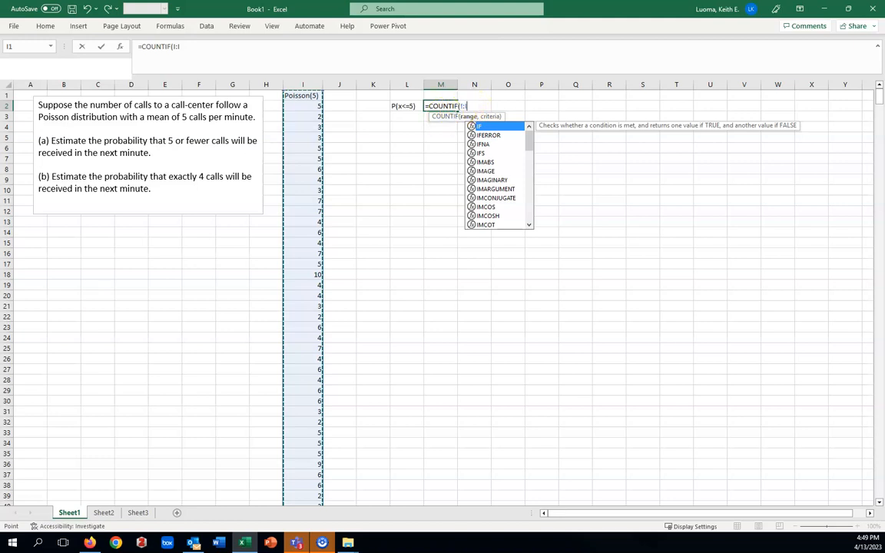
{"action": "type", "text": ","}
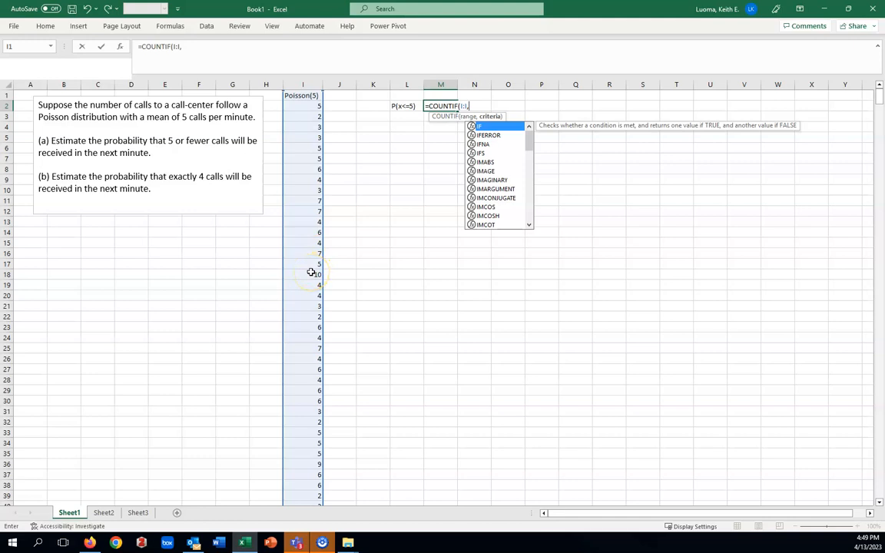
{"action": "mouse_move", "coordinate": [412, 124]}
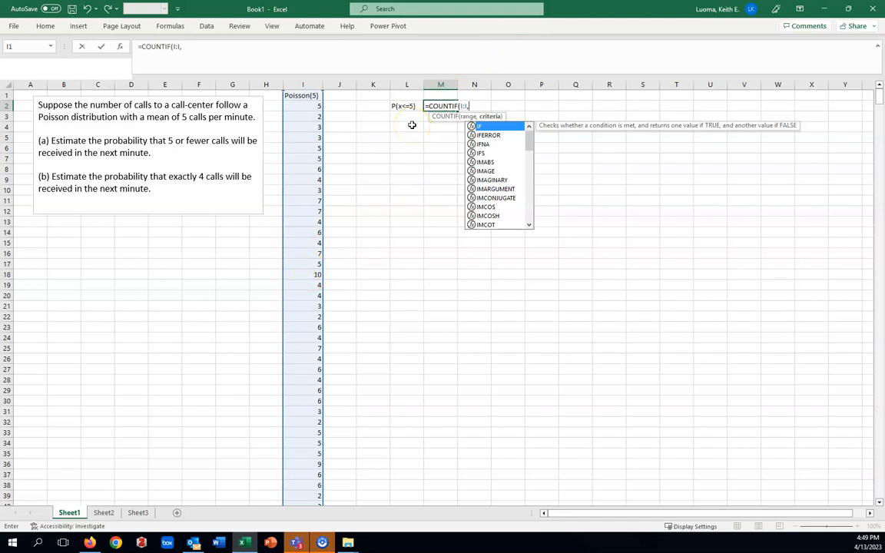
{"action": "type", "text": "\""}
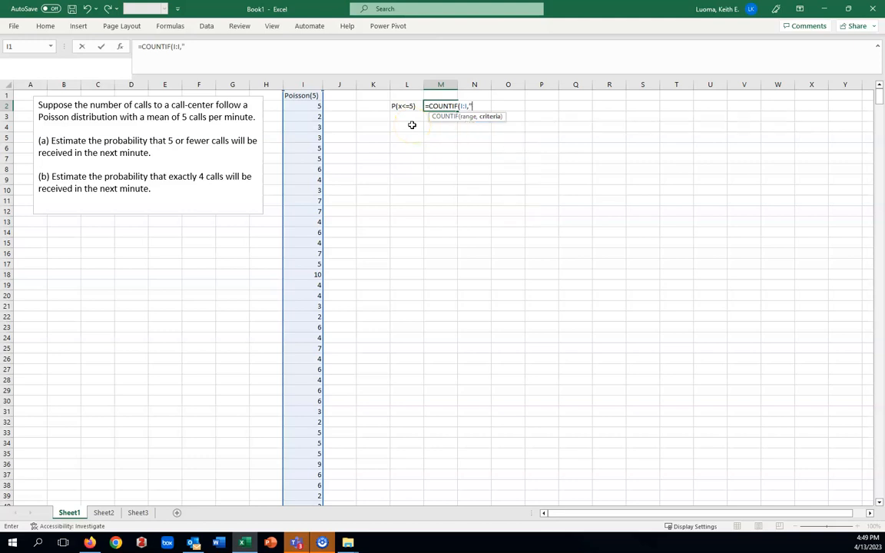
{"action": "type", "text": "<"}
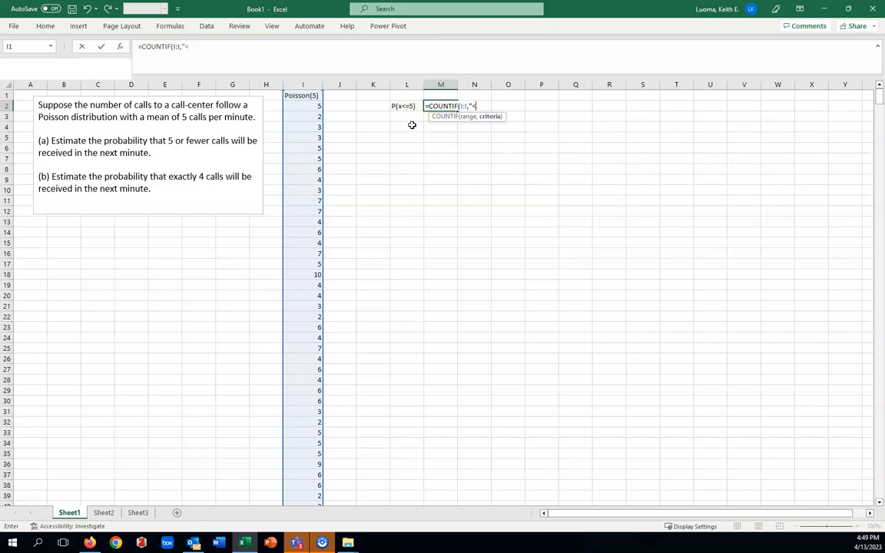
{"action": "type", "text": "=5\""}
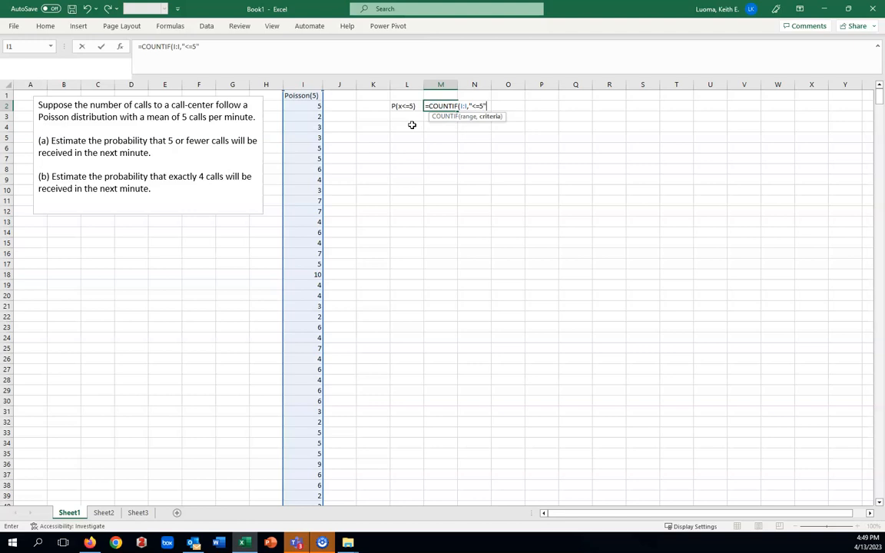
{"action": "type", "text": ")"}
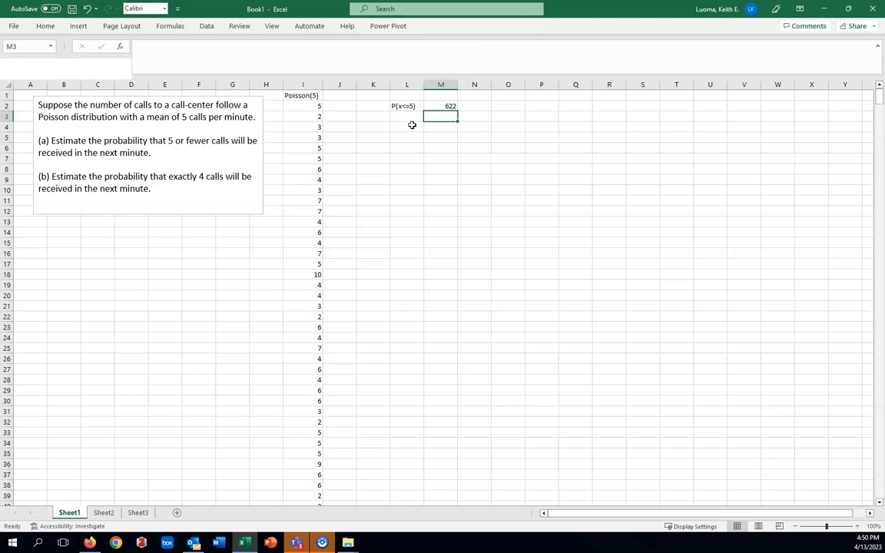
{"action": "mouse_move", "coordinate": [466, 162]}
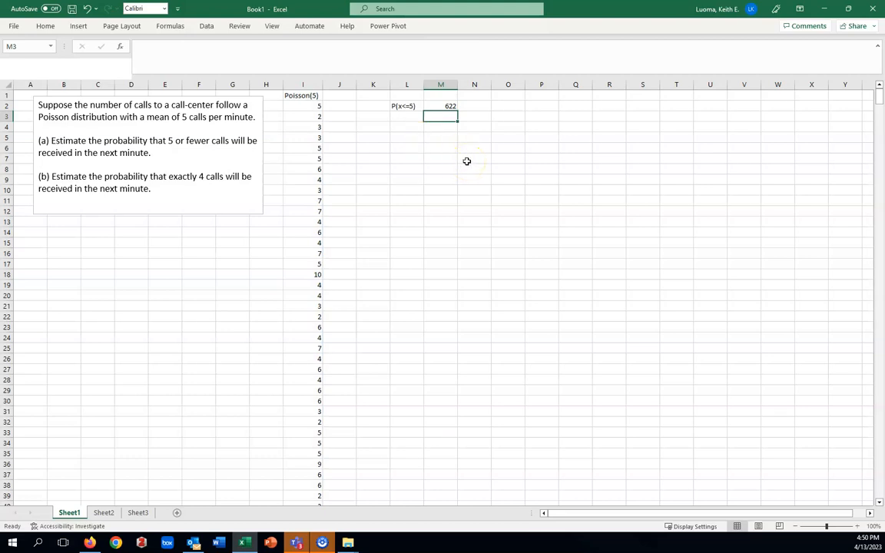
{"action": "mouse_move", "coordinate": [424, 222]}
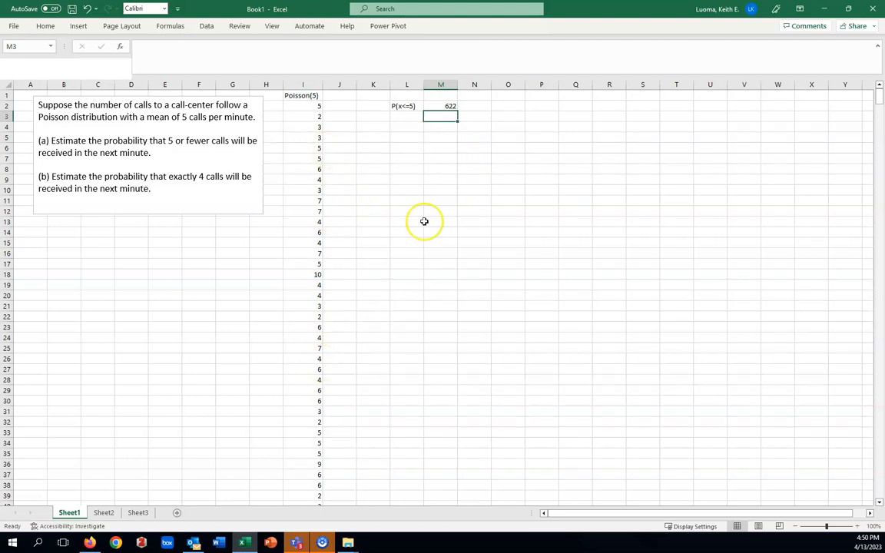
{"action": "mouse_move", "coordinate": [486, 113]}
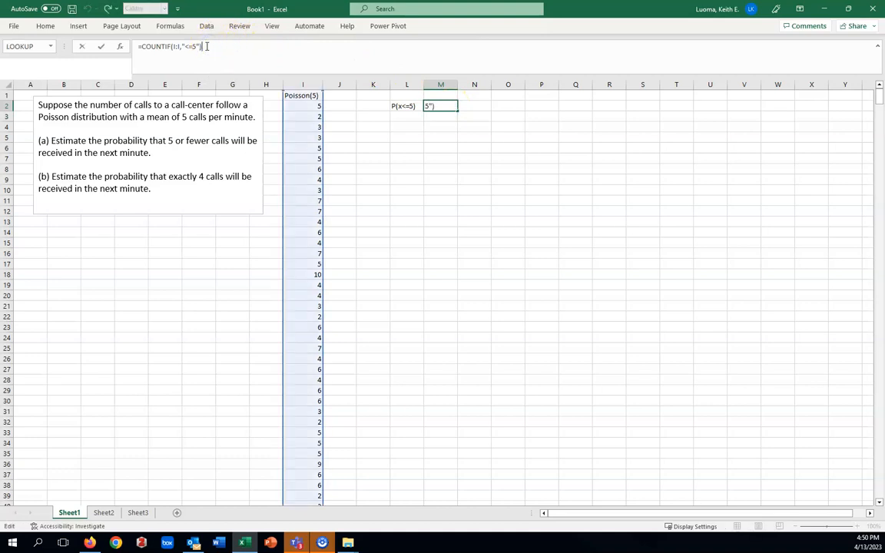
- Append /COUNT(I:I) to the M2 formula so it shows 0.622
{"action": "type", "text": "/coun"}
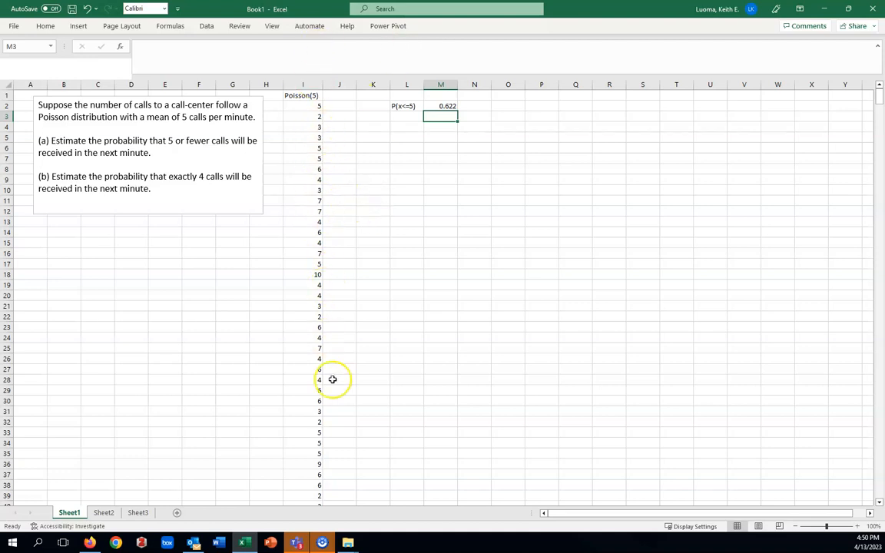
{"action": "mouse_move", "coordinate": [356, 405]}
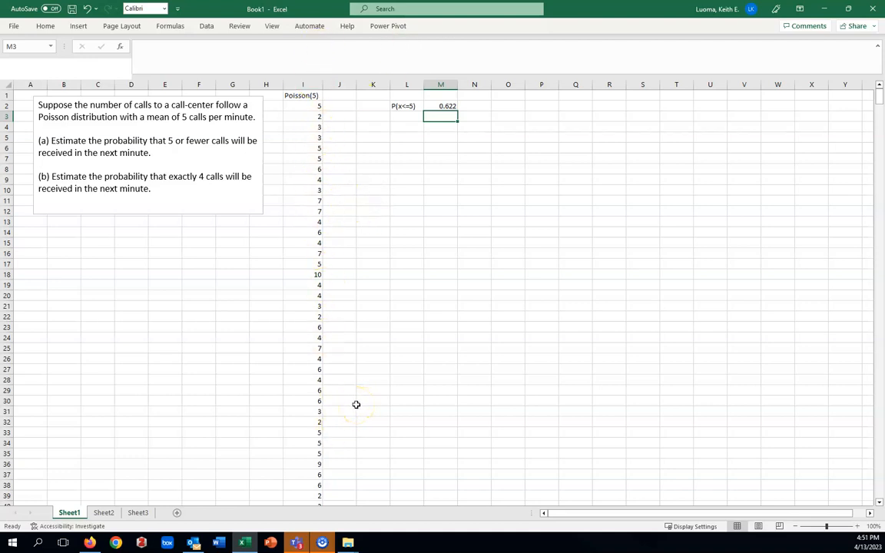
{"action": "mouse_move", "coordinate": [355, 405]}
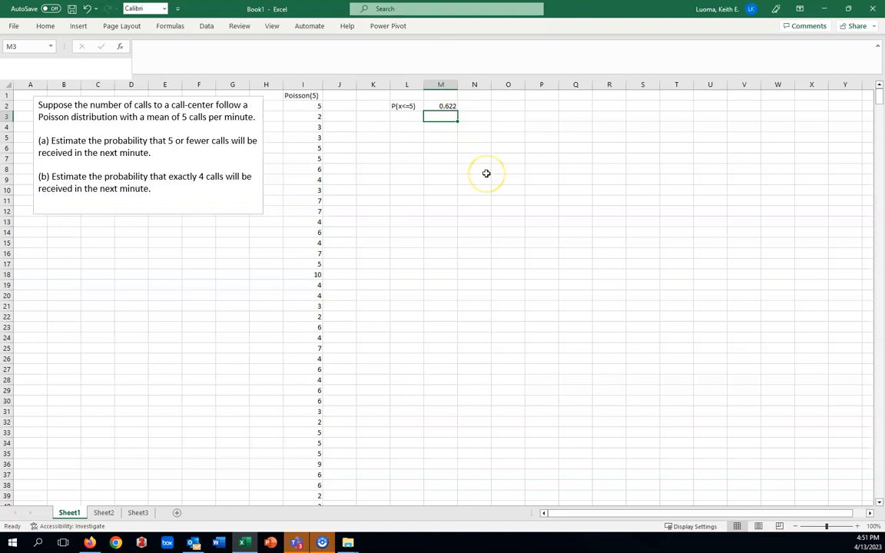
{"action": "mouse_move", "coordinate": [494, 160]}
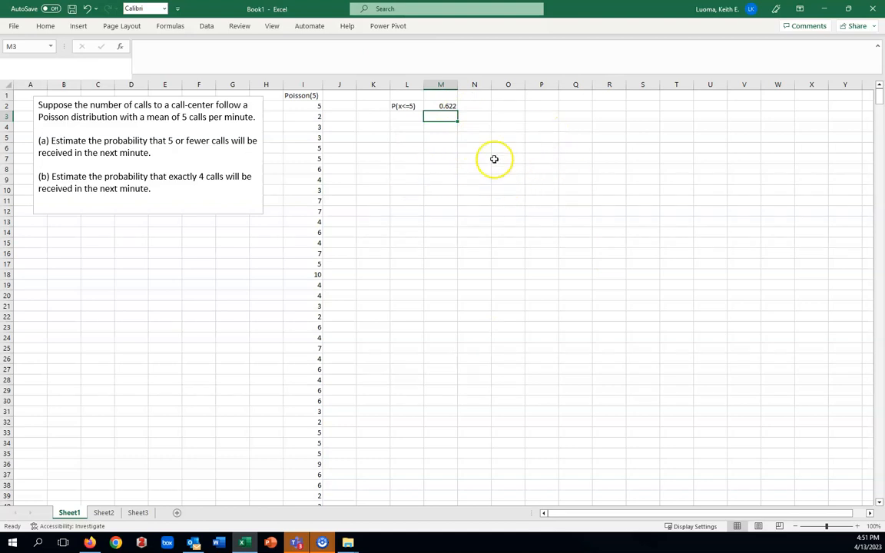
- Type the label 'P(x=4)' into cell L5, then select M5
{"action": "left_click", "coordinate": [405, 138]}
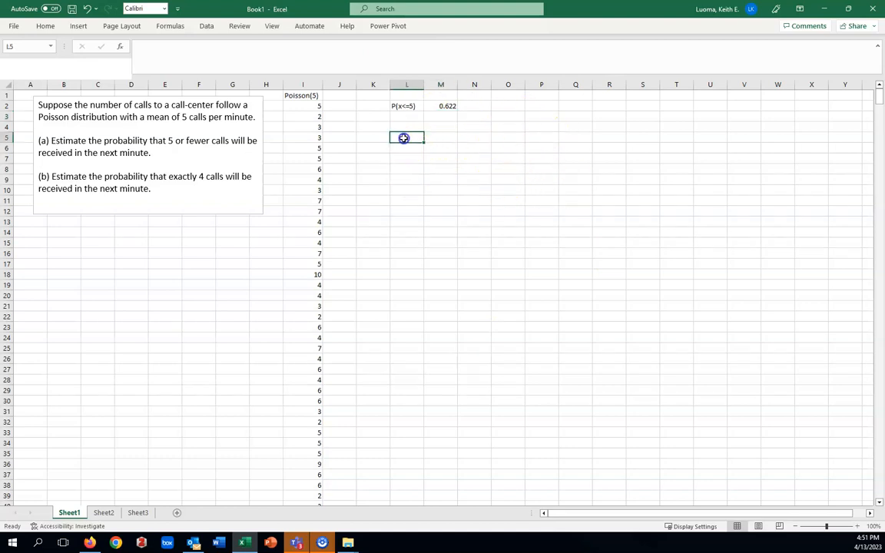
{"action": "mouse_move", "coordinate": [392, 225]}
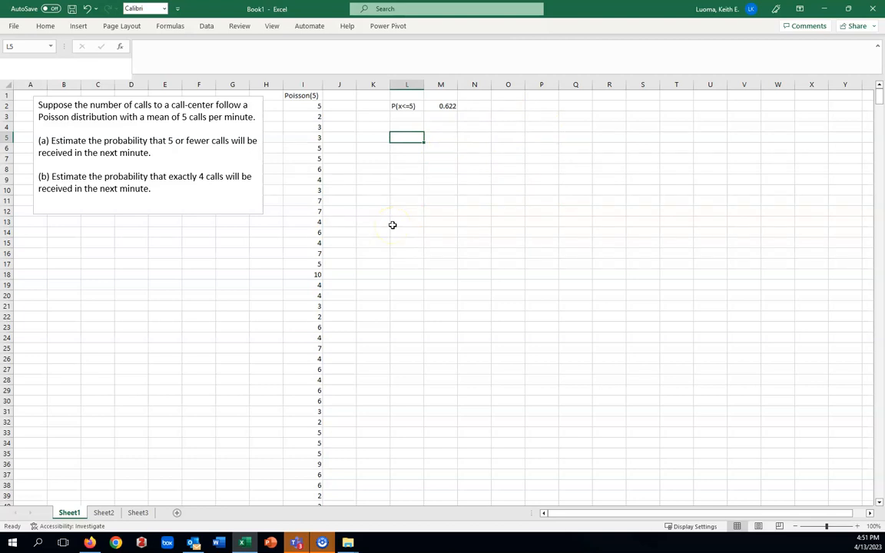
{"action": "type", "text": "P"}
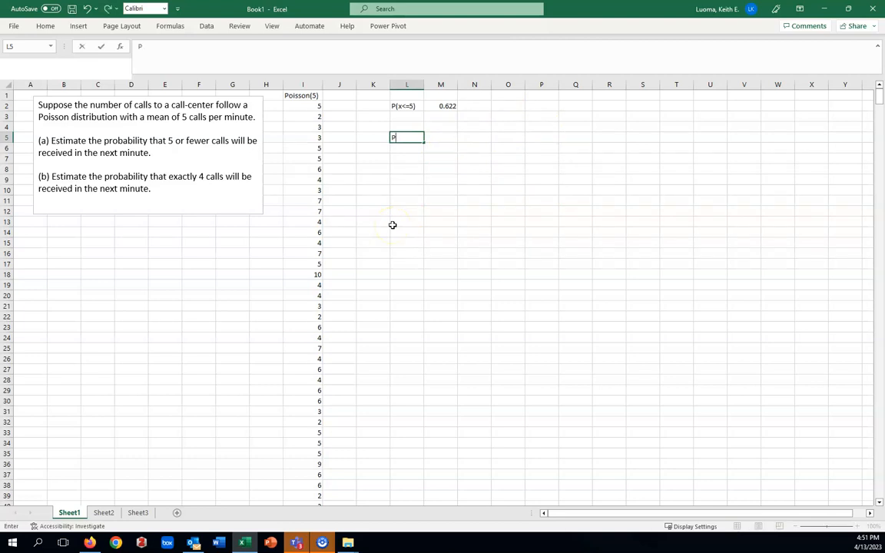
{"action": "type", "text": "("}
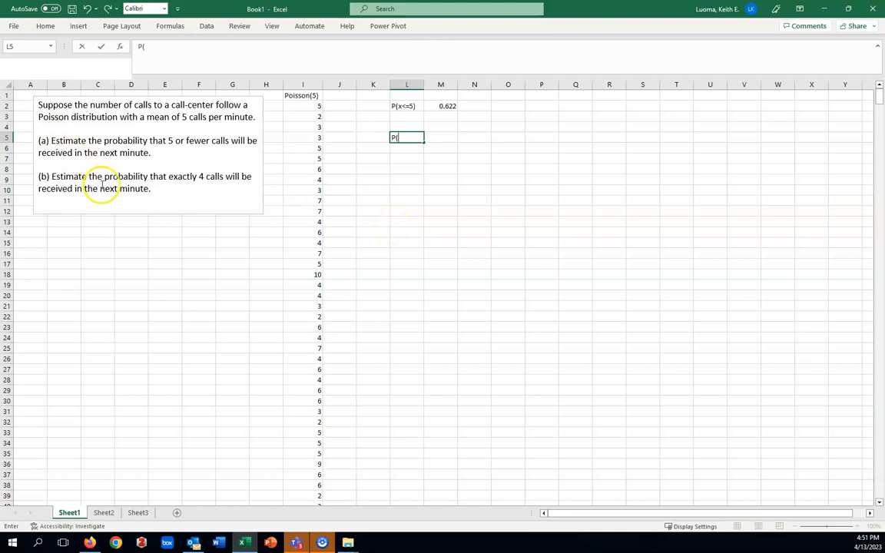
{"action": "mouse_move", "coordinate": [219, 187]}
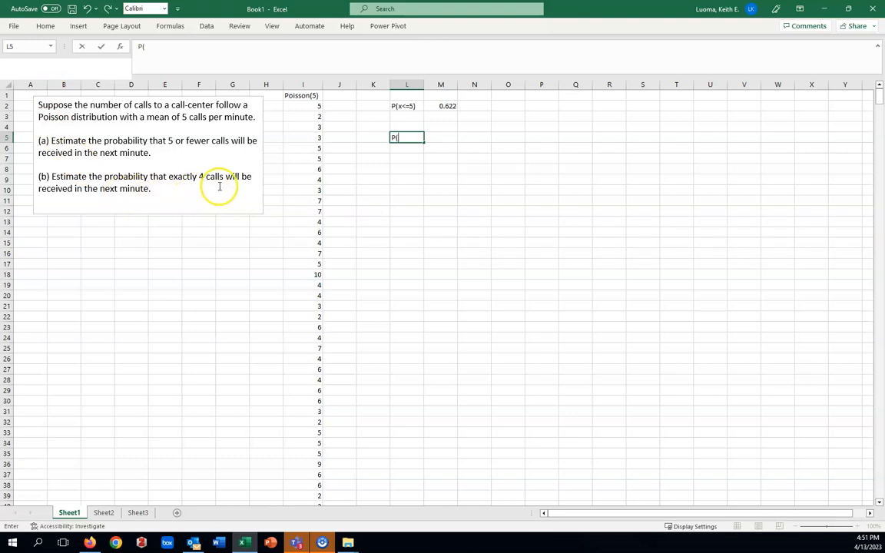
{"action": "mouse_move", "coordinate": [190, 215]}
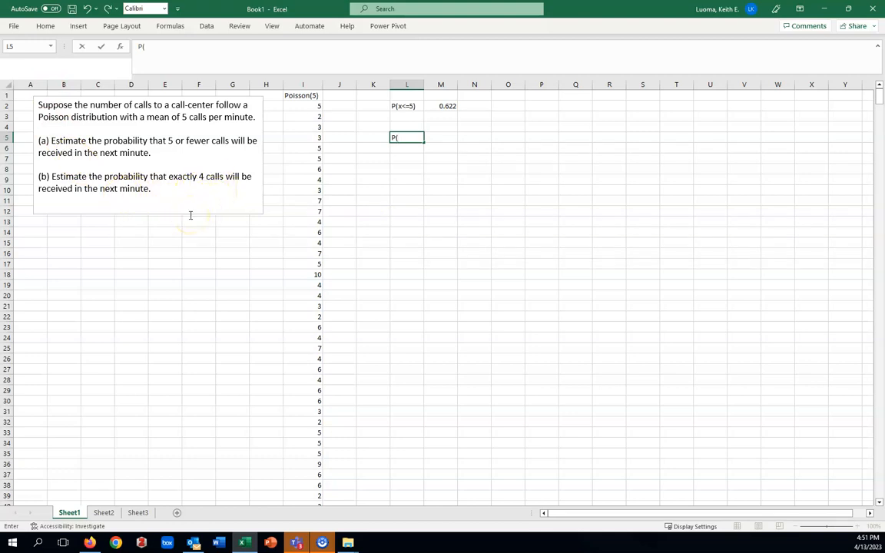
{"action": "type", "text": "x=4)"}
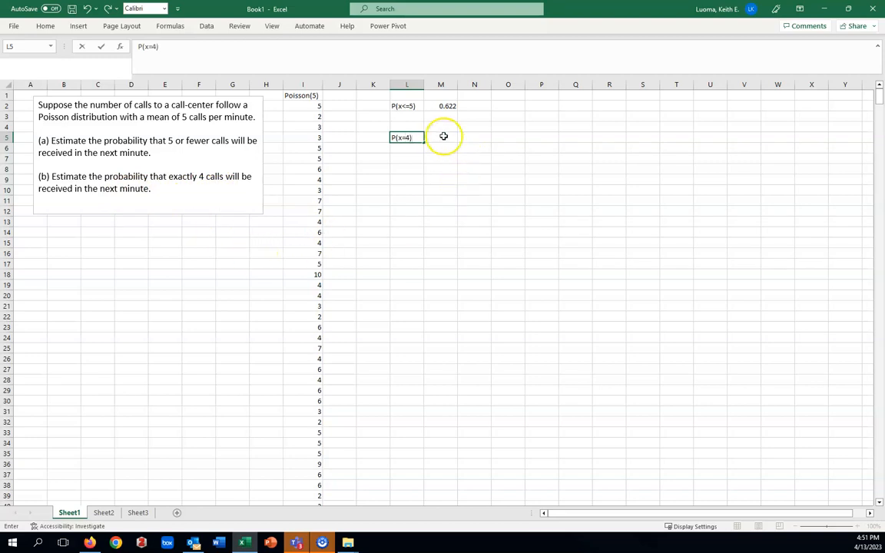
{"action": "left_click", "coordinate": [440, 138]}
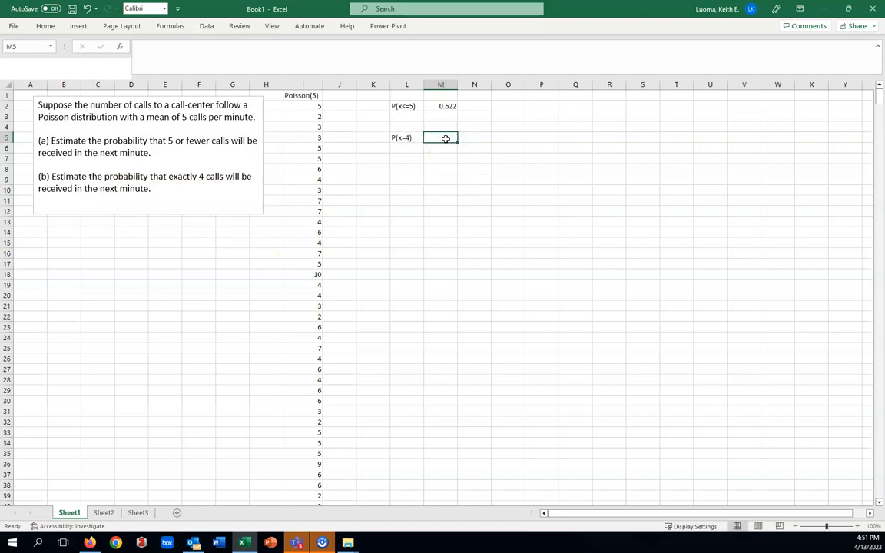
- Enter =COUNTIF(I:I,"=4")/COUNT(I:I) in M5, giving 0.182
{"action": "type", "text": "=cou"}
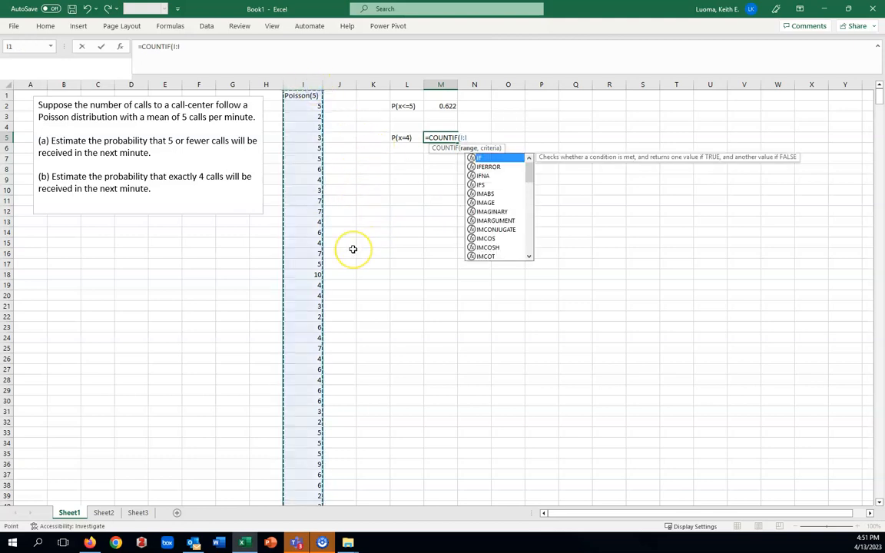
{"action": "type", "text": ",\""}
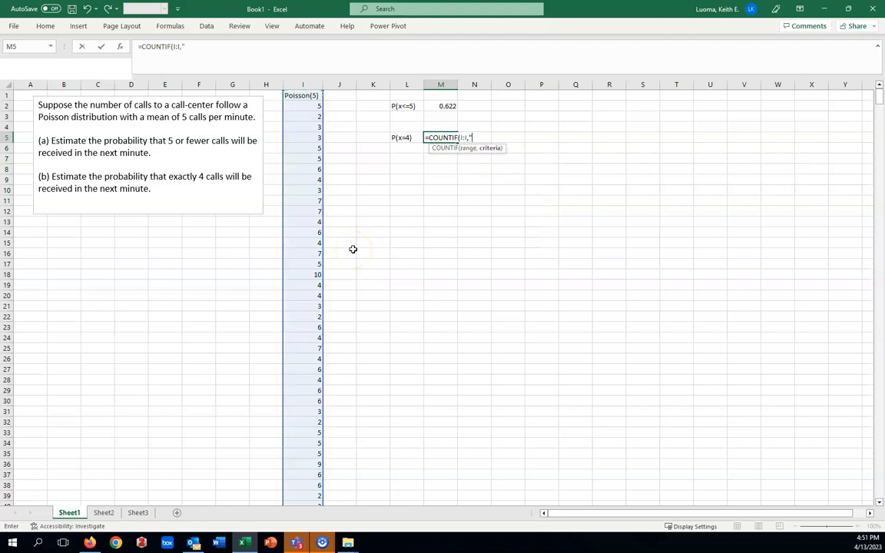
{"action": "type", "text": "=4\")"}
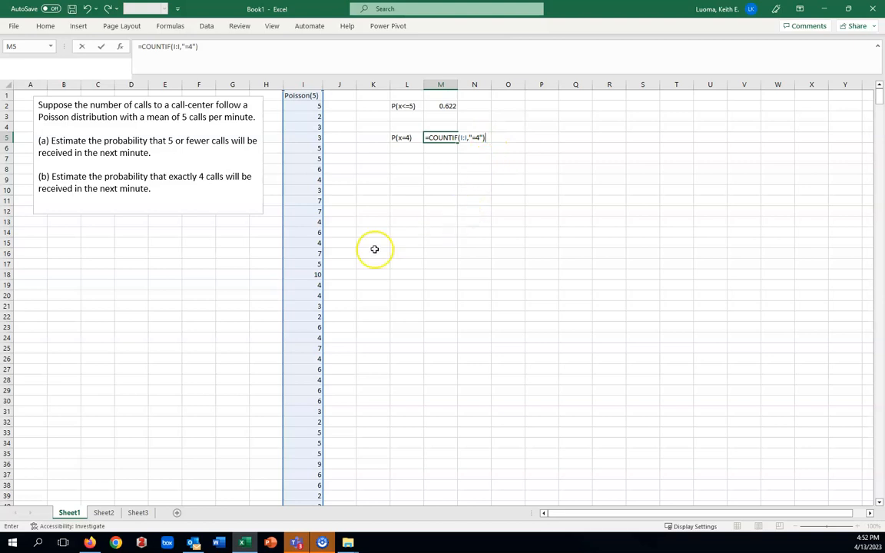
{"action": "type", "text": "/"}
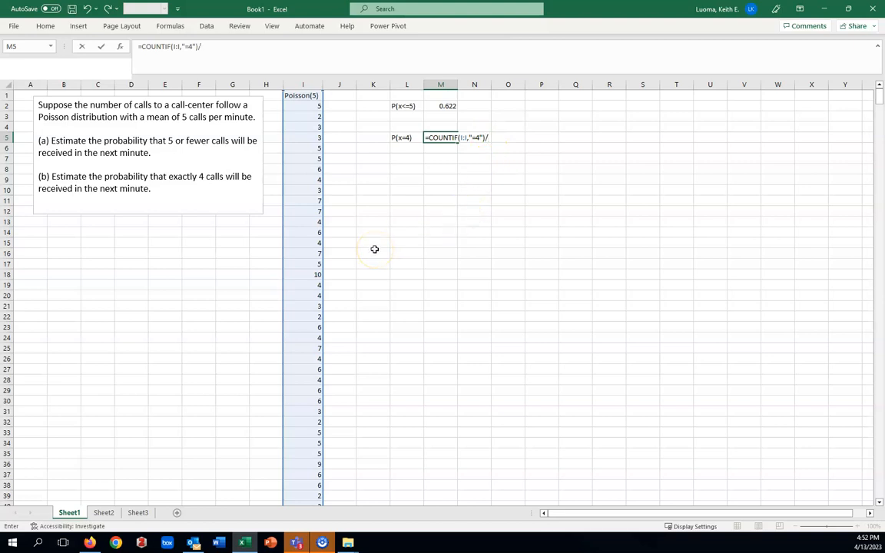
{"action": "type", "text": "/coun"}
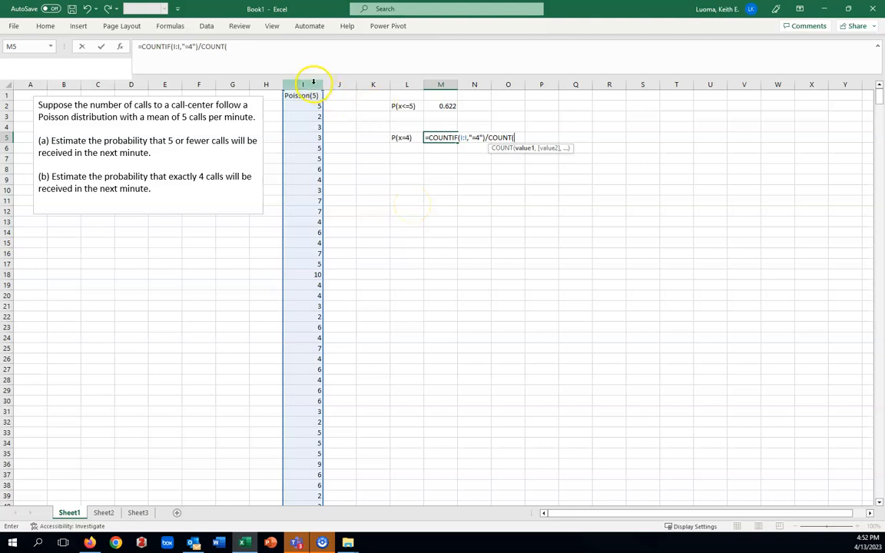
{"action": "left_click", "coordinate": [302, 84]}
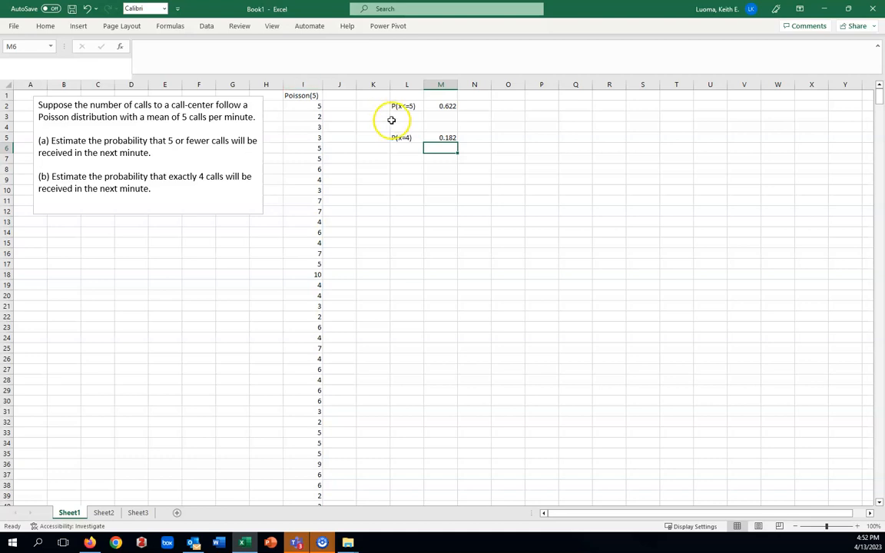
{"action": "mouse_move", "coordinate": [229, 393]}
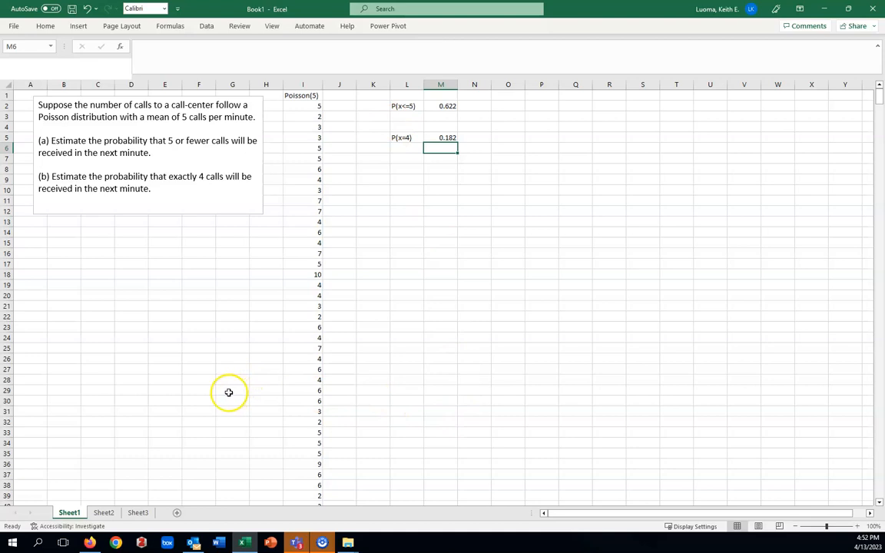
{"action": "mouse_move", "coordinate": [37, 485]}
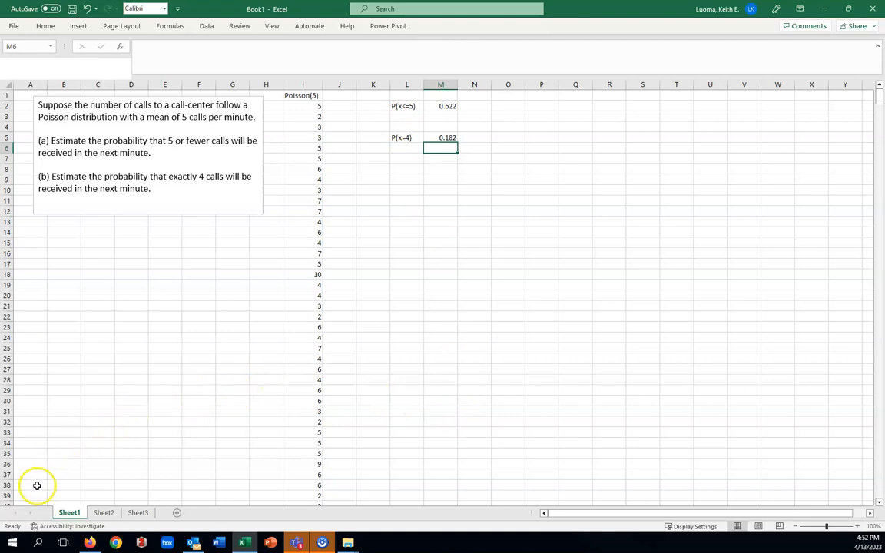